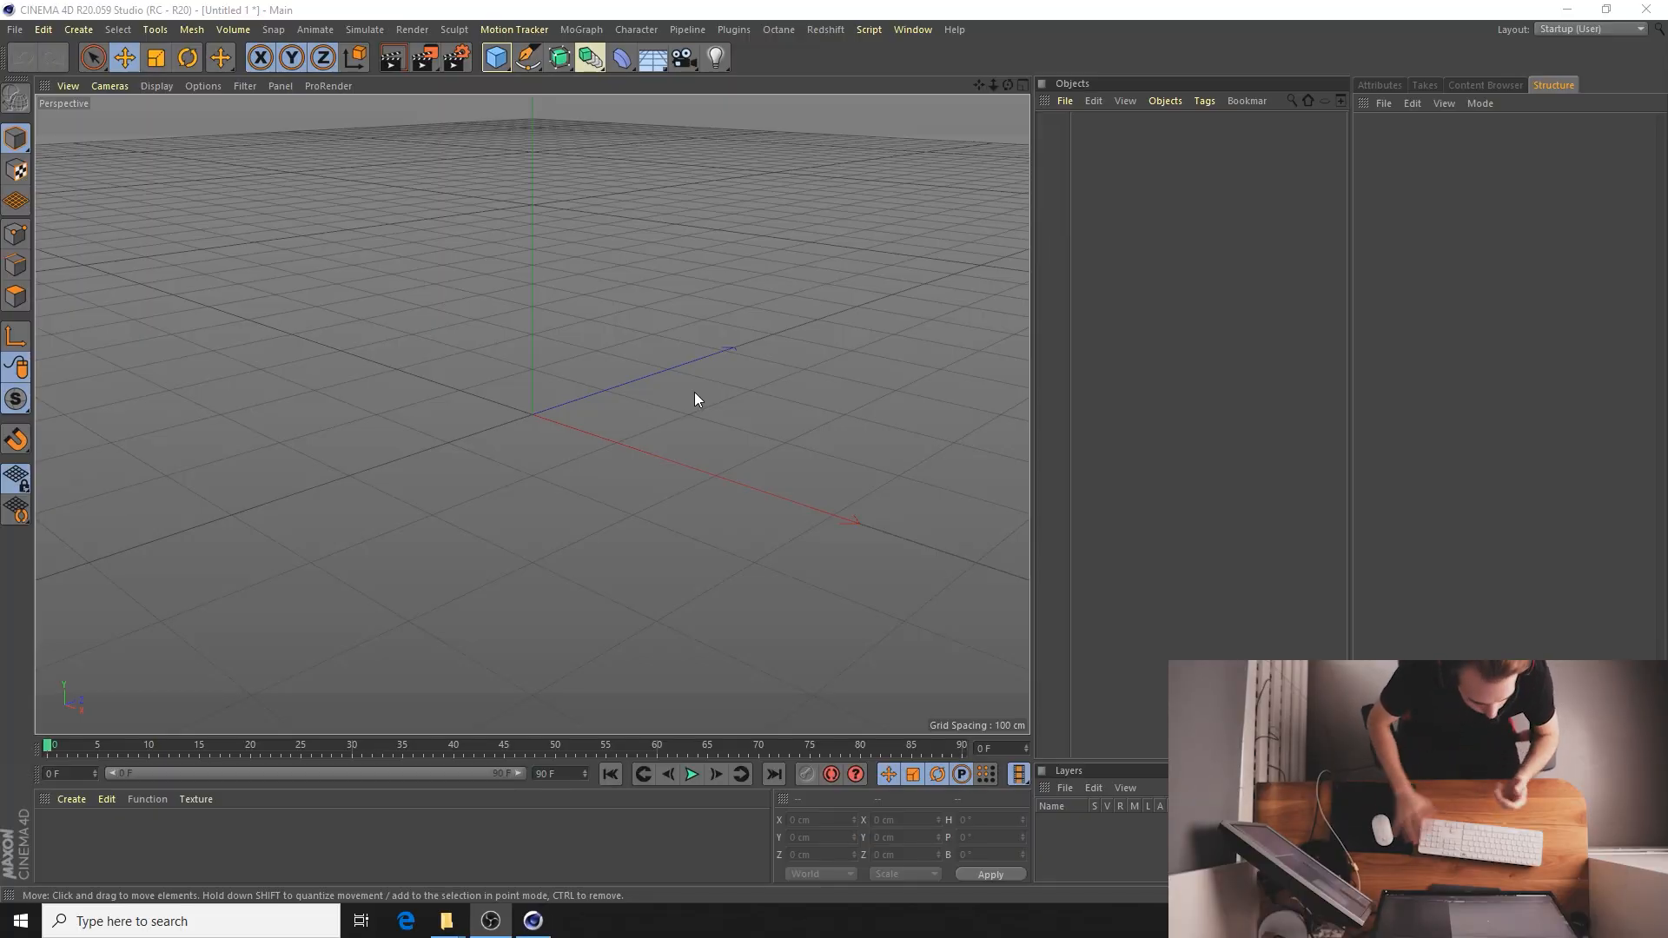
pyautogui.moveTo(23, 57)
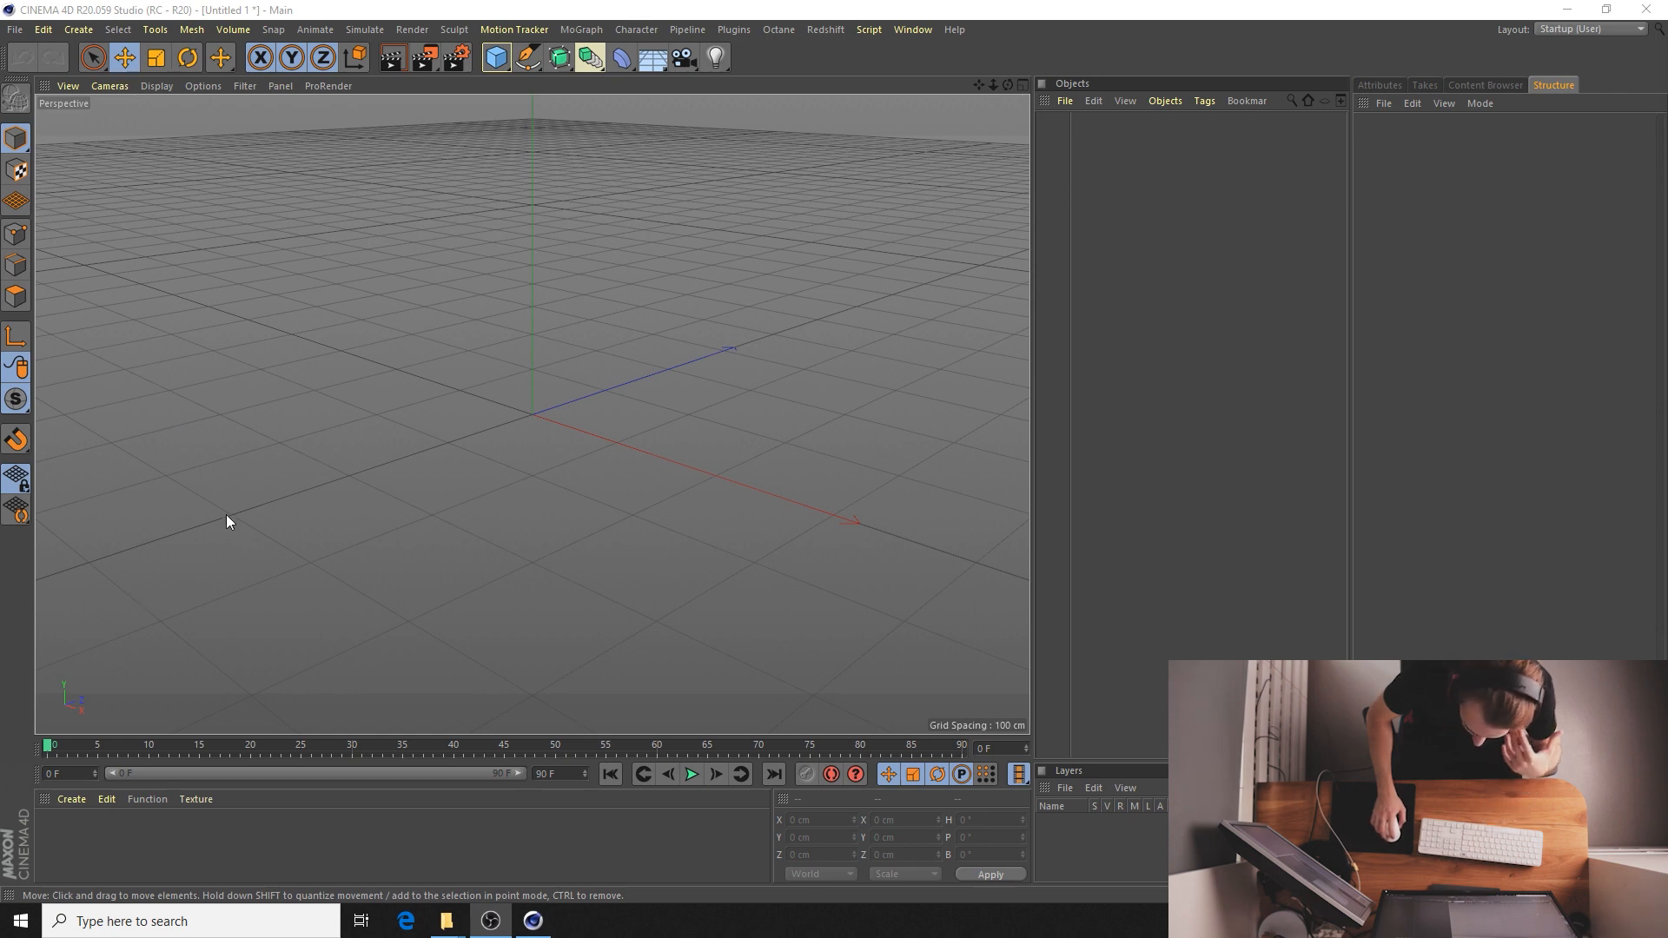
pyautogui.moveTo(220, 527)
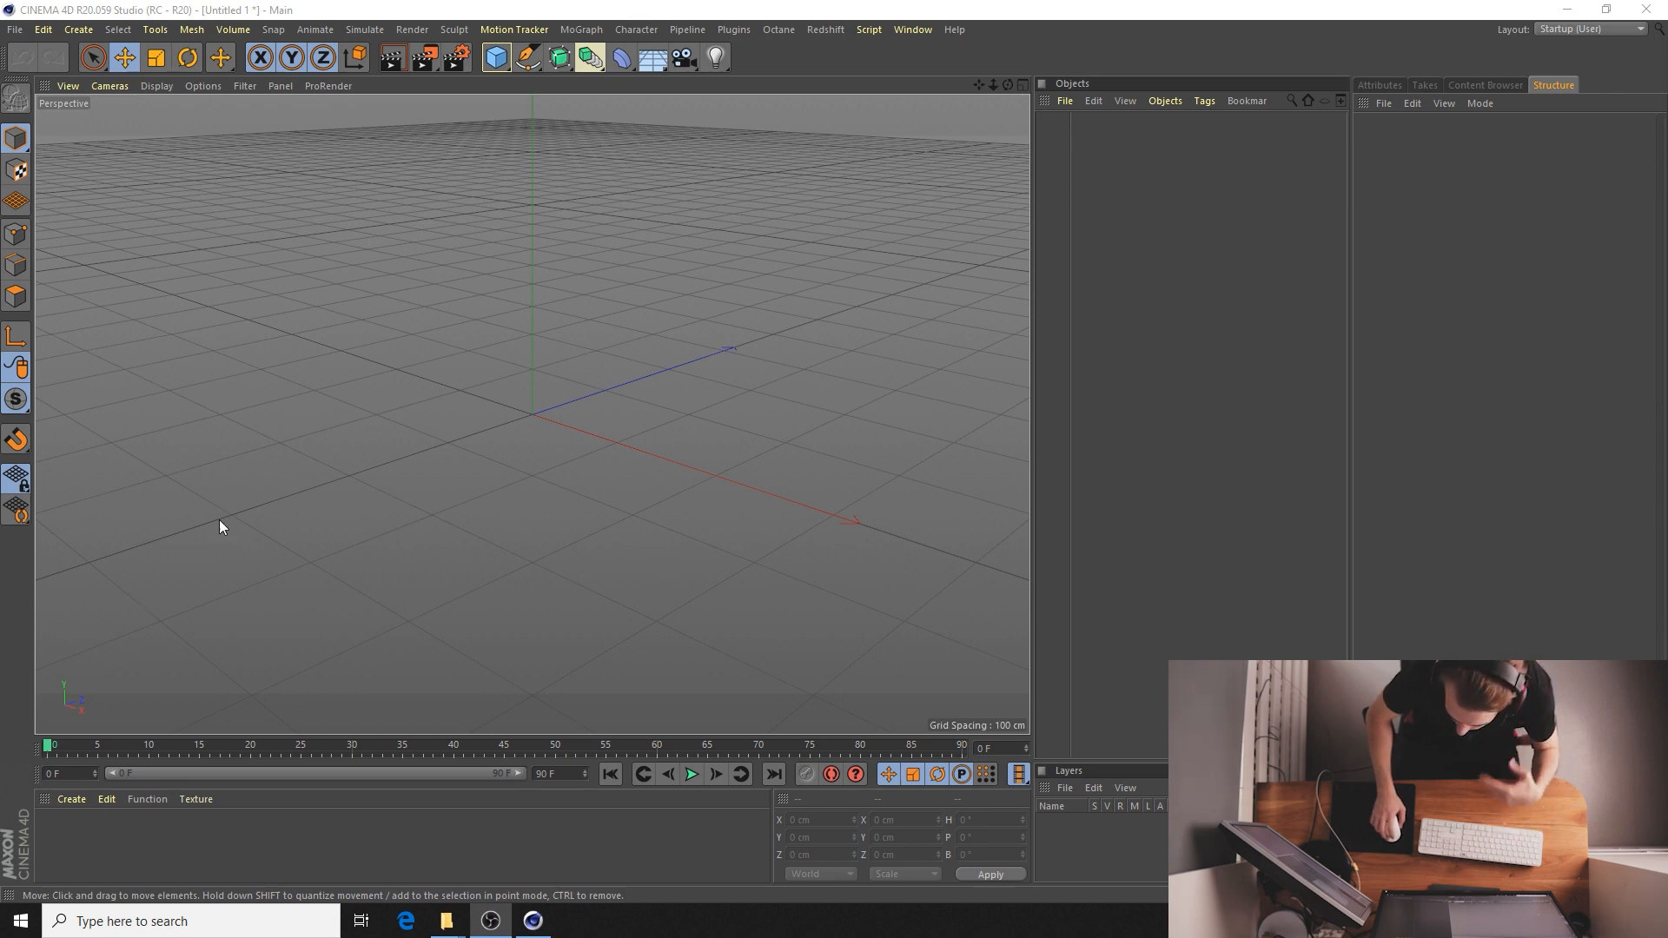
pyautogui.moveTo(195, 551)
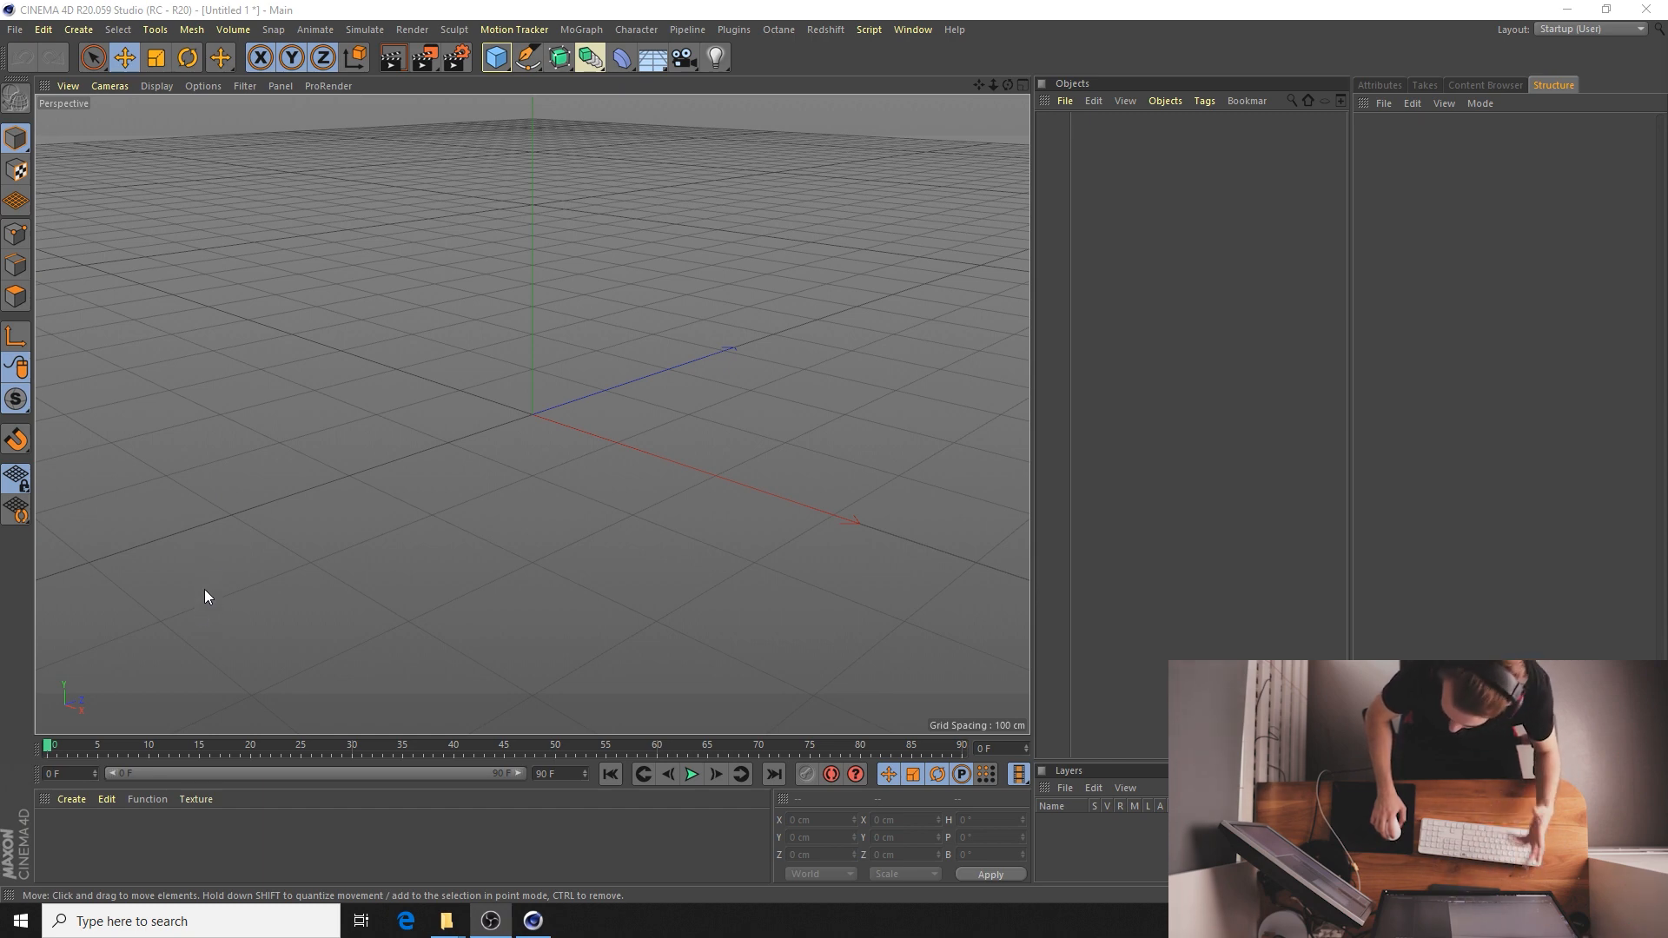
pyautogui.moveTo(210, 575)
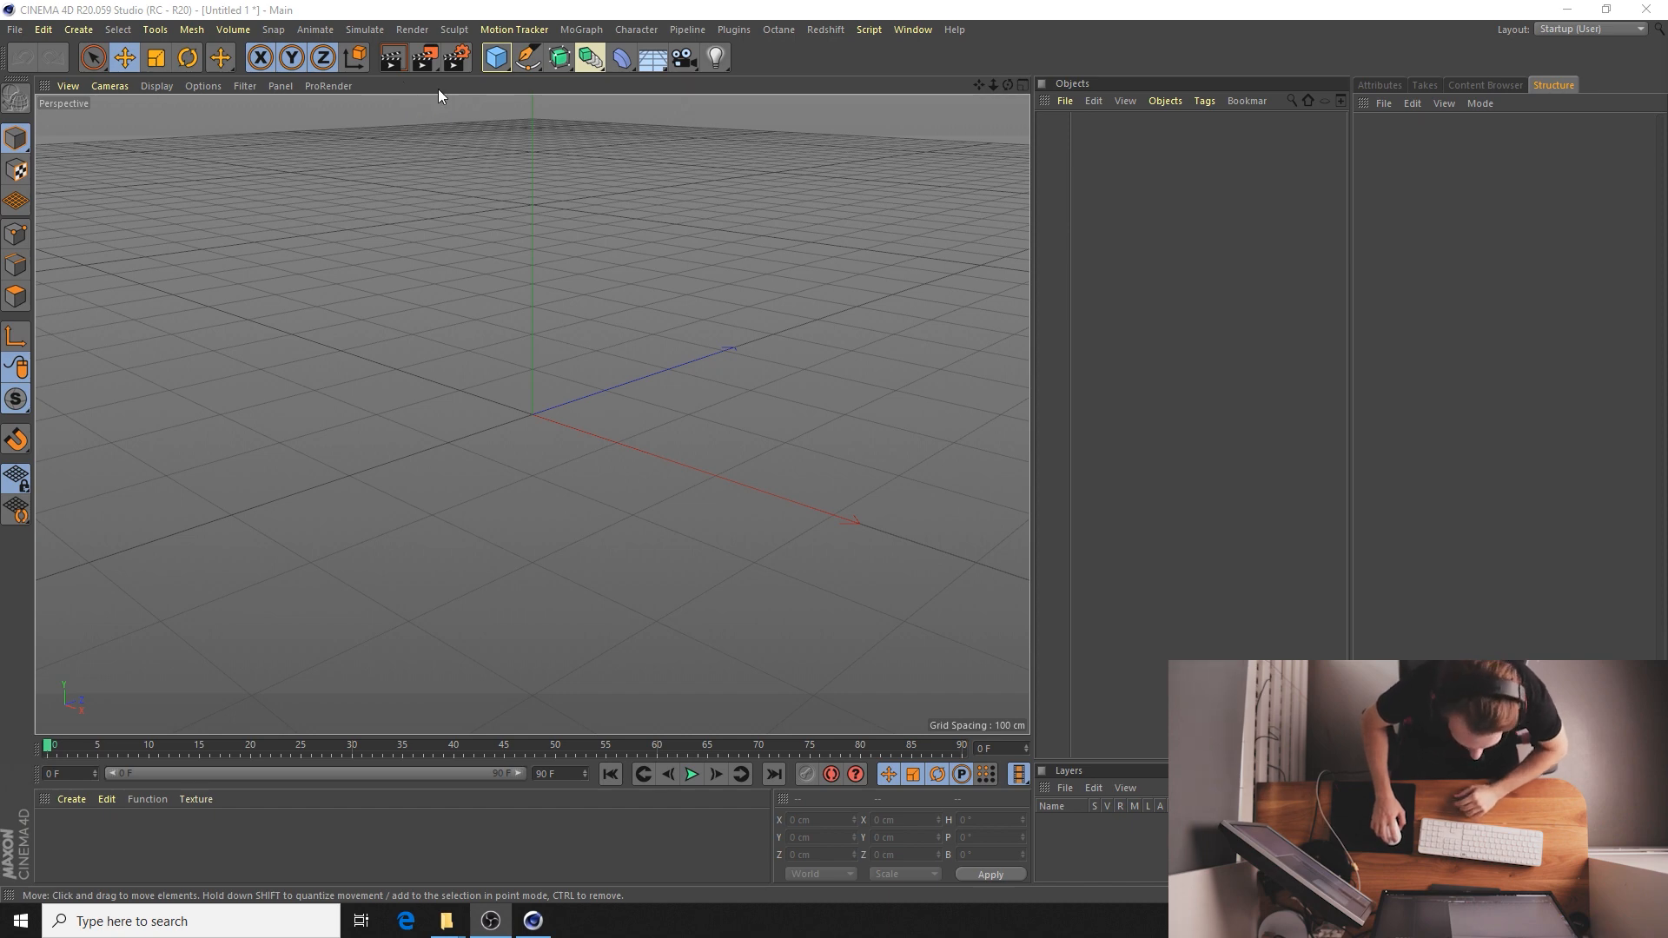
# - Browse from File > Open into Downloads > palms > source and choose the Palms FBX model
pyautogui.click(15, 29)
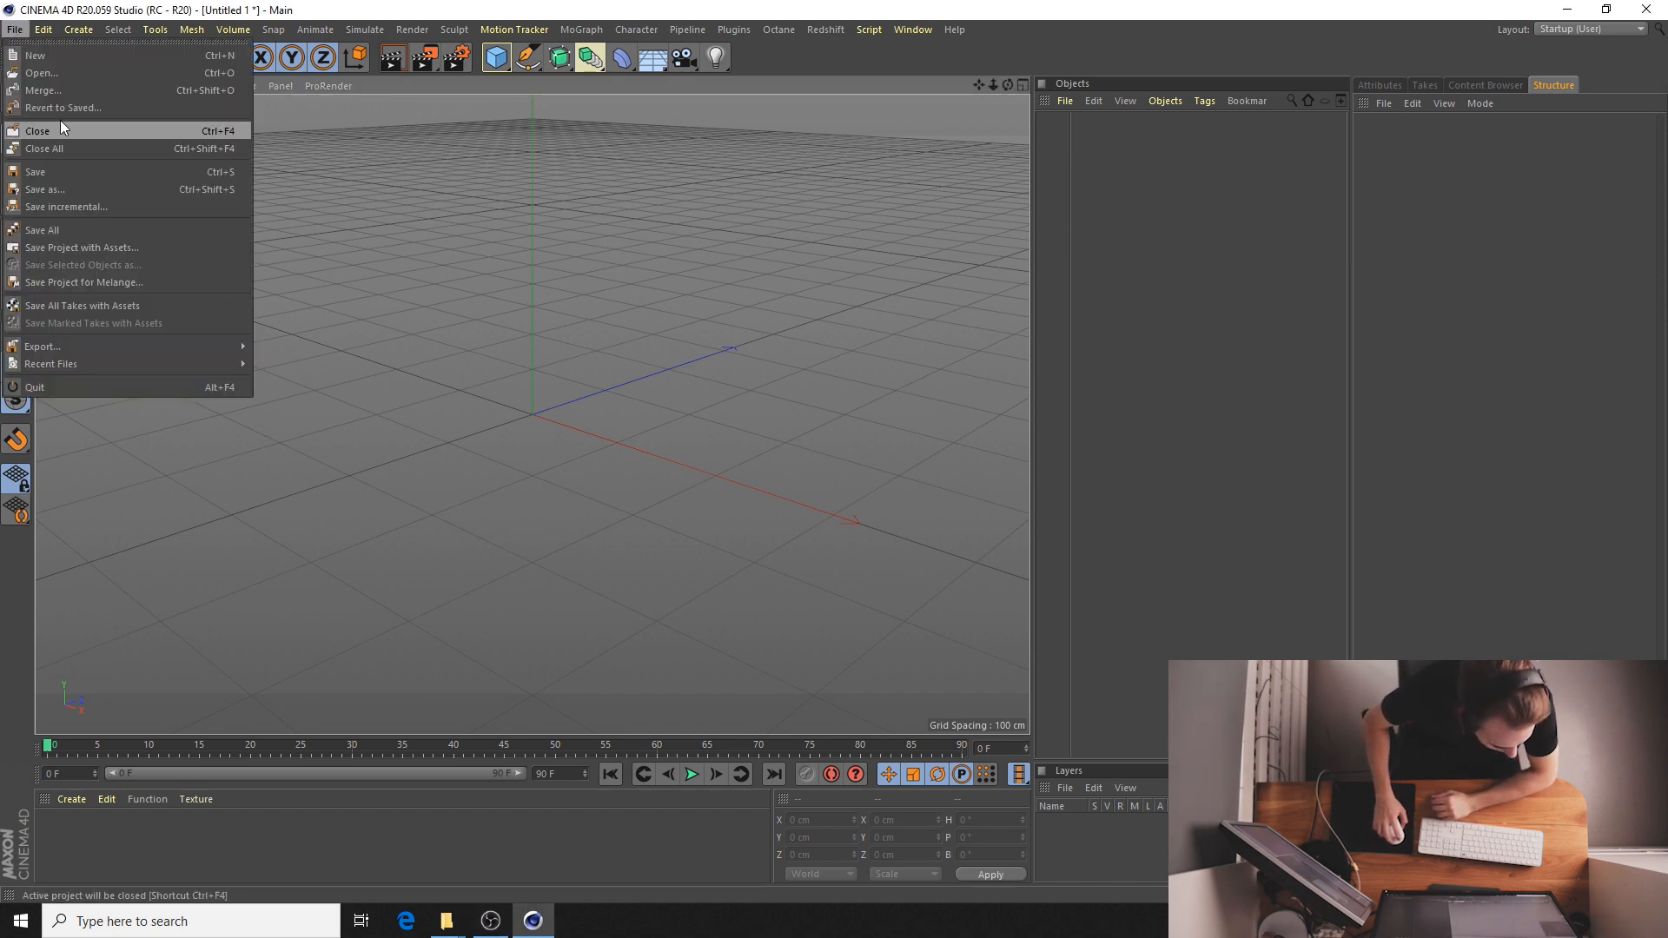
pyautogui.moveTo(63, 108)
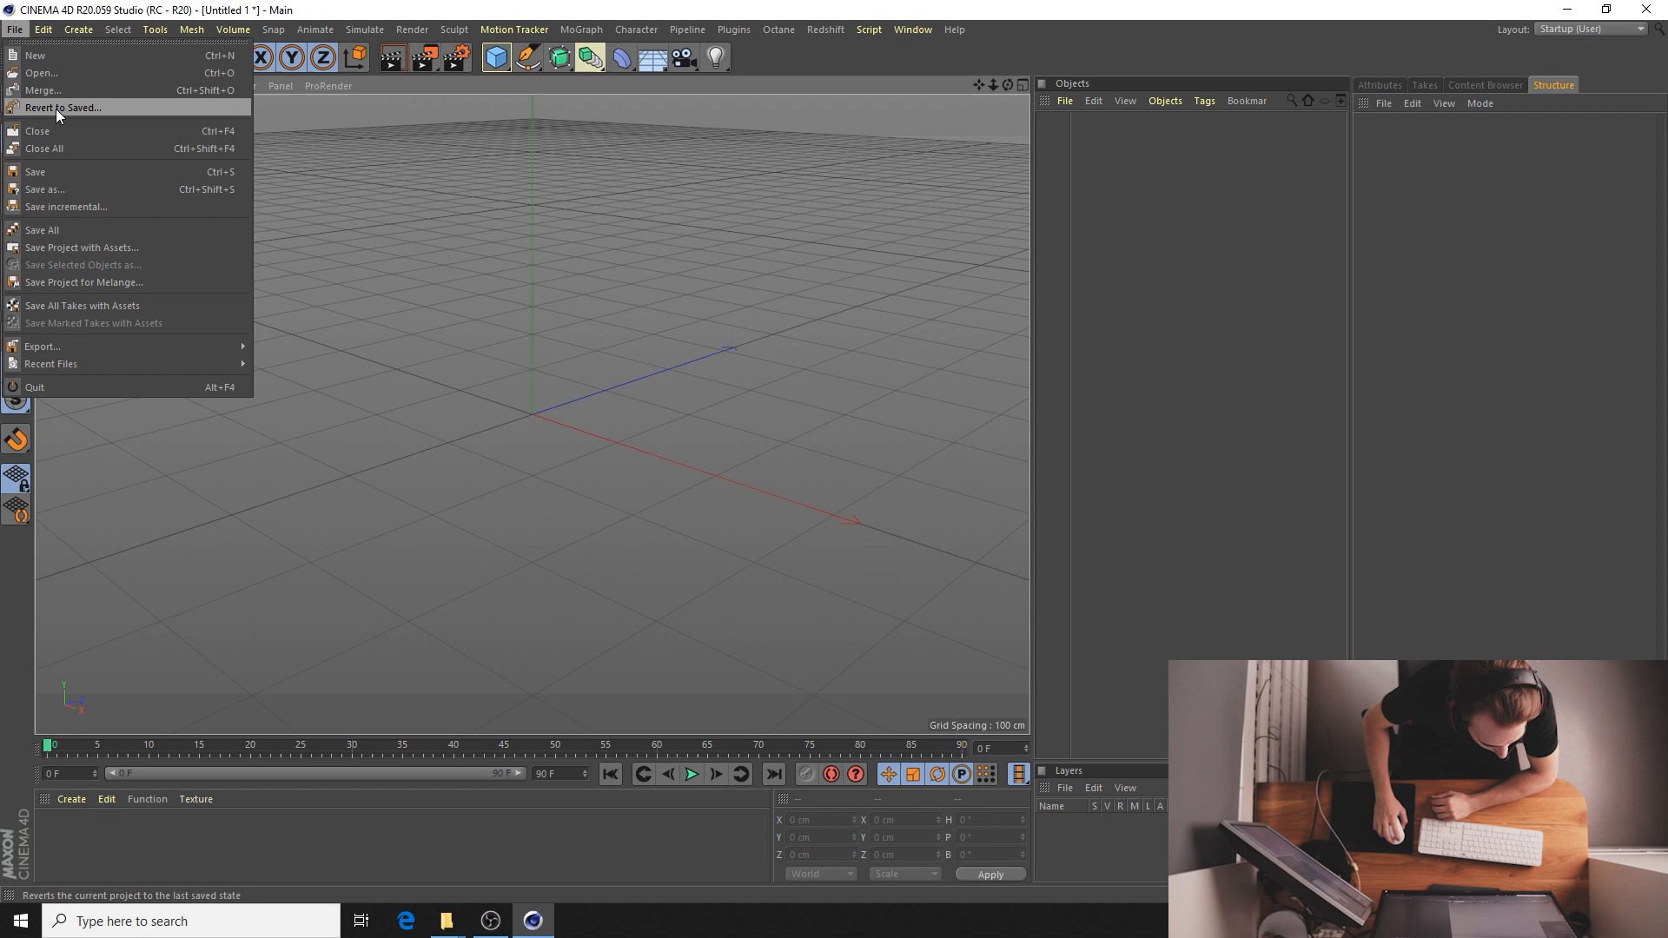
pyautogui.moveTo(671, 504)
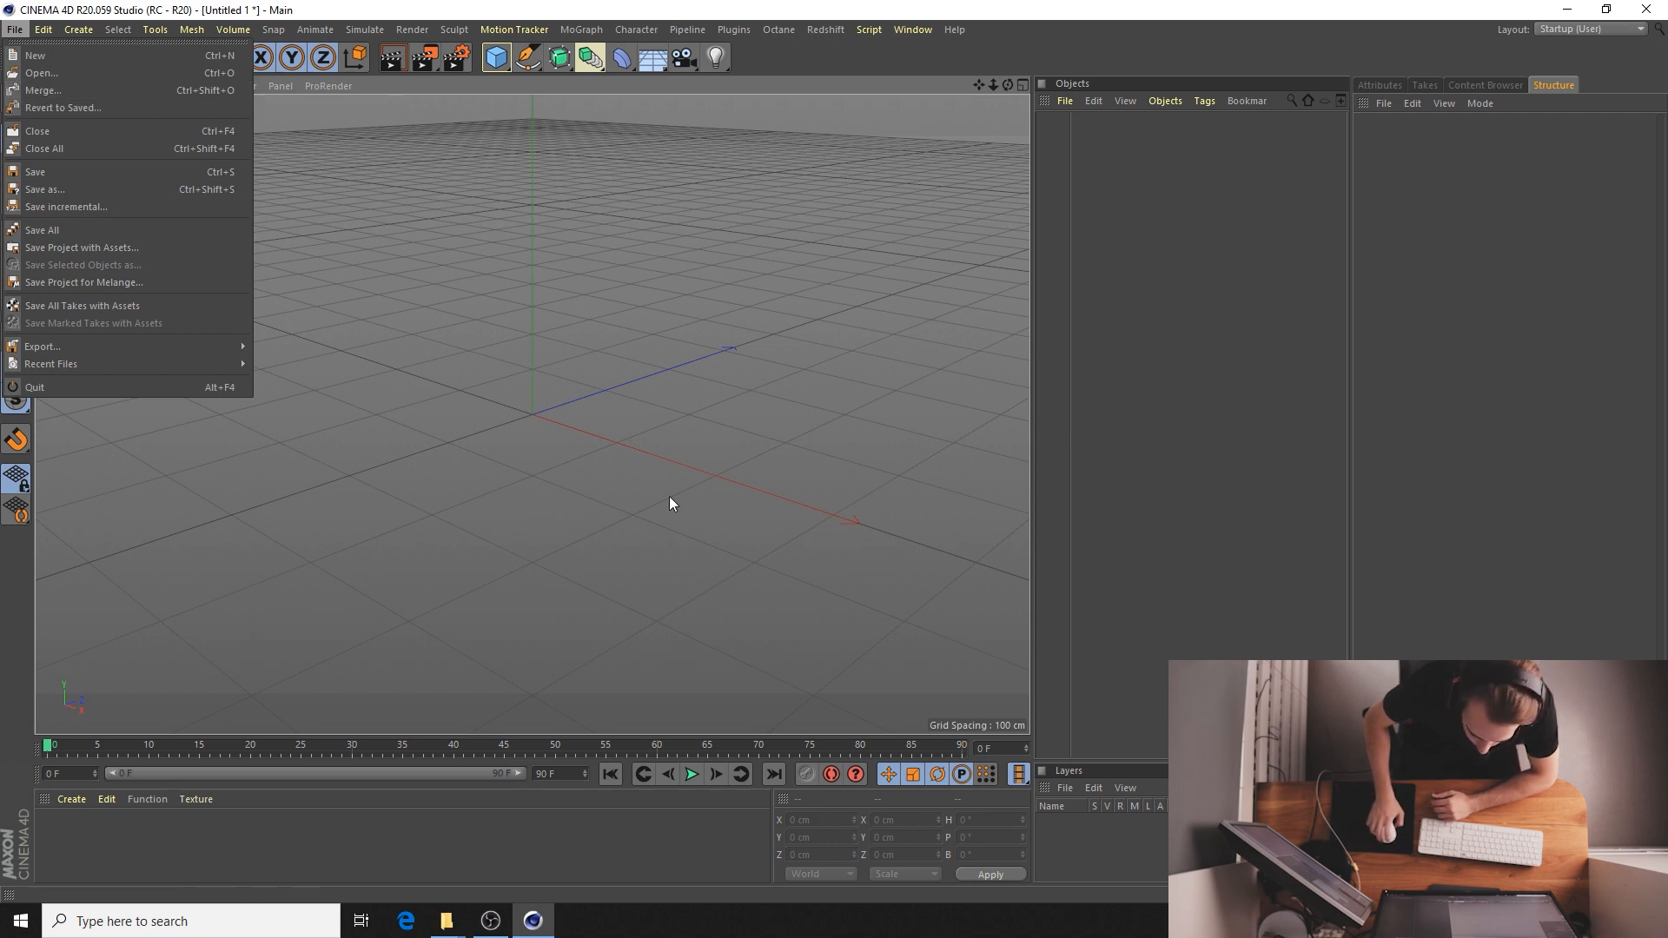
pyautogui.moveTo(580, 402)
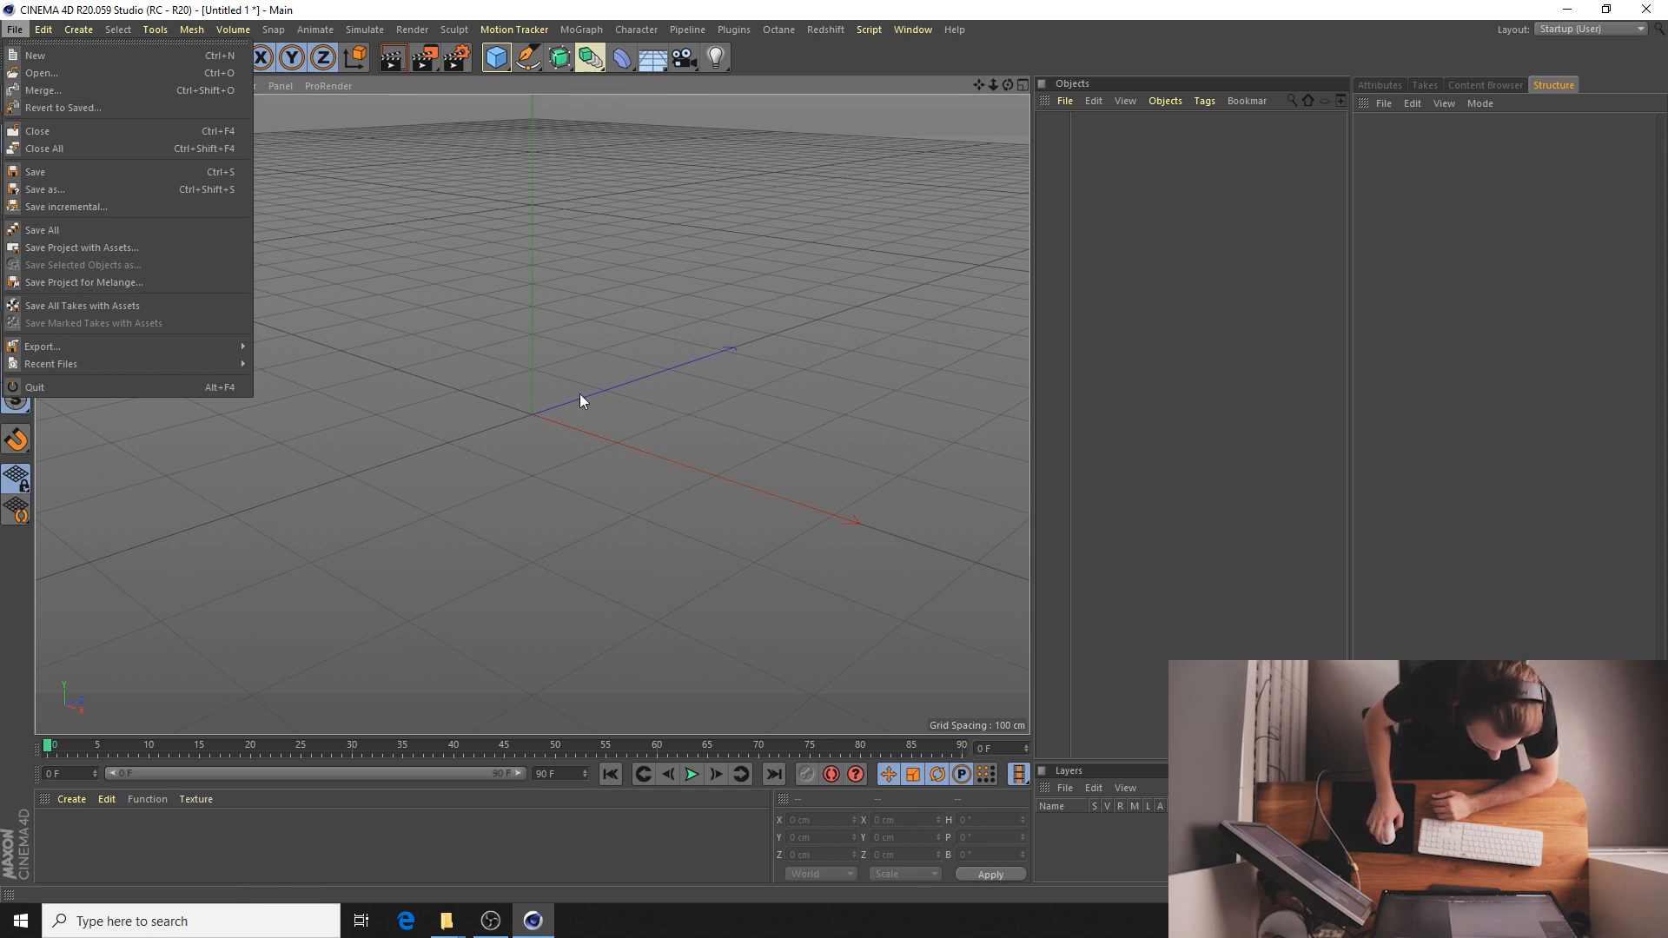
pyautogui.moveTo(591, 241)
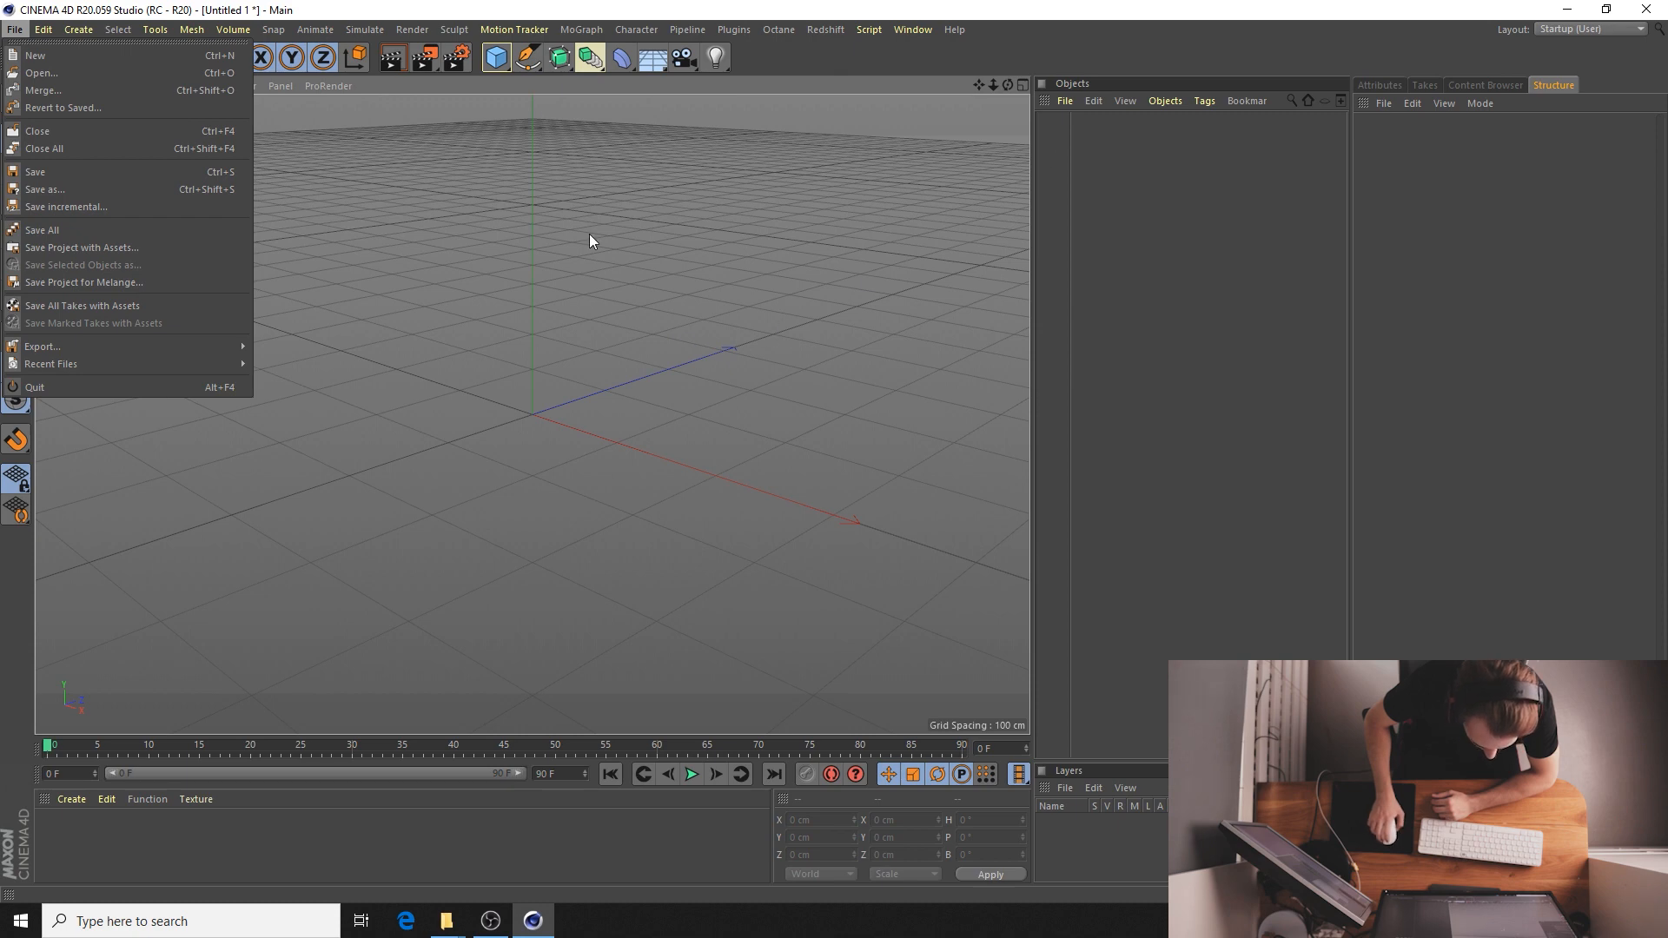
pyautogui.click(273, 30)
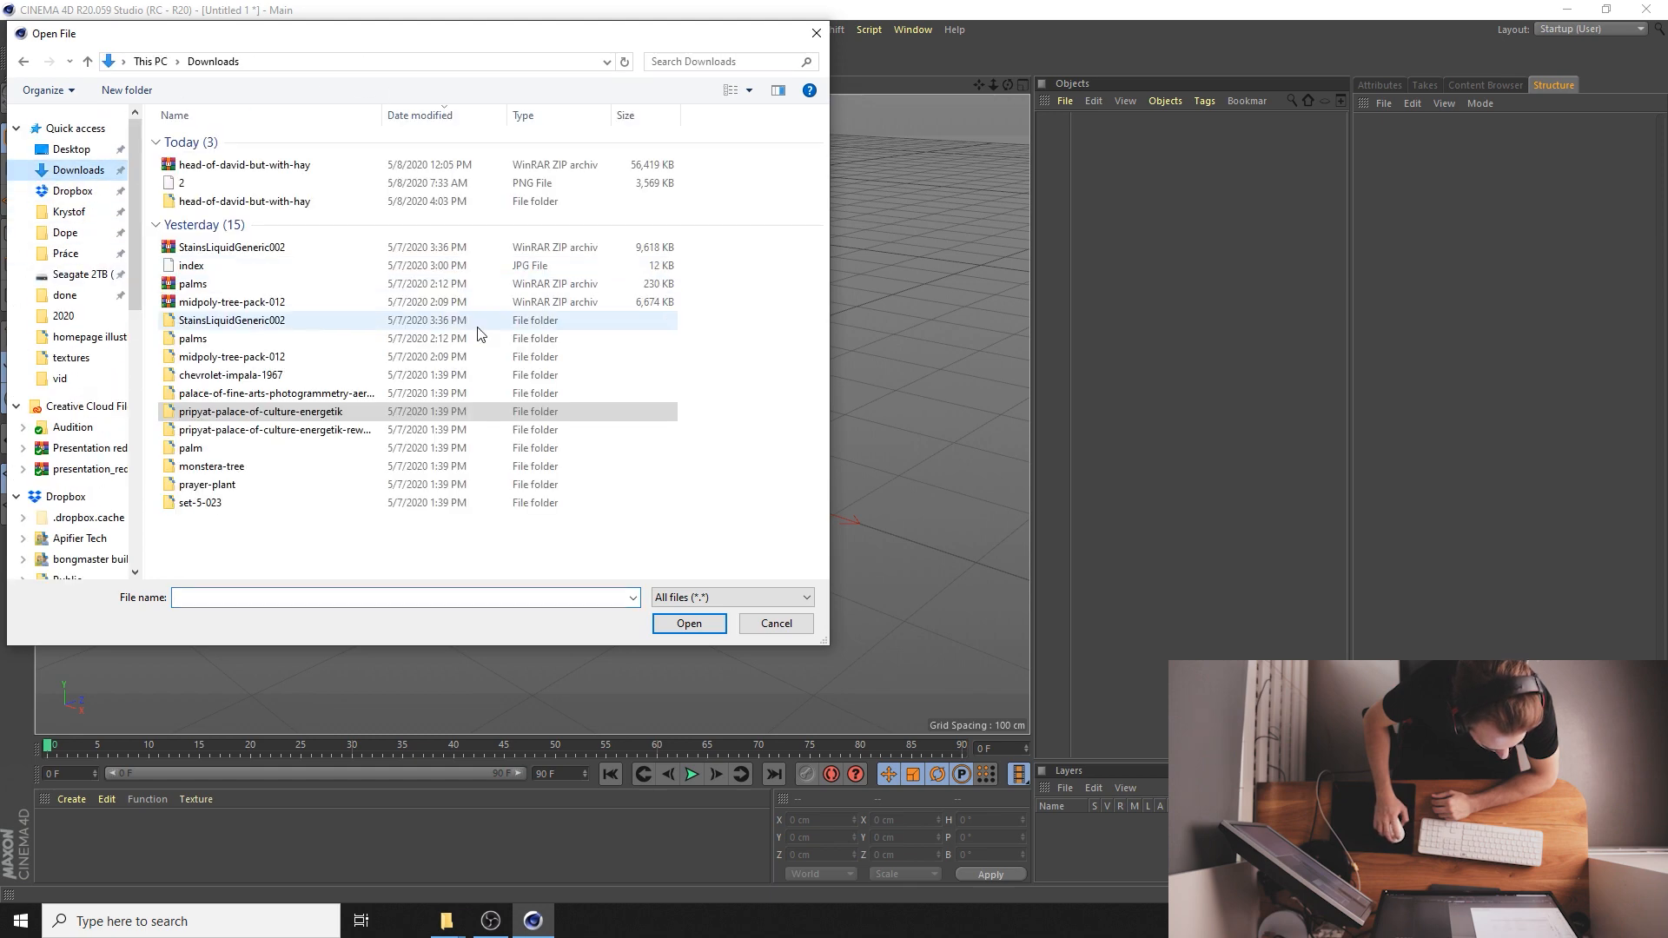
pyautogui.click(244, 202)
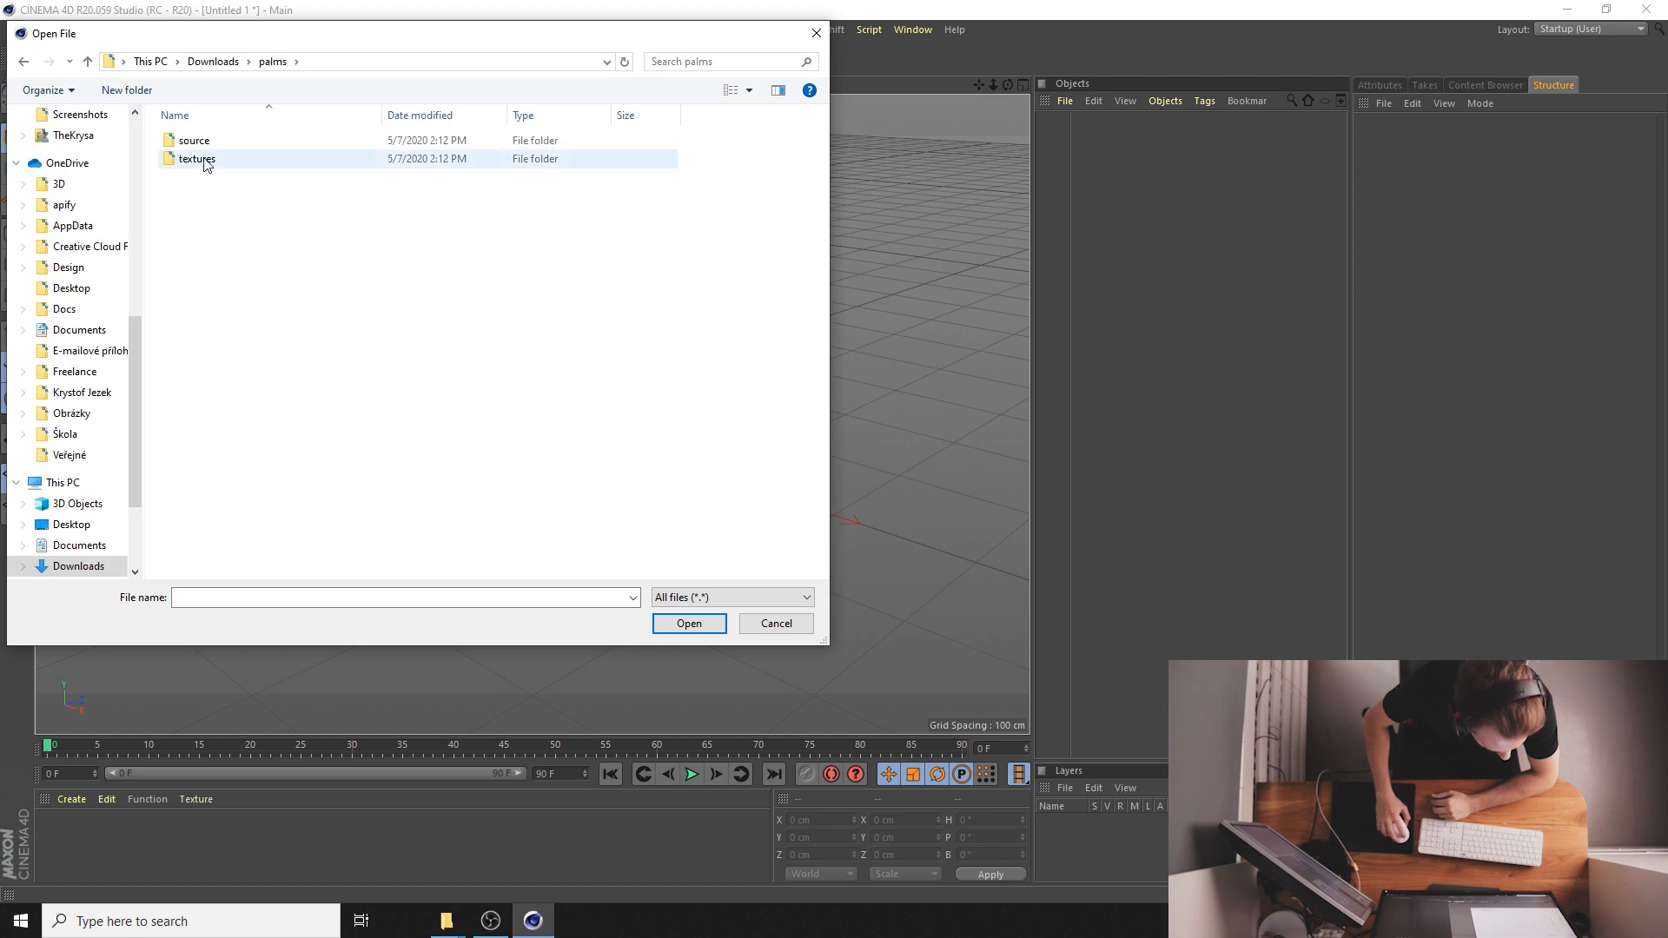
pyautogui.doubleClick(193, 139)
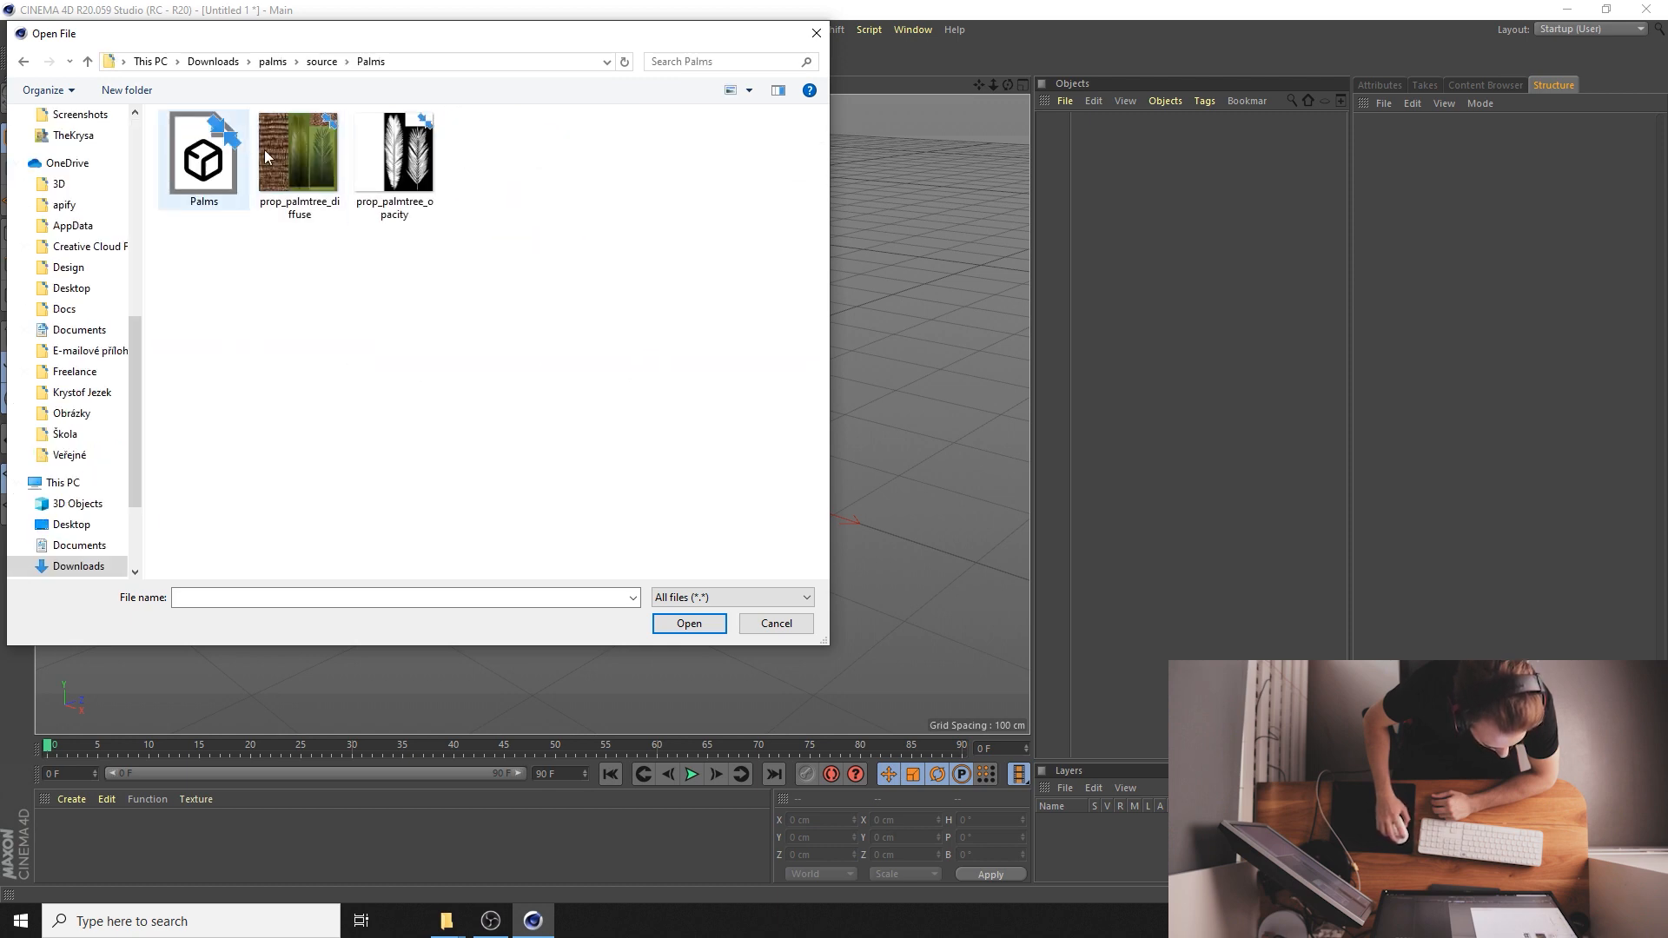
pyautogui.doubleClick(204, 153)
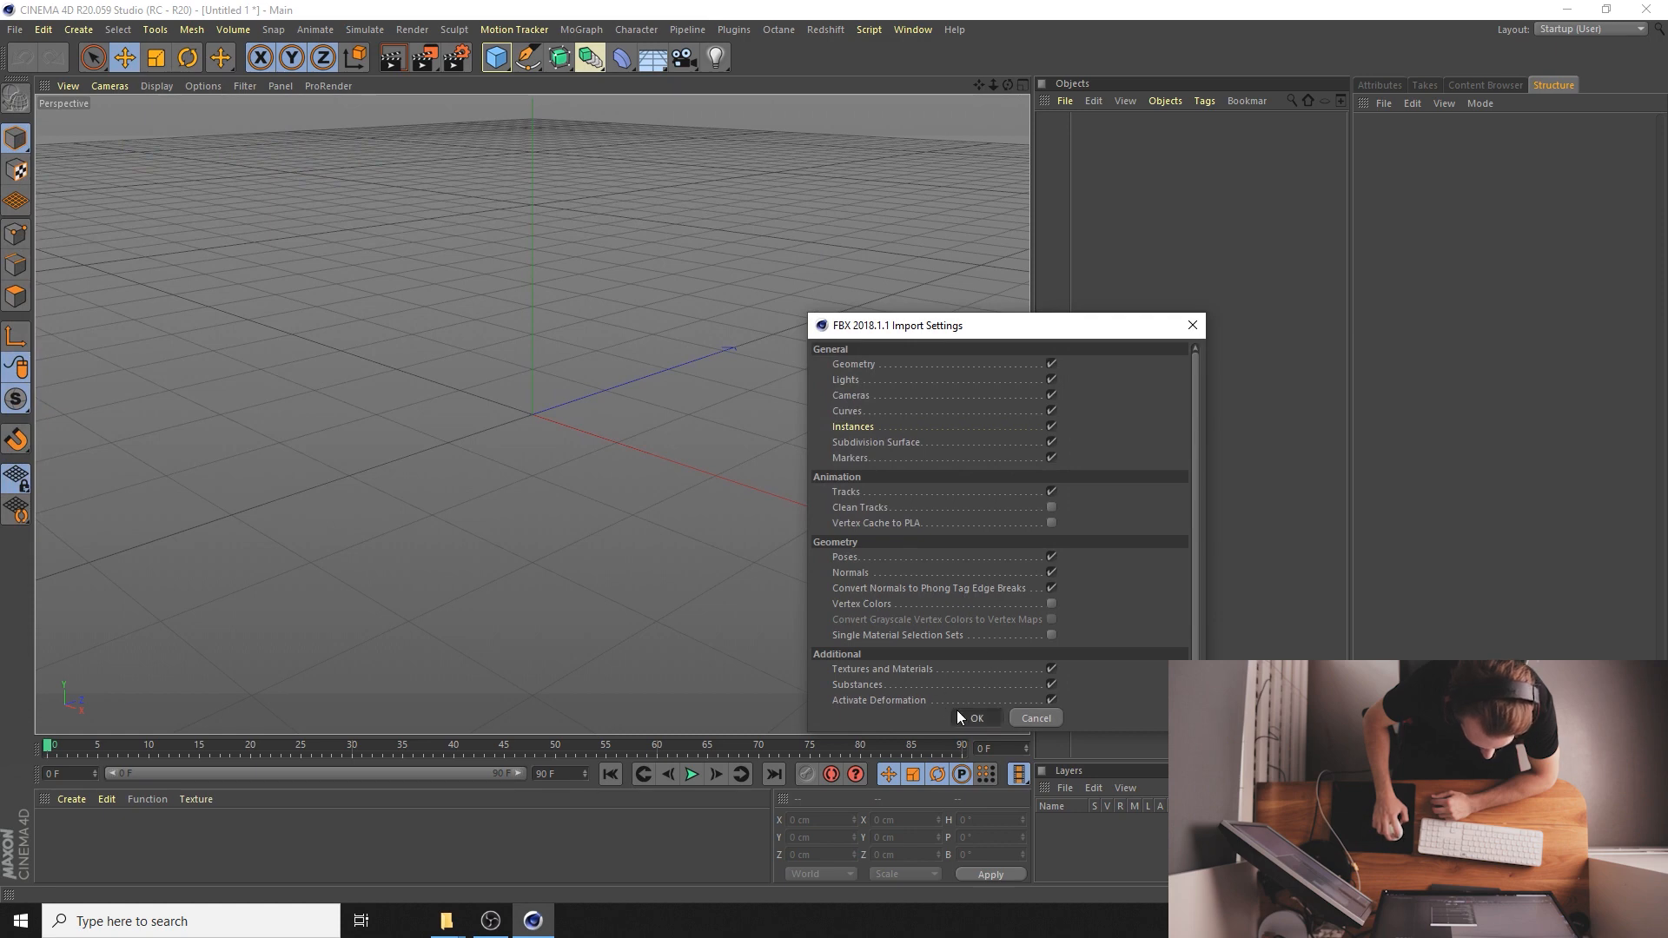
# - Accept the FBX import, inspect the palm texture material and close the Material Editor
pyautogui.click(970, 718)
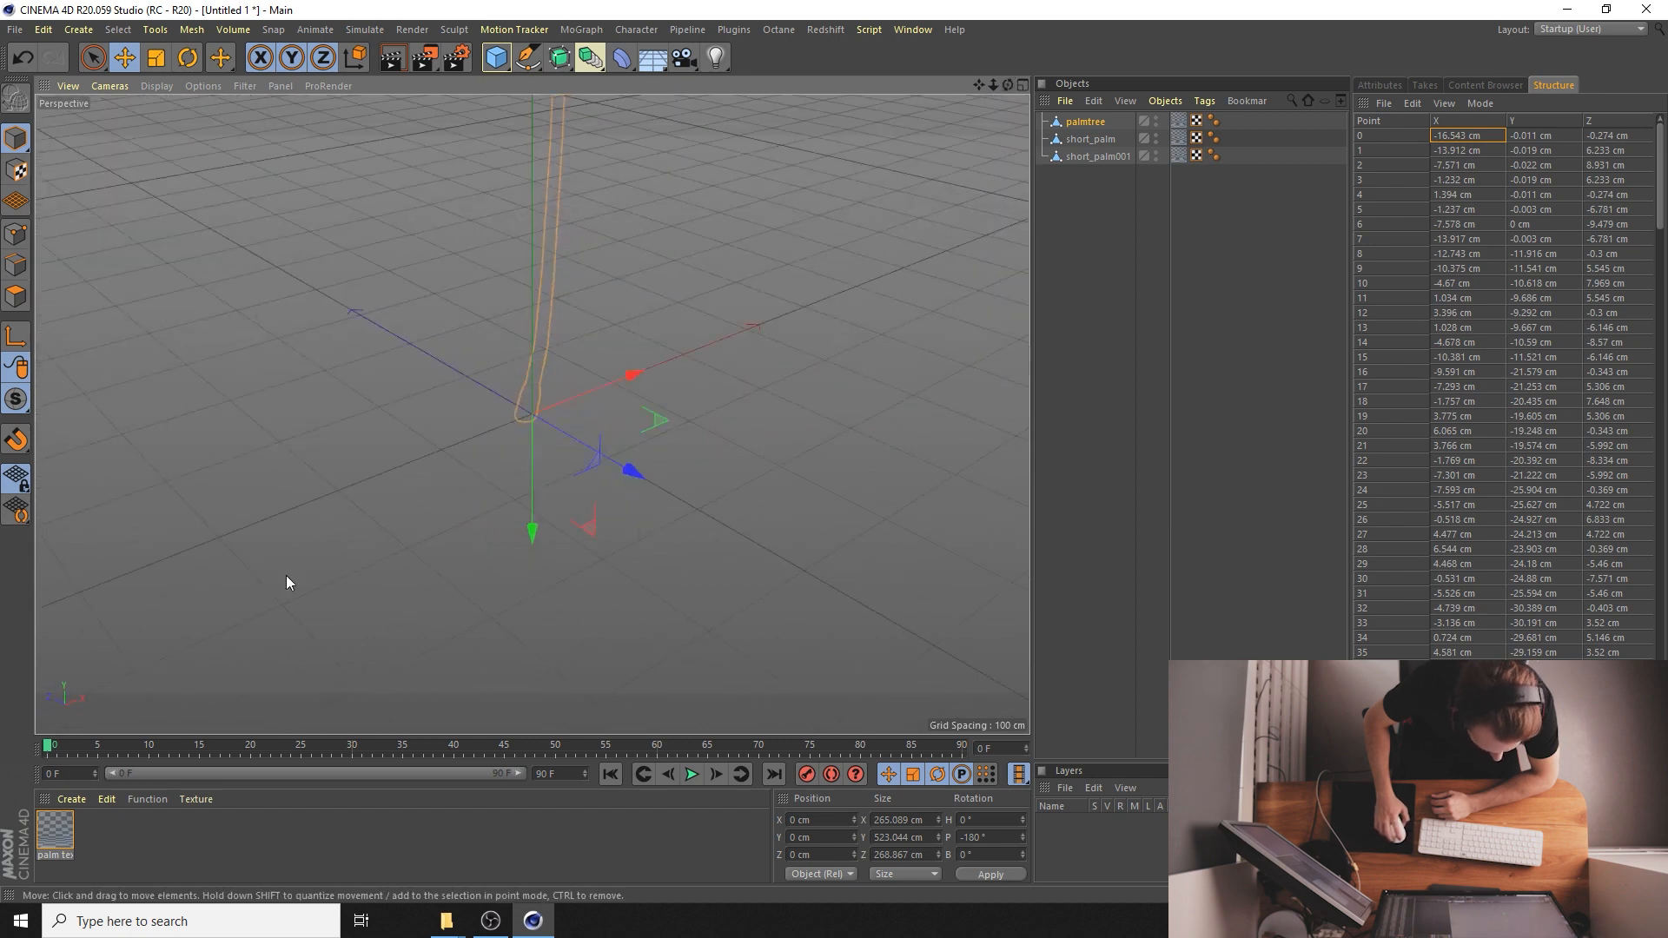
pyautogui.moveTo(80, 841)
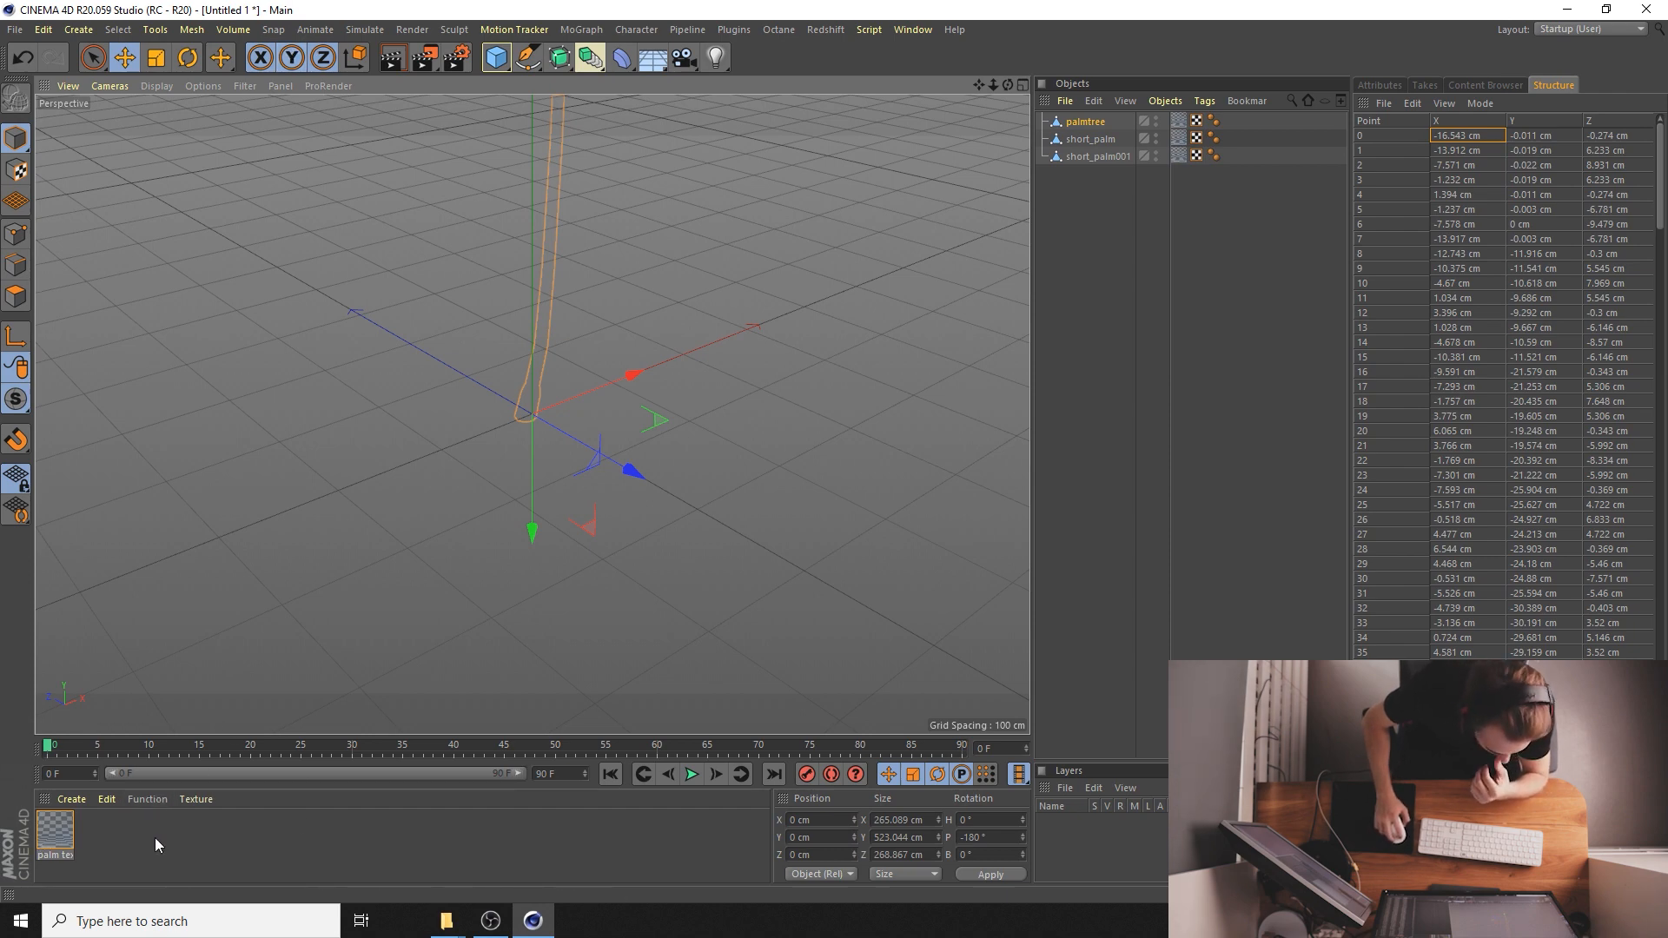
pyautogui.doubleClick(54, 832)
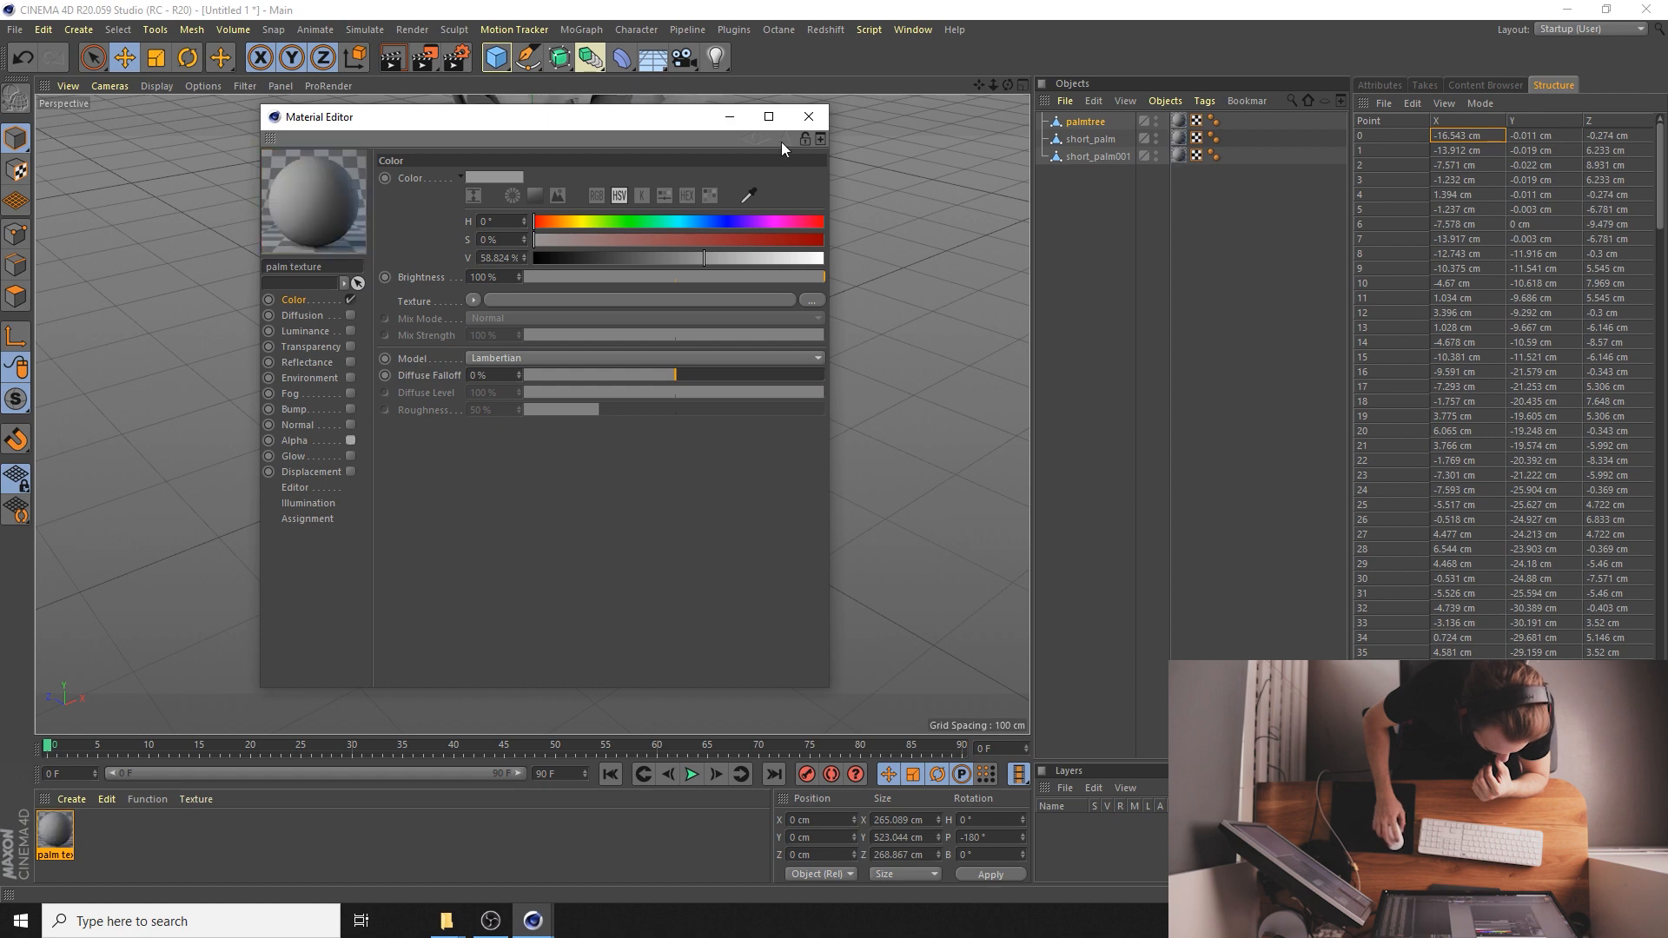
pyautogui.click(808, 116)
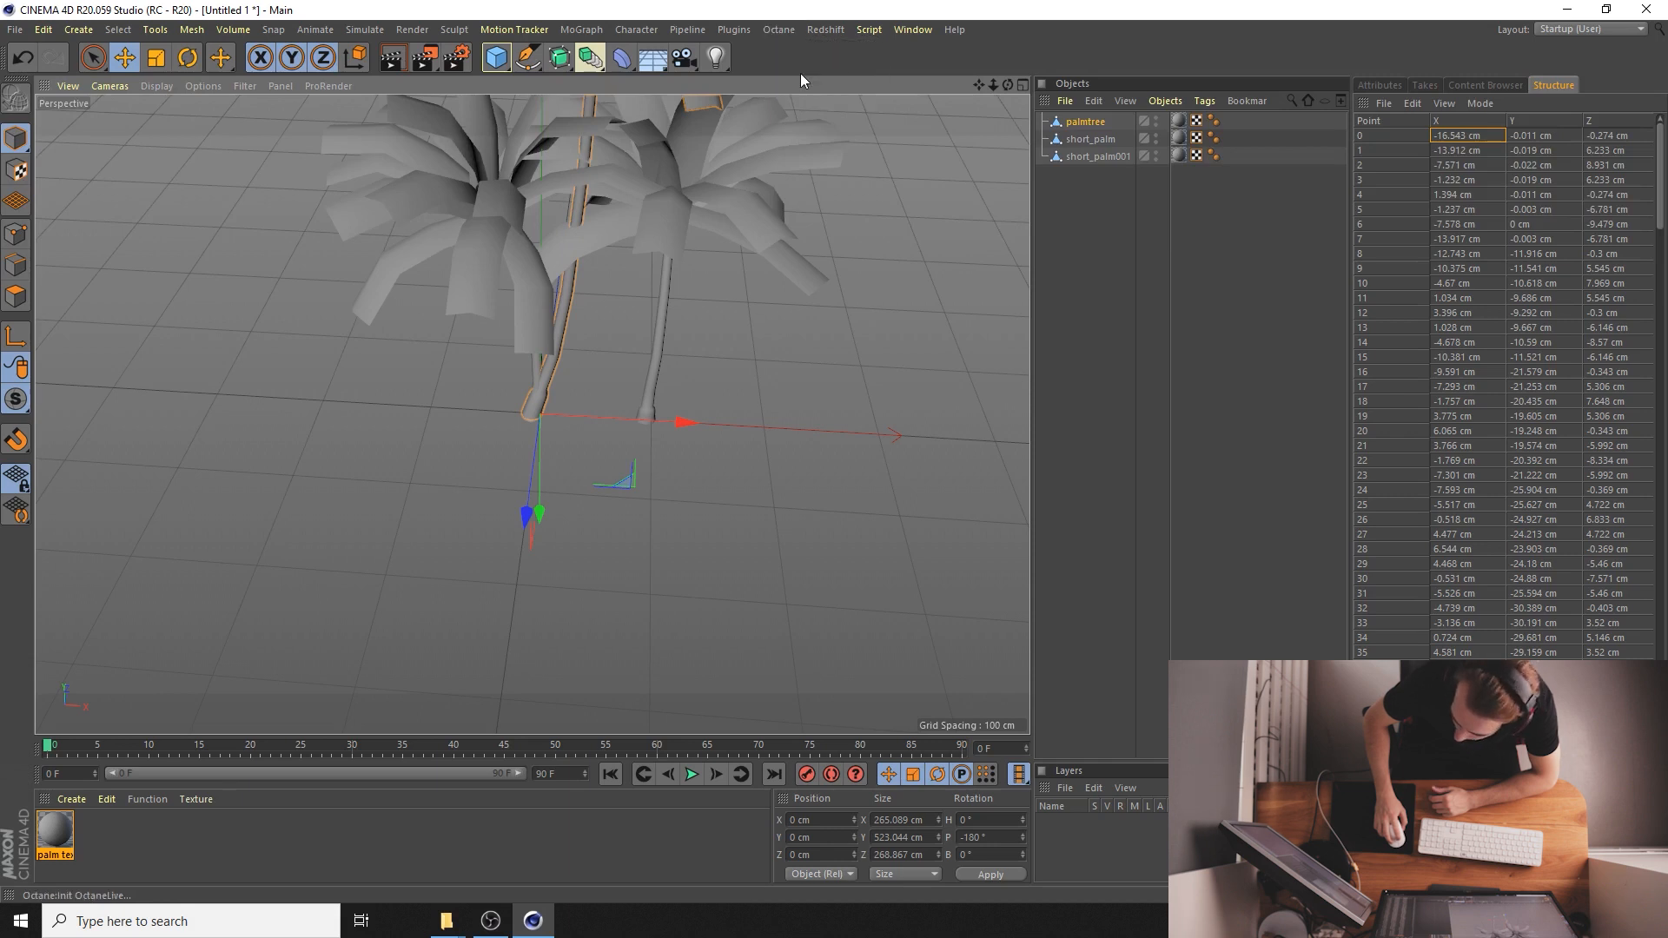
pyautogui.moveTo(660, 323)
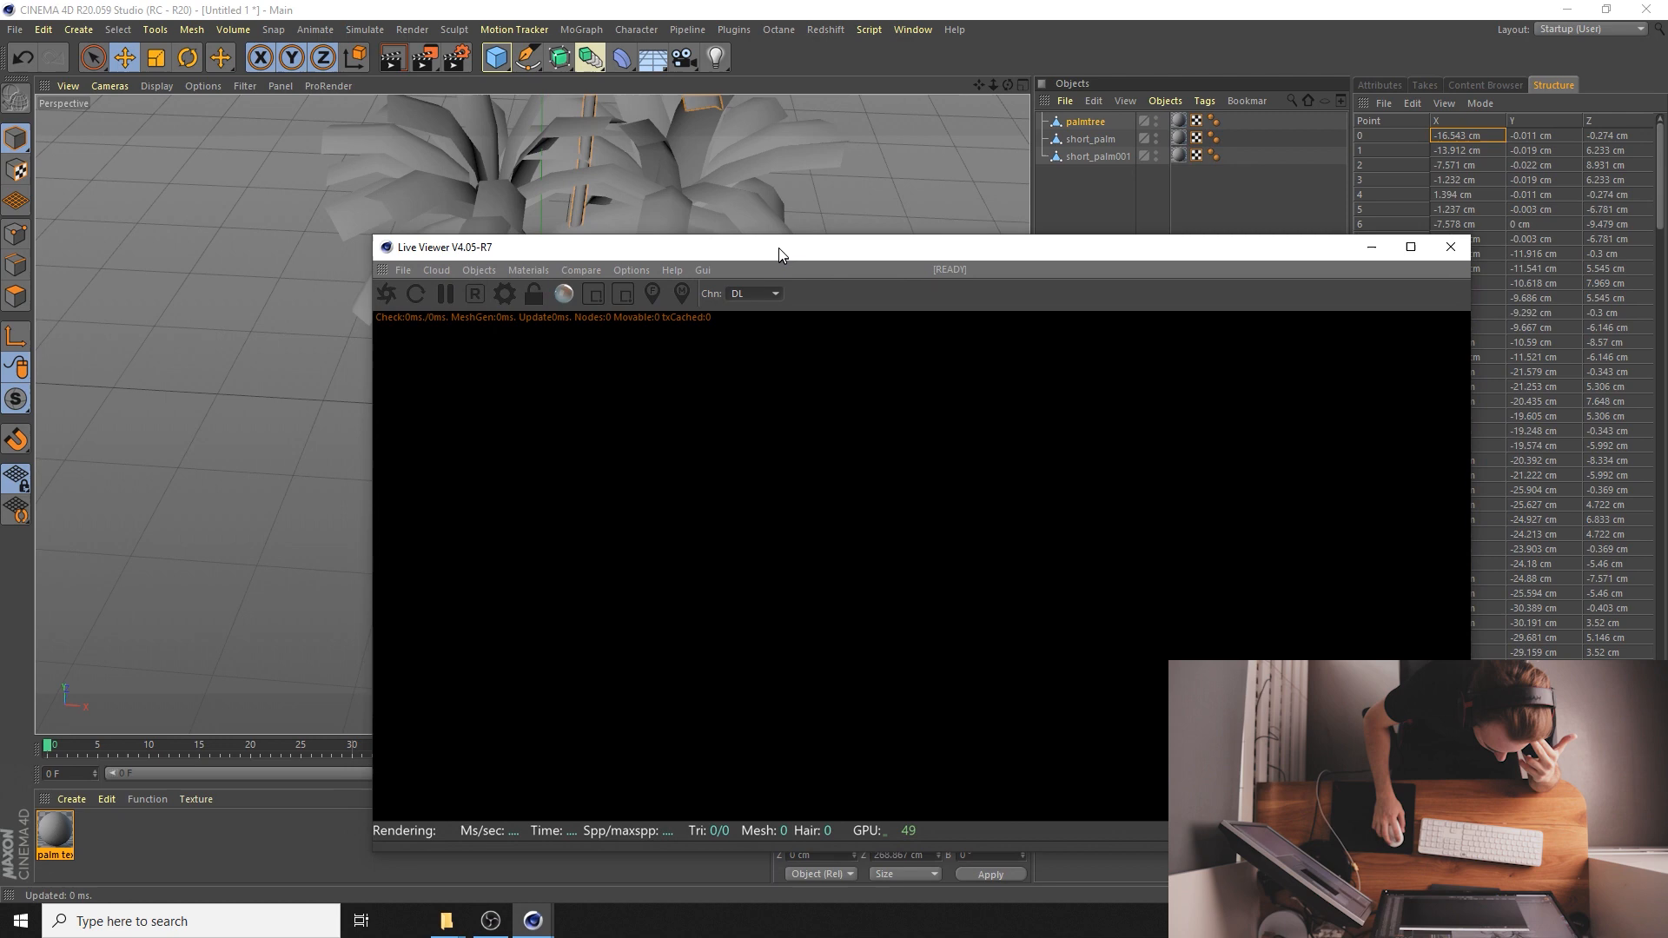
# - Add a Landscape under the palms and set its Size to 5000 cm
pyautogui.moveTo(782, 245); pyautogui.dragTo(782, 212)
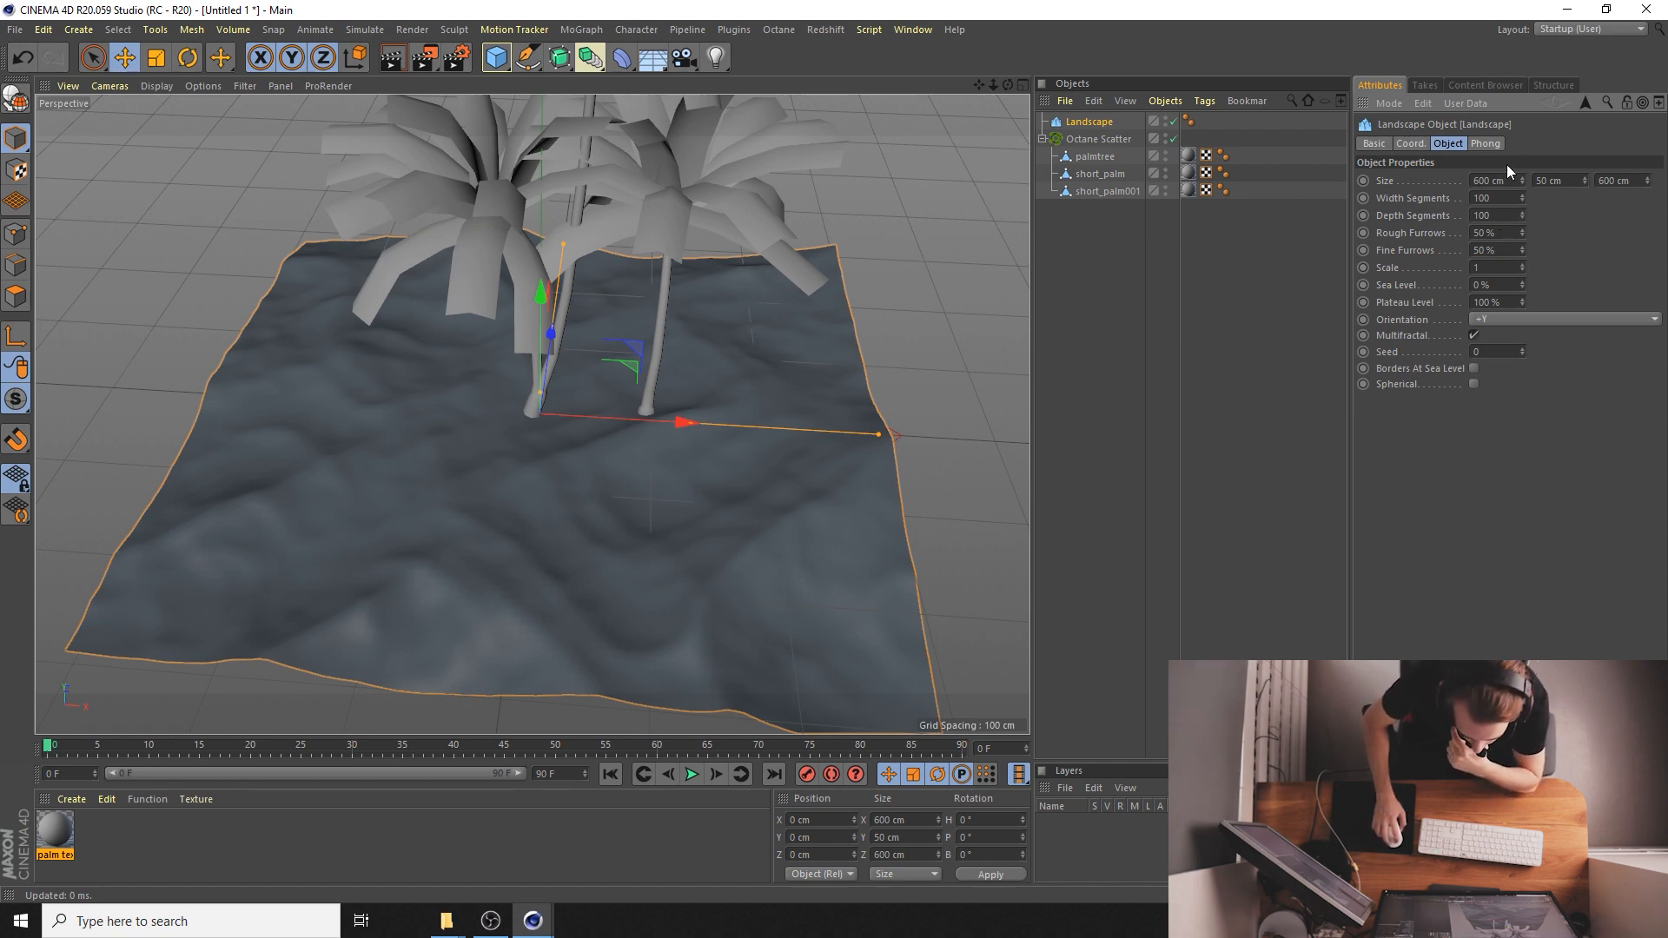
pyautogui.write('5000')
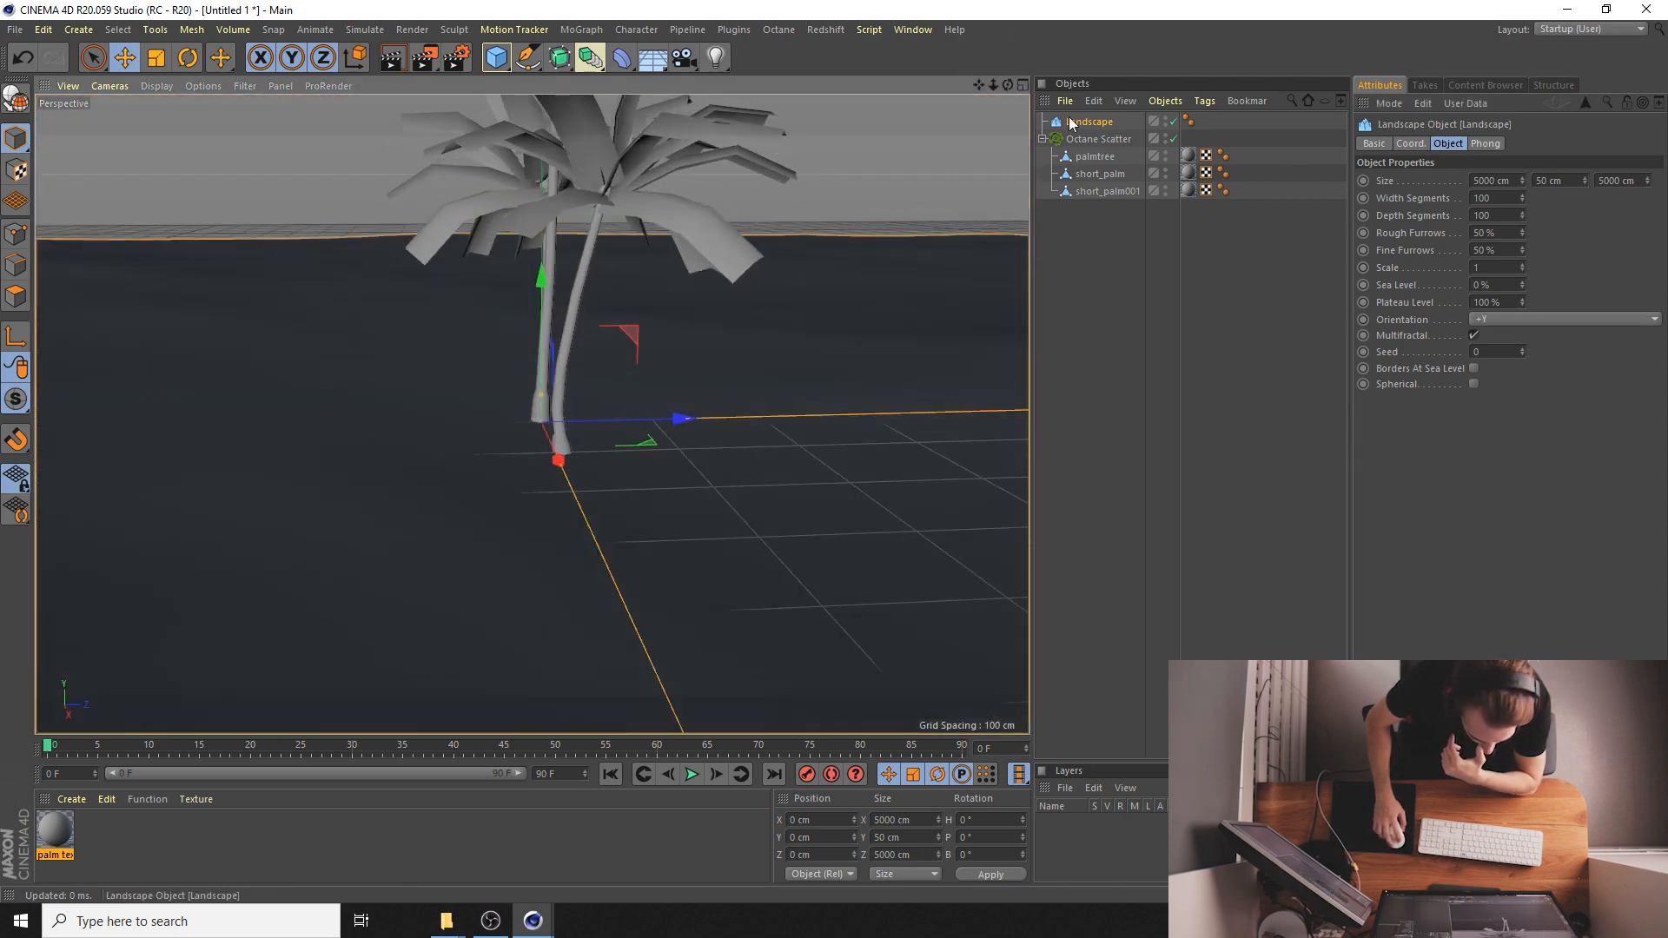
# - Distribute the scatter over the Landscape, remove short_palm001 and set Count to 200
pyautogui.click(1101, 174)
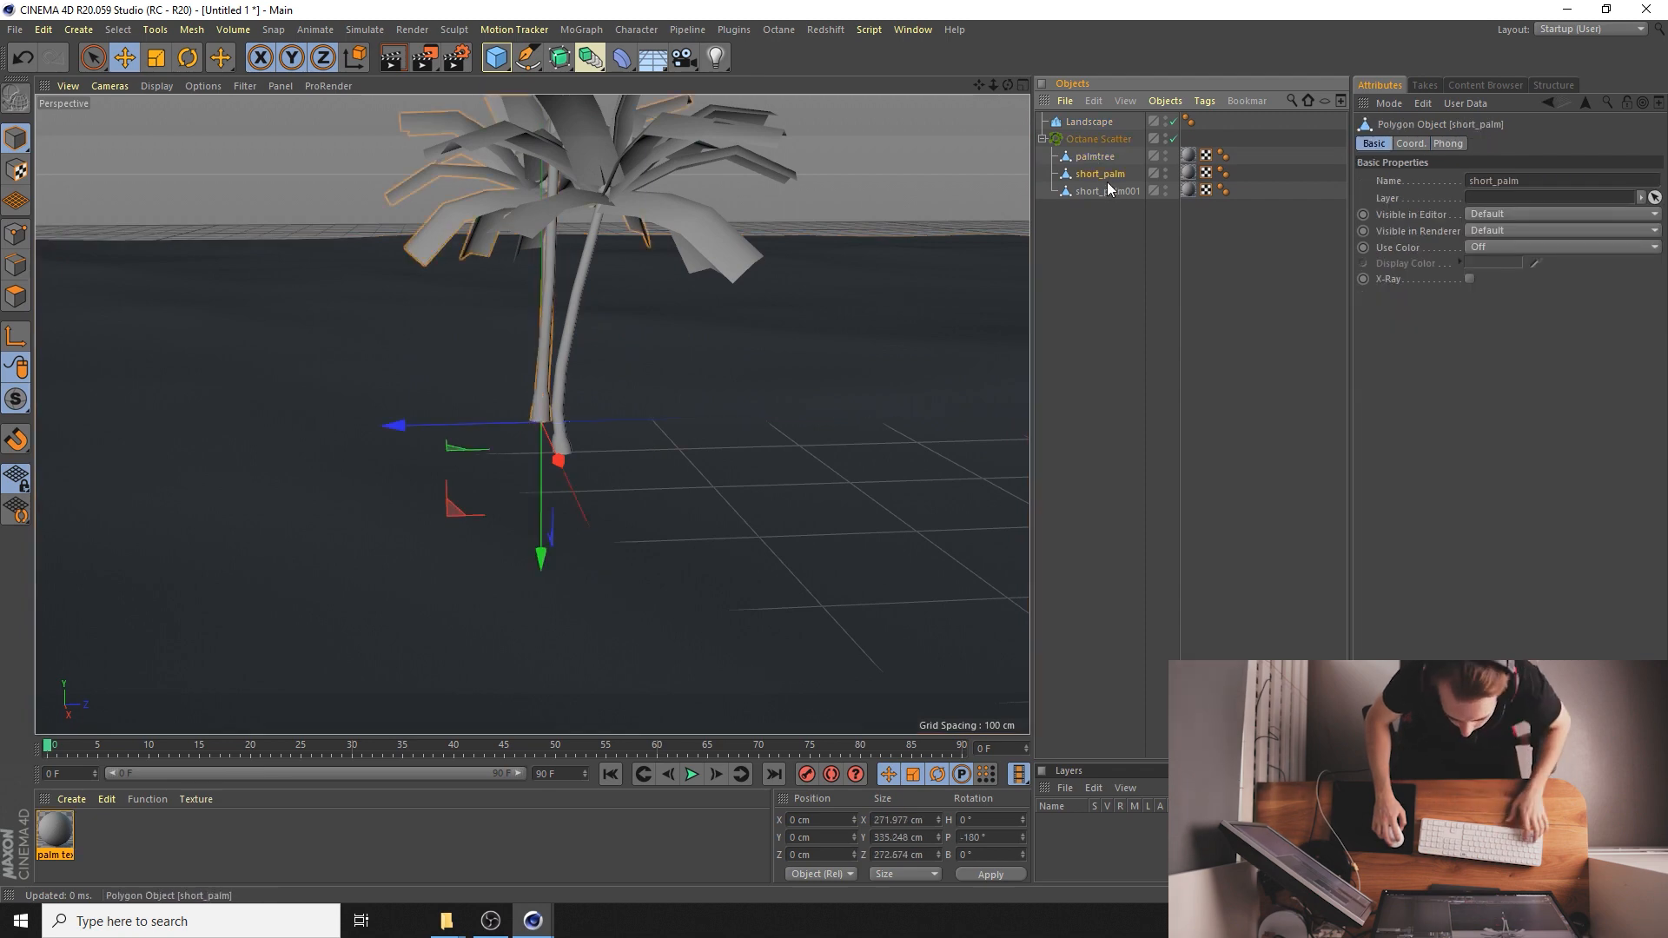
pyautogui.click(1102, 139)
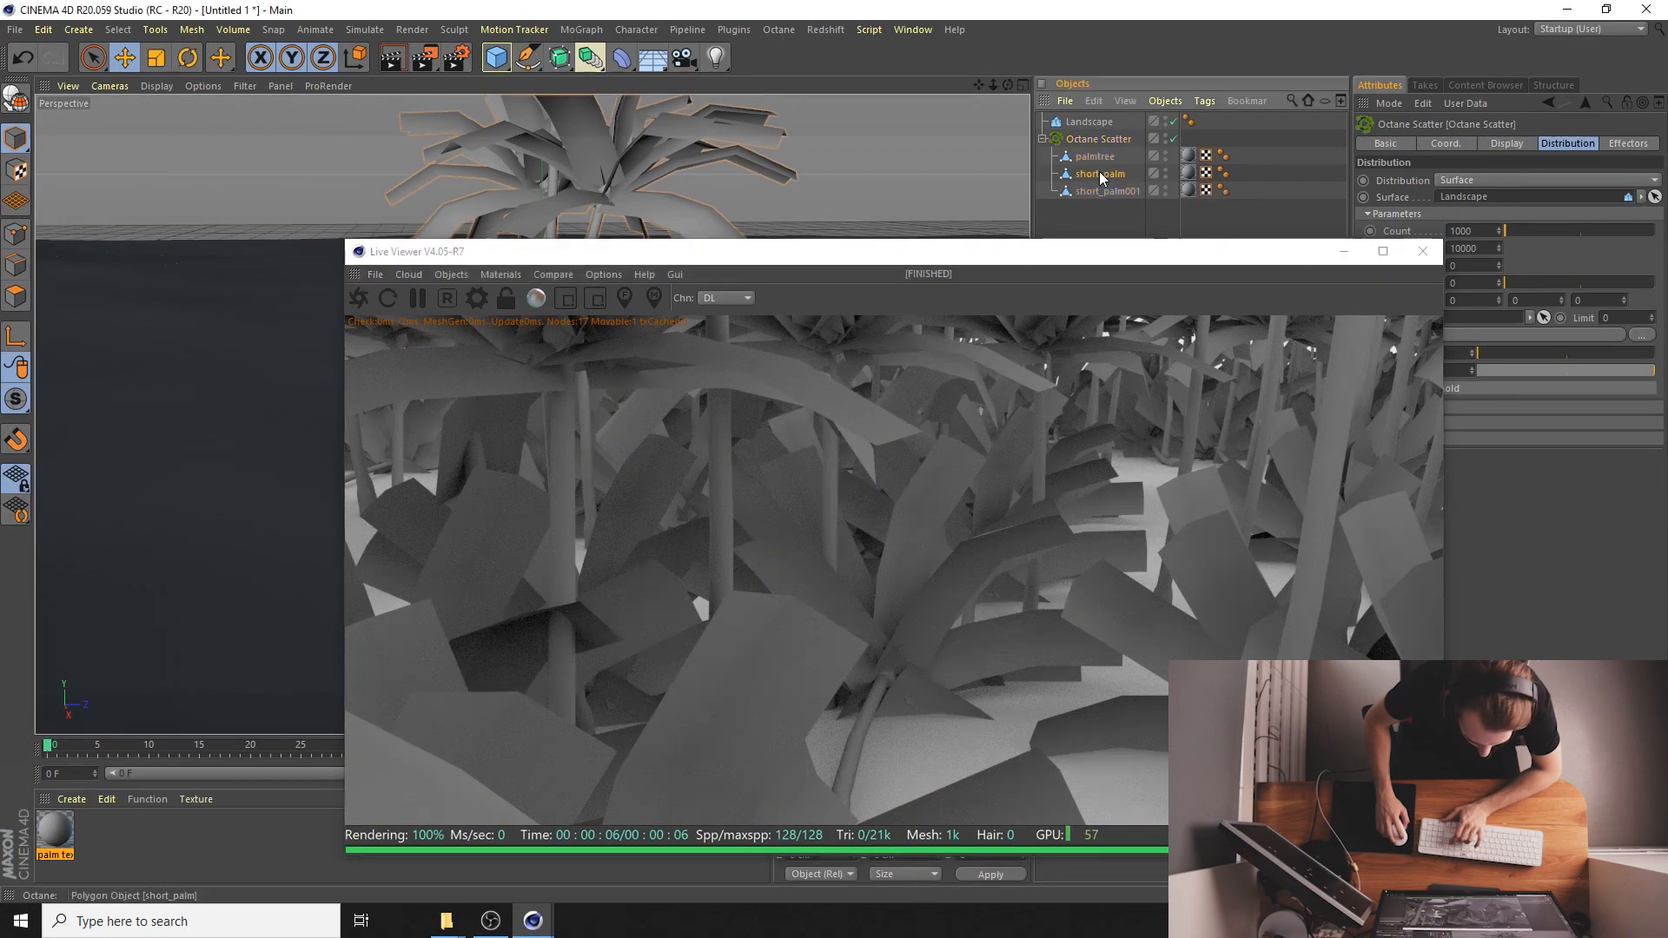
pyautogui.click(1107, 192)
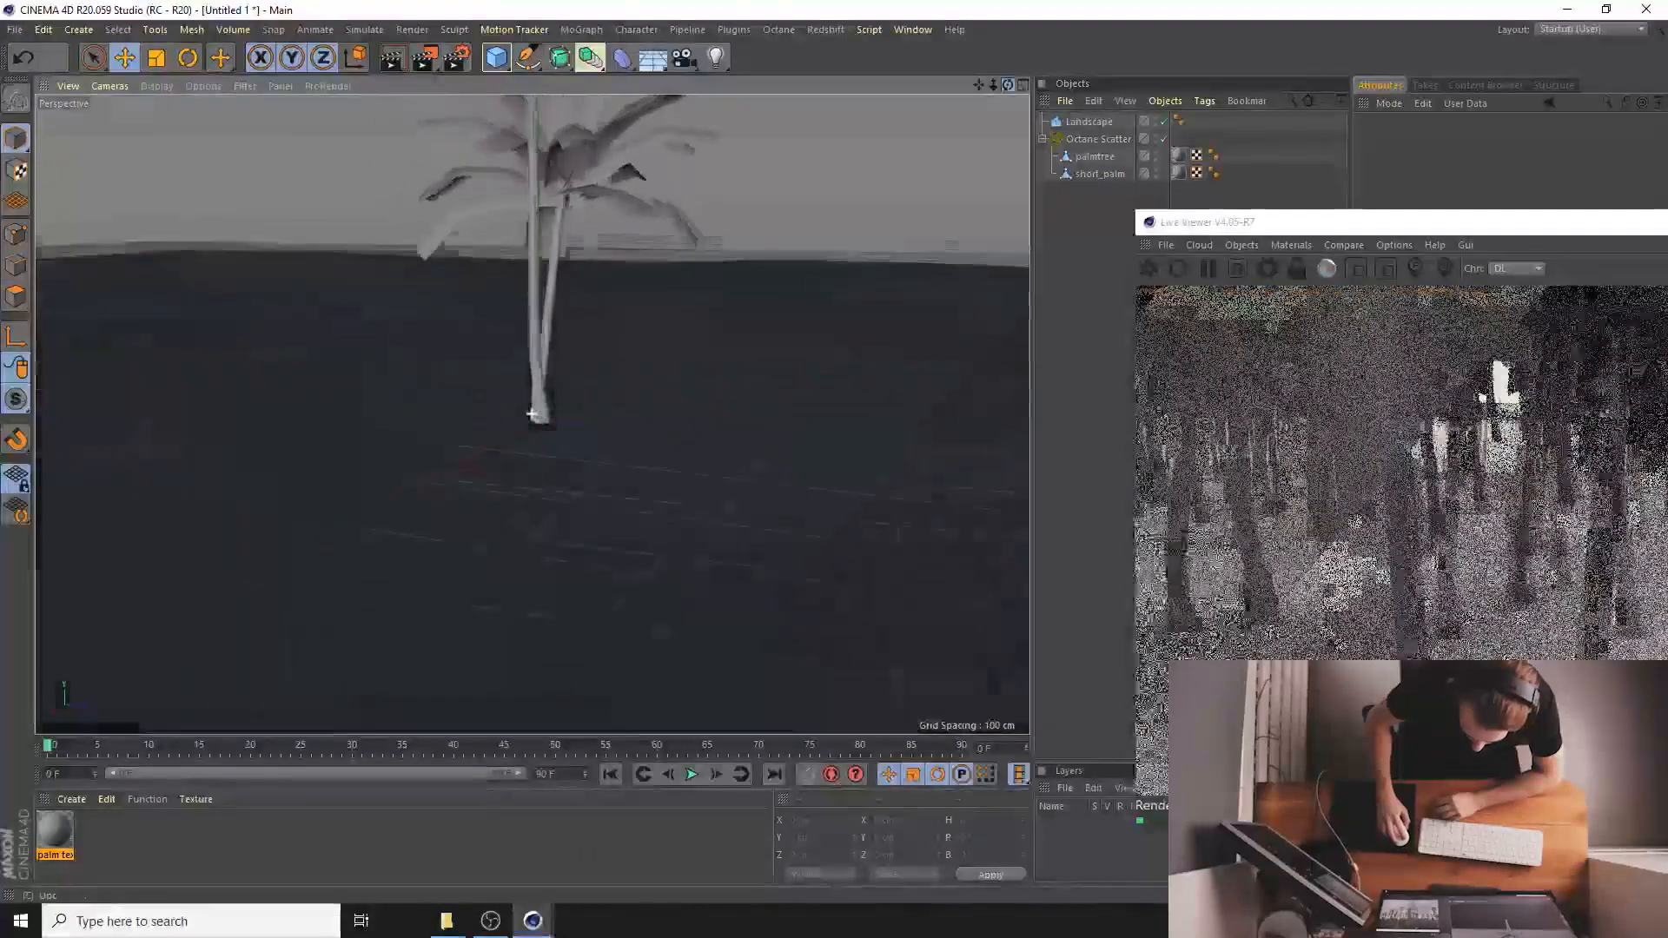
pyautogui.click(1102, 139)
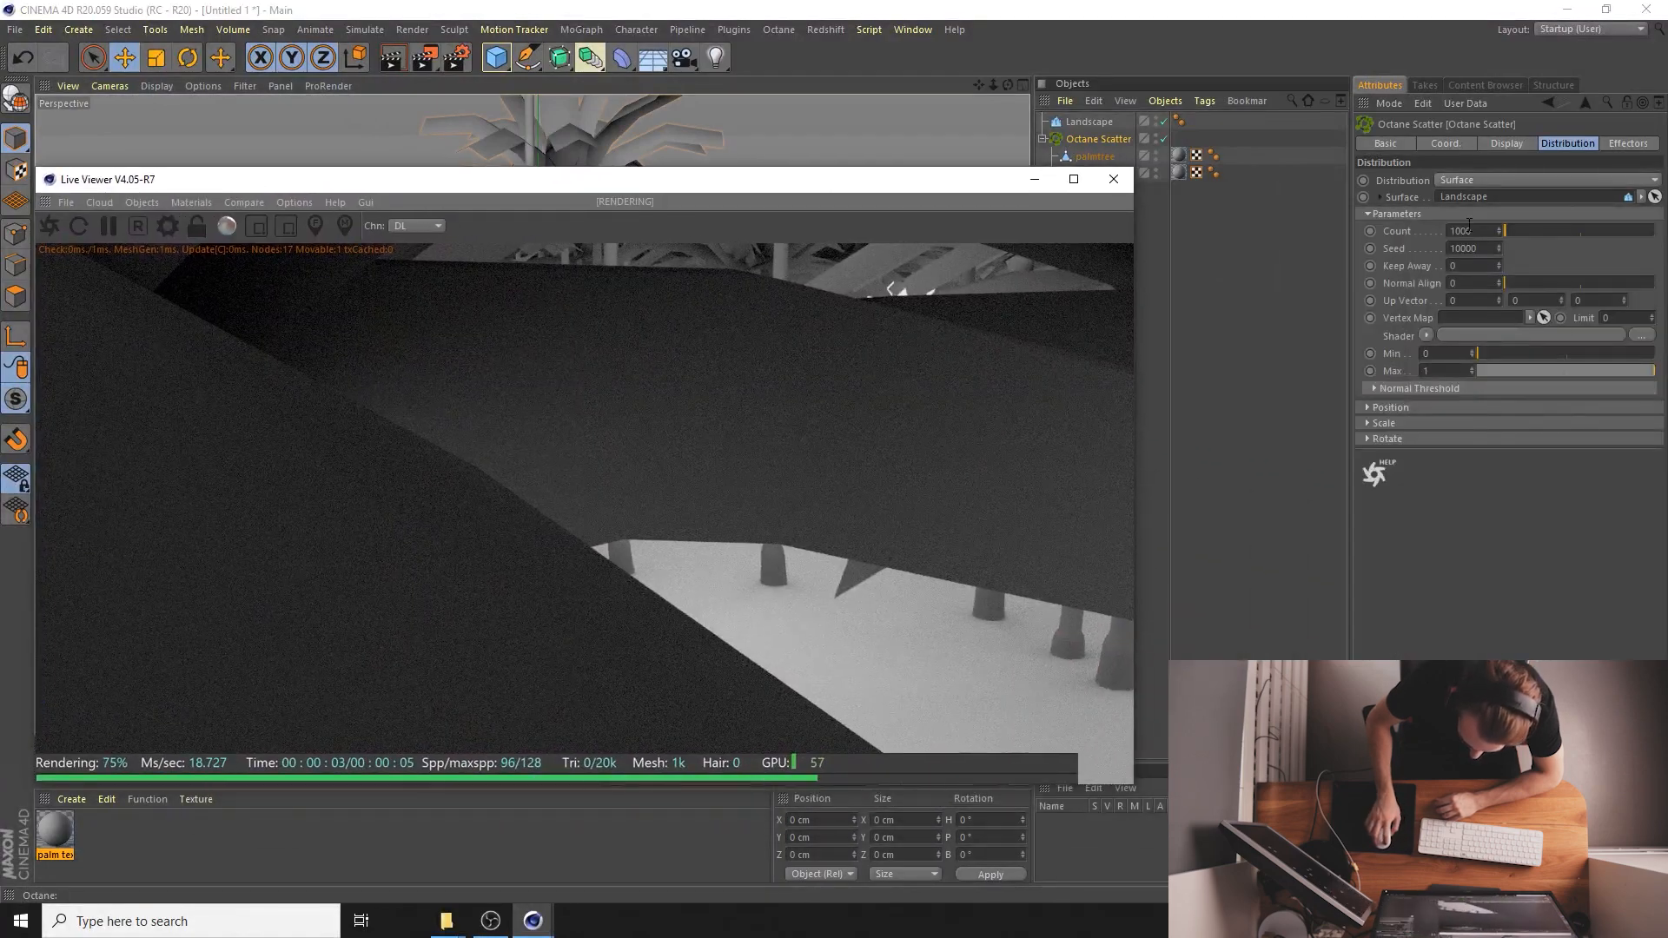
pyautogui.write('200')
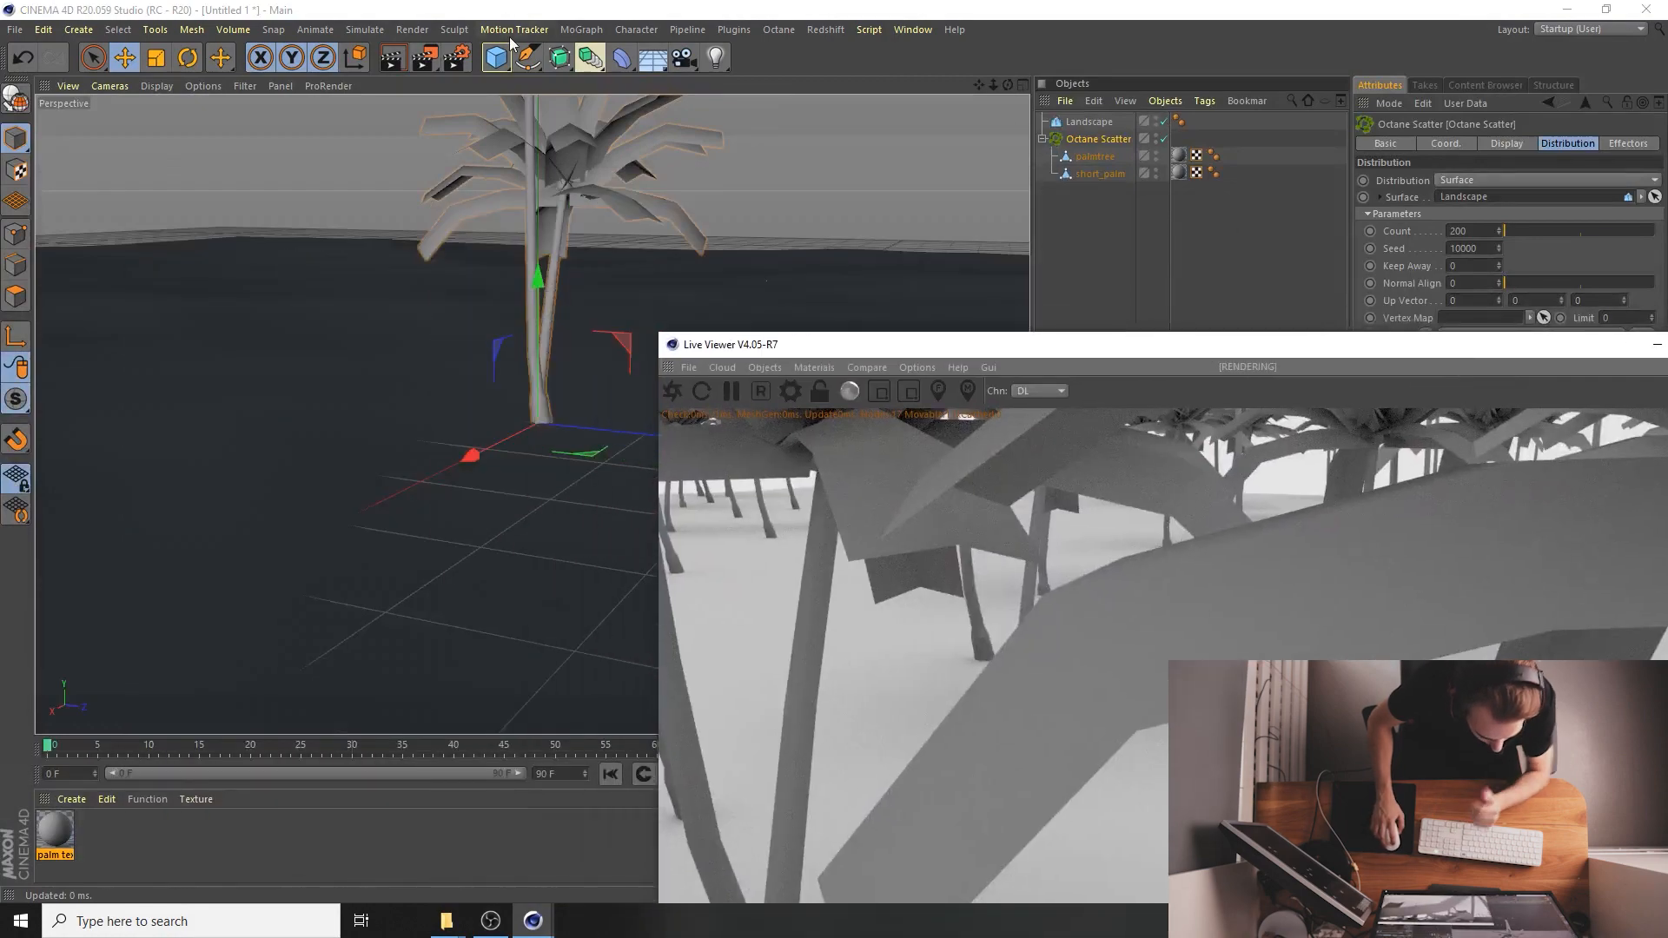
# - Add a Random effector with rotation only, R.H 220° and R.P 1°
pyautogui.click(580, 29)
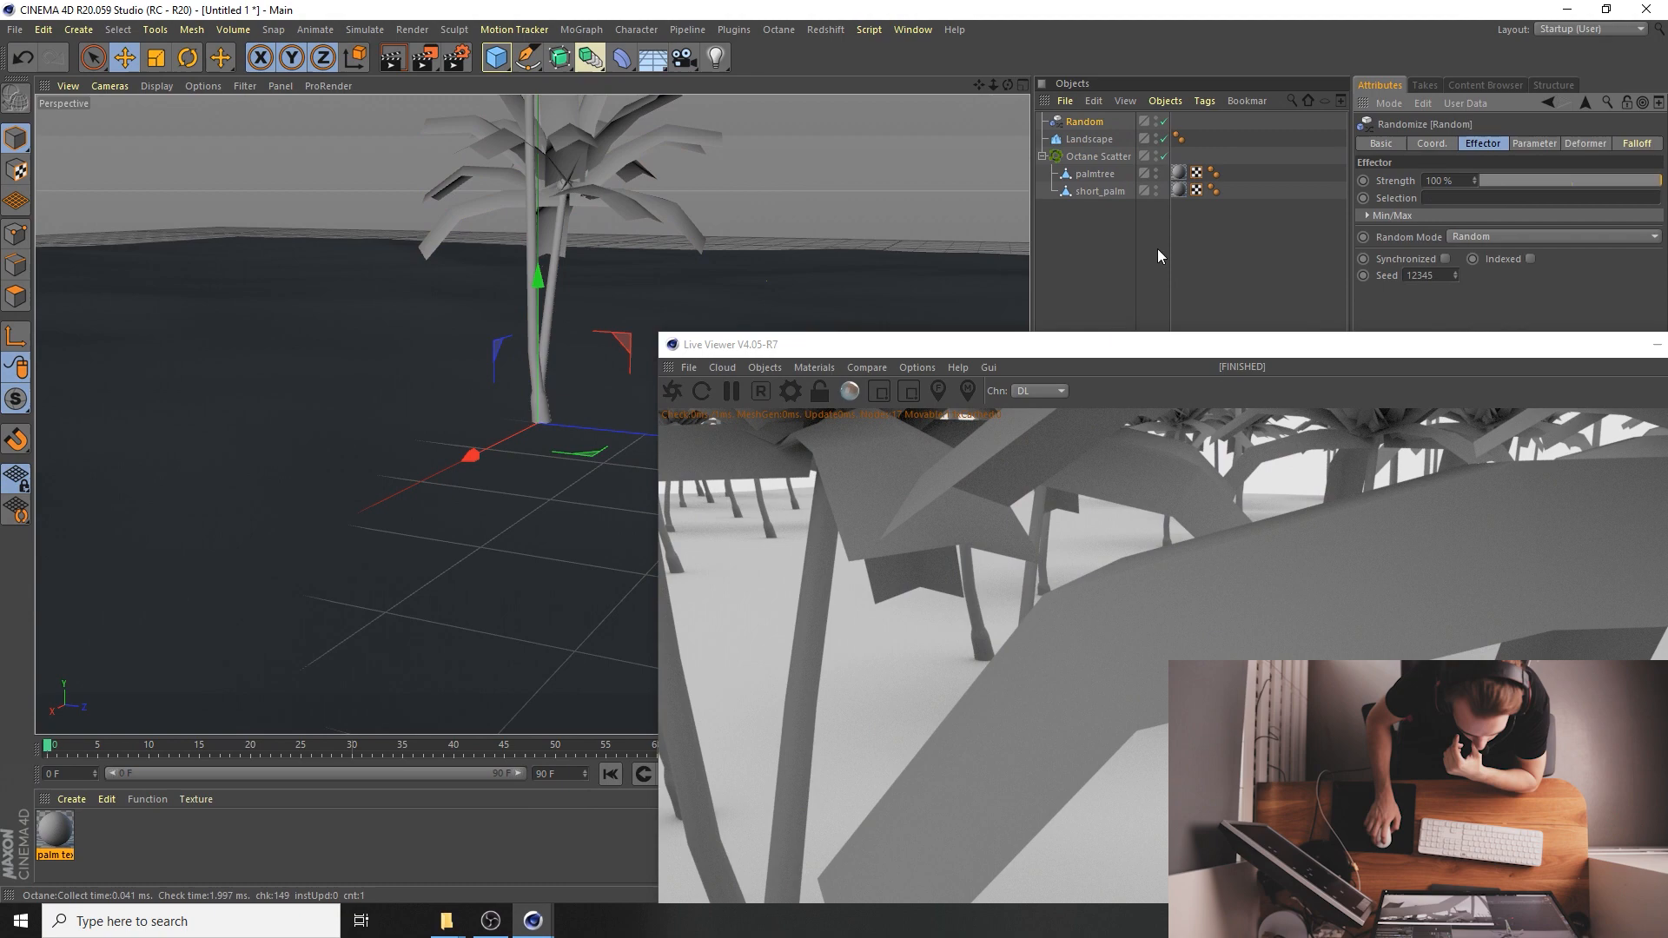
pyautogui.click(1098, 156)
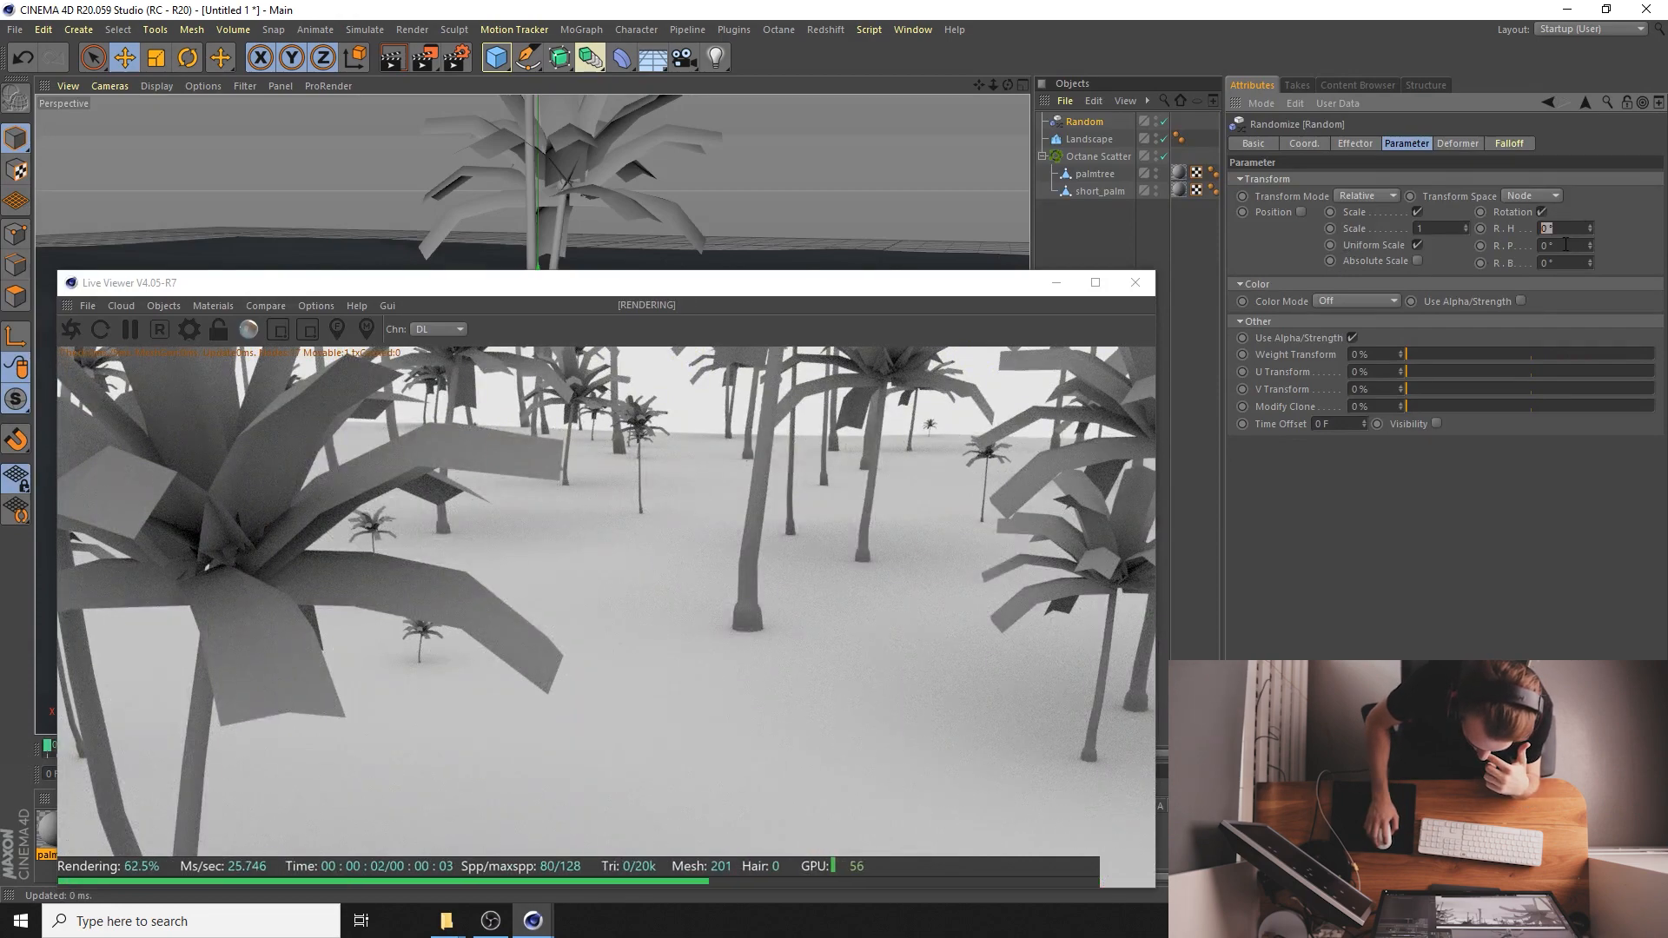
pyautogui.write('220')
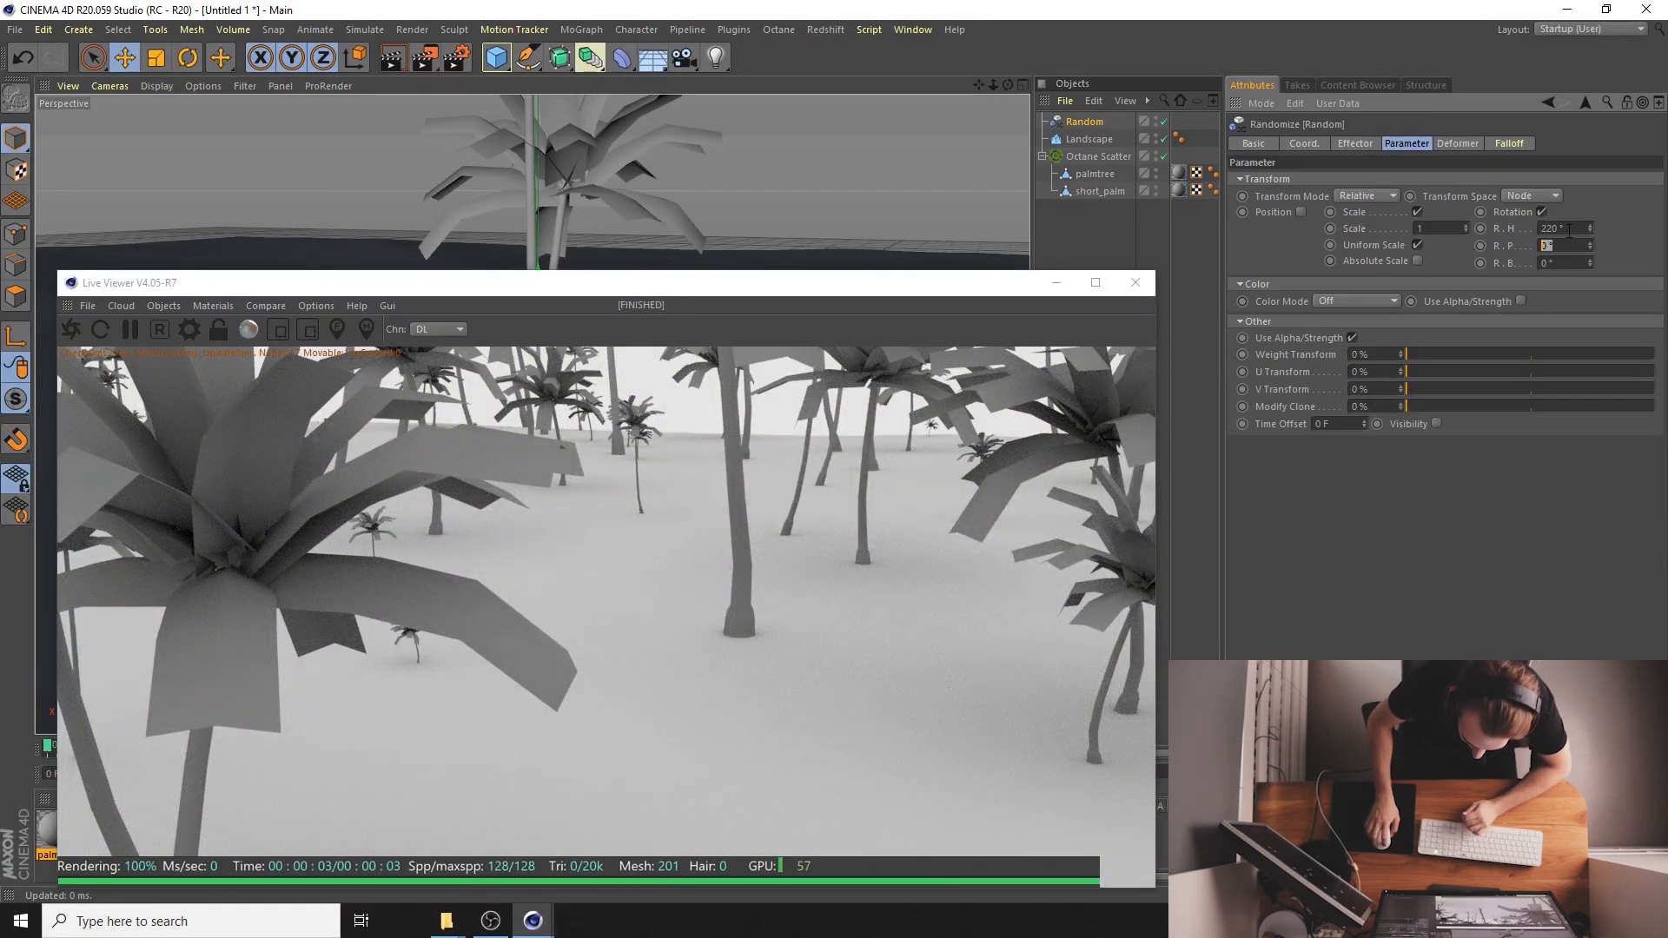
pyautogui.write('1')
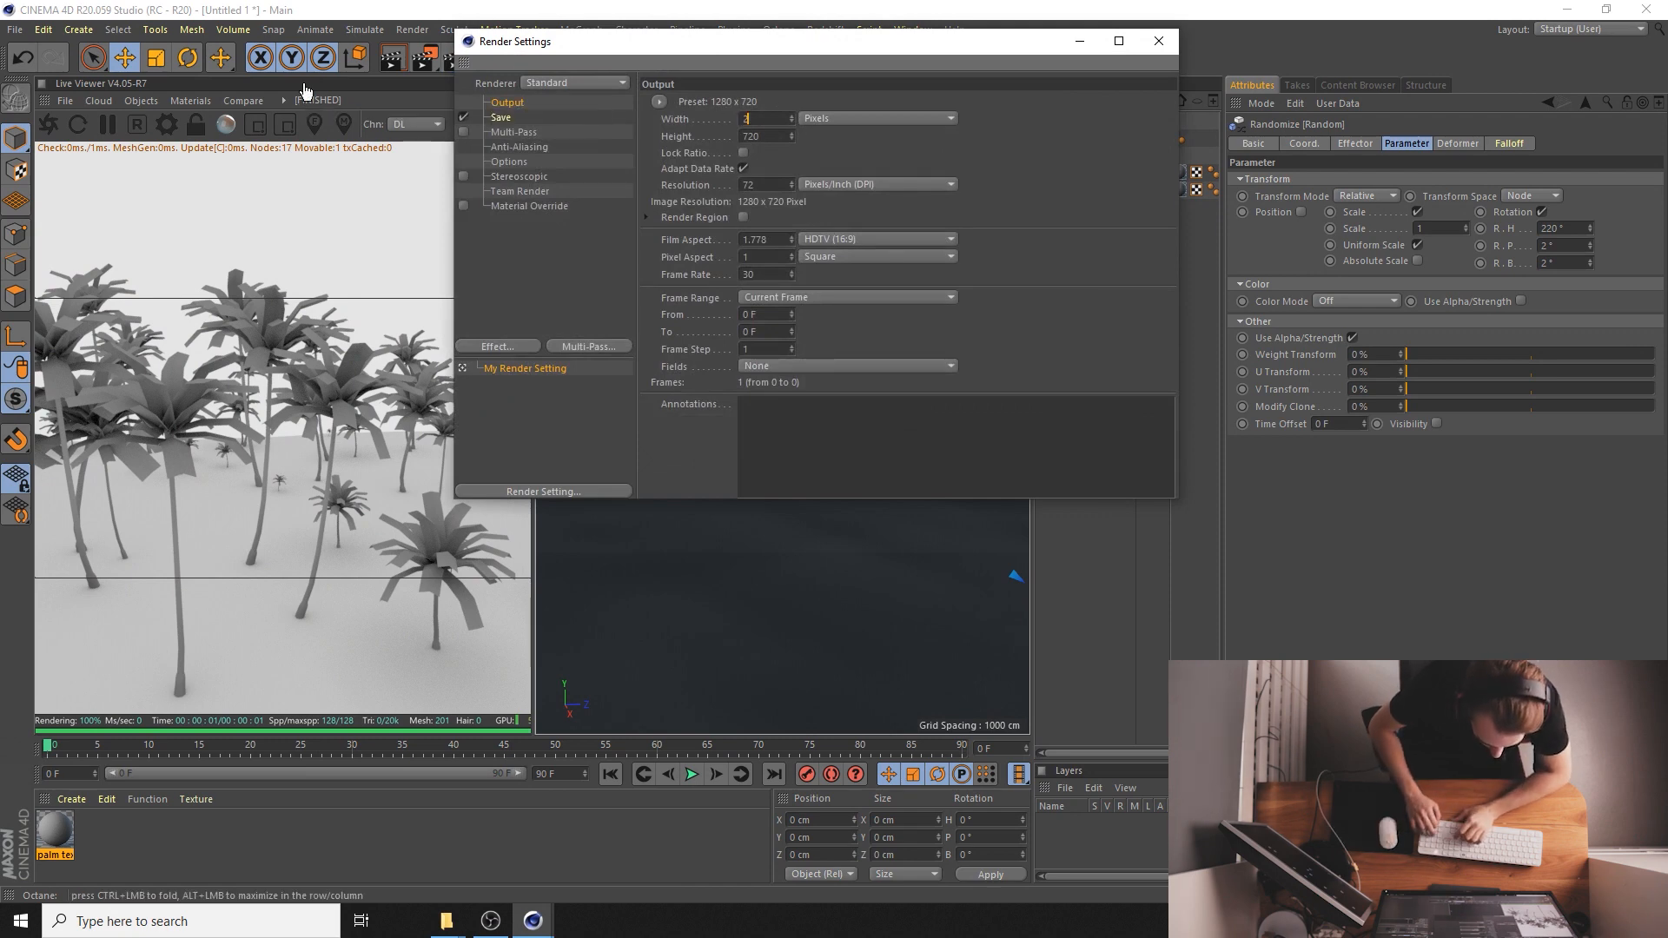
# - Set render output to Width 2000 and Height 2500, then close Render Settings
pyautogui.write('2500')
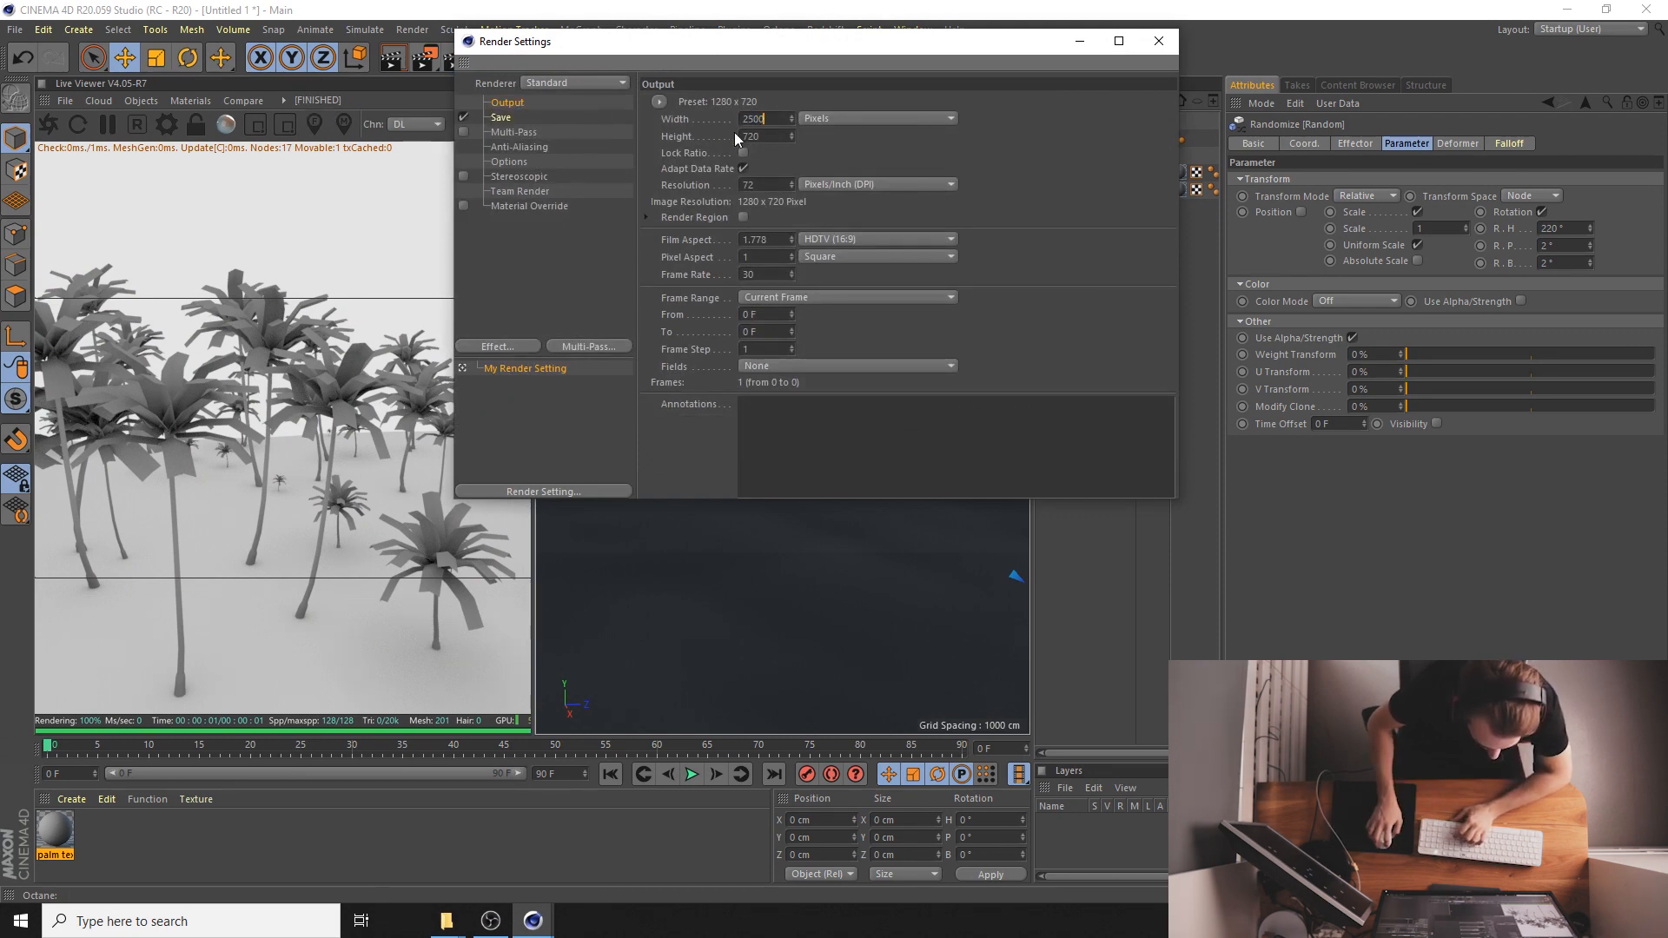
pyautogui.write('2000')
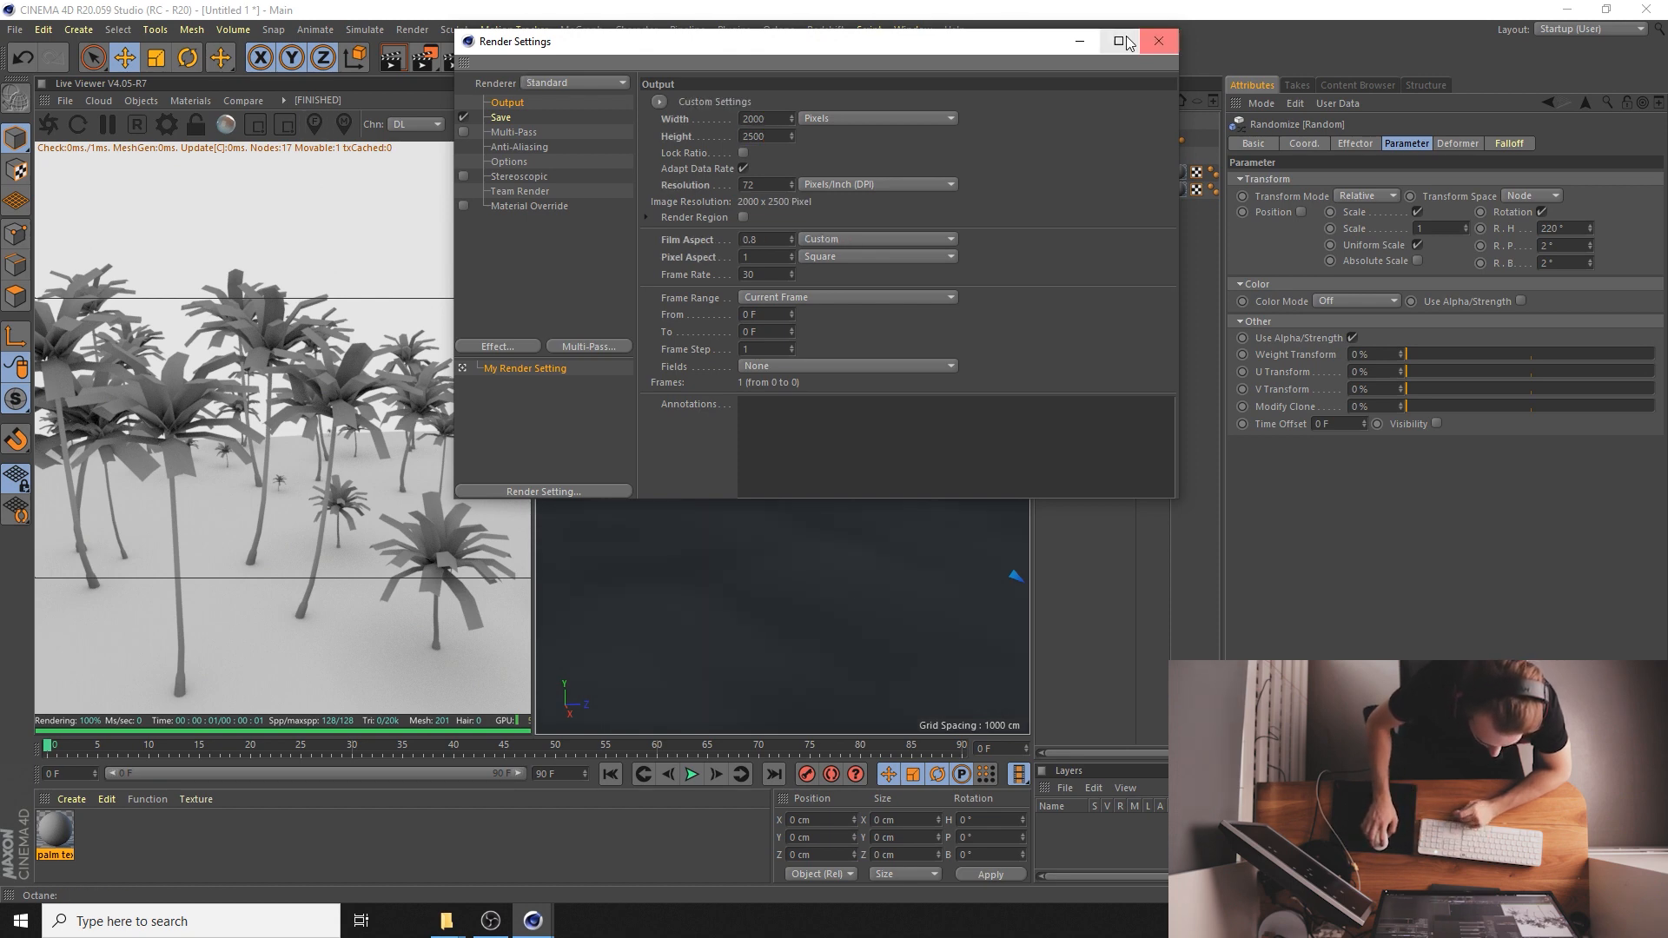
pyautogui.click(1157, 40)
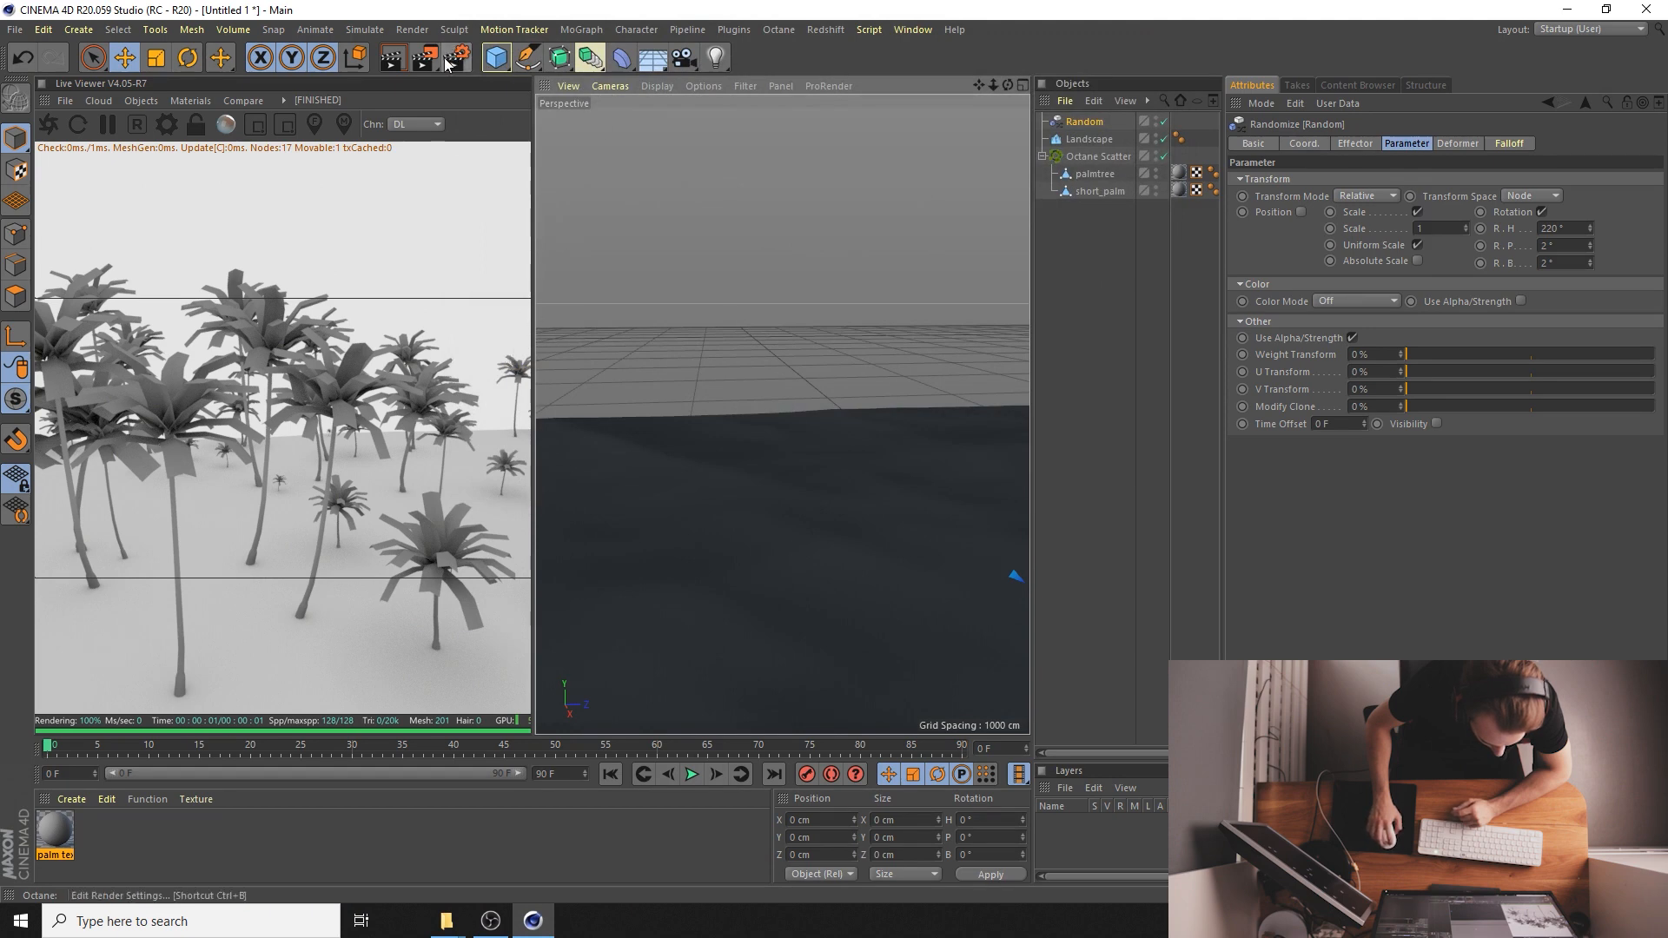
# - Bring the perspective view down to ground level among the scattered palms
pyautogui.click(455, 58)
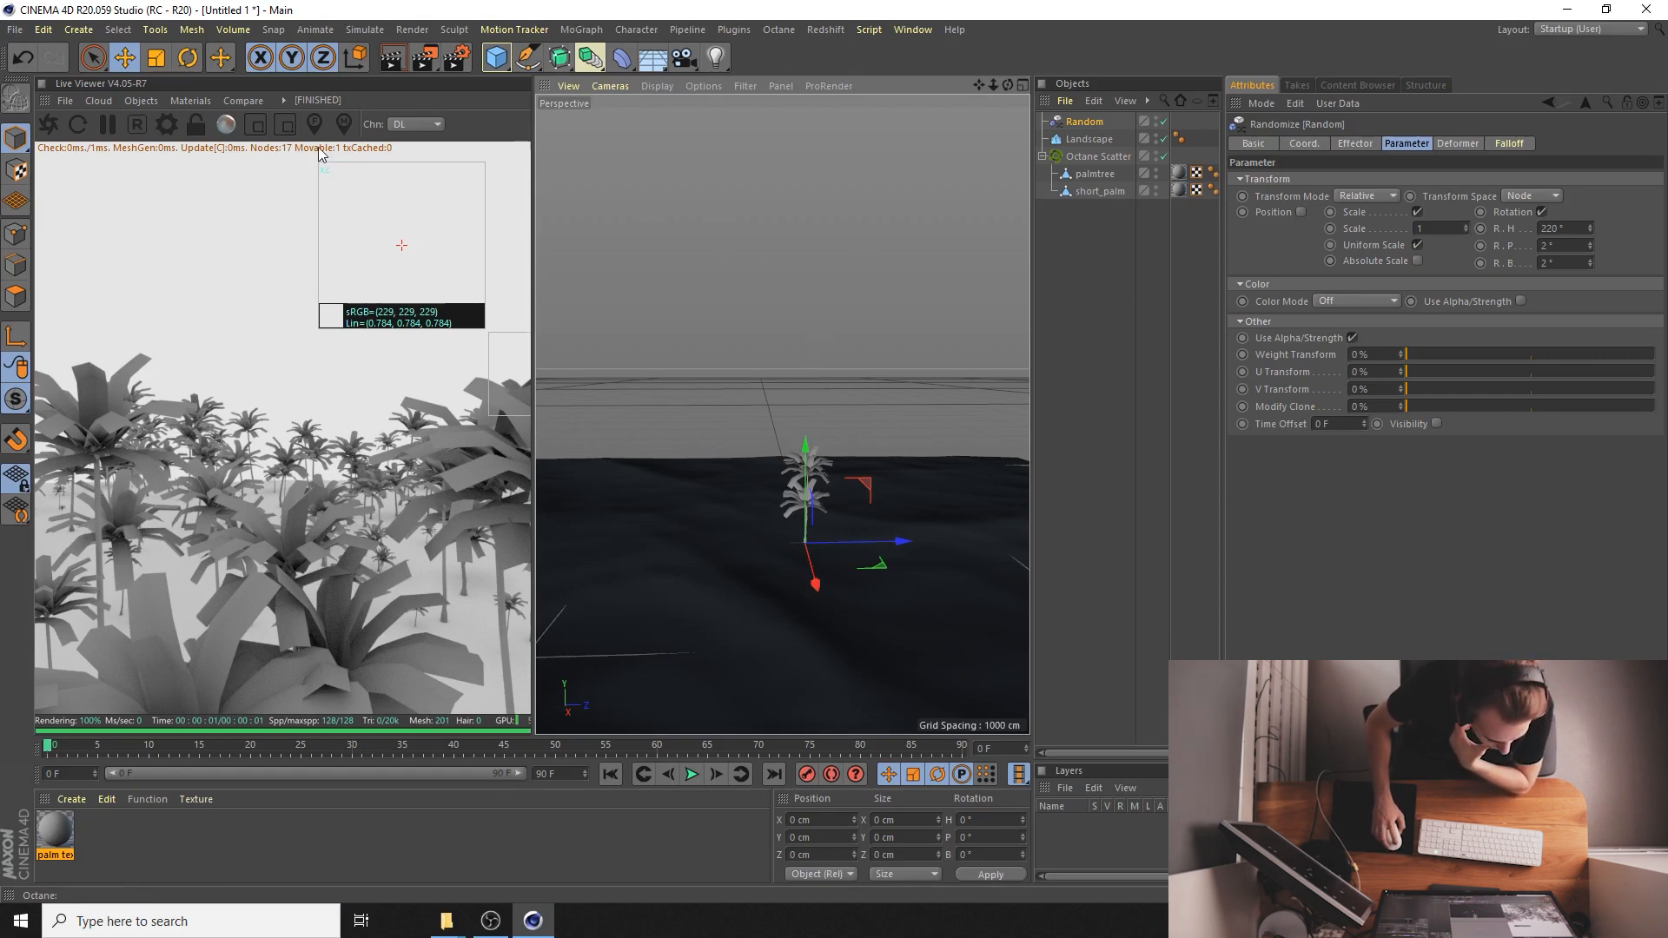
pyautogui.click(139, 101)
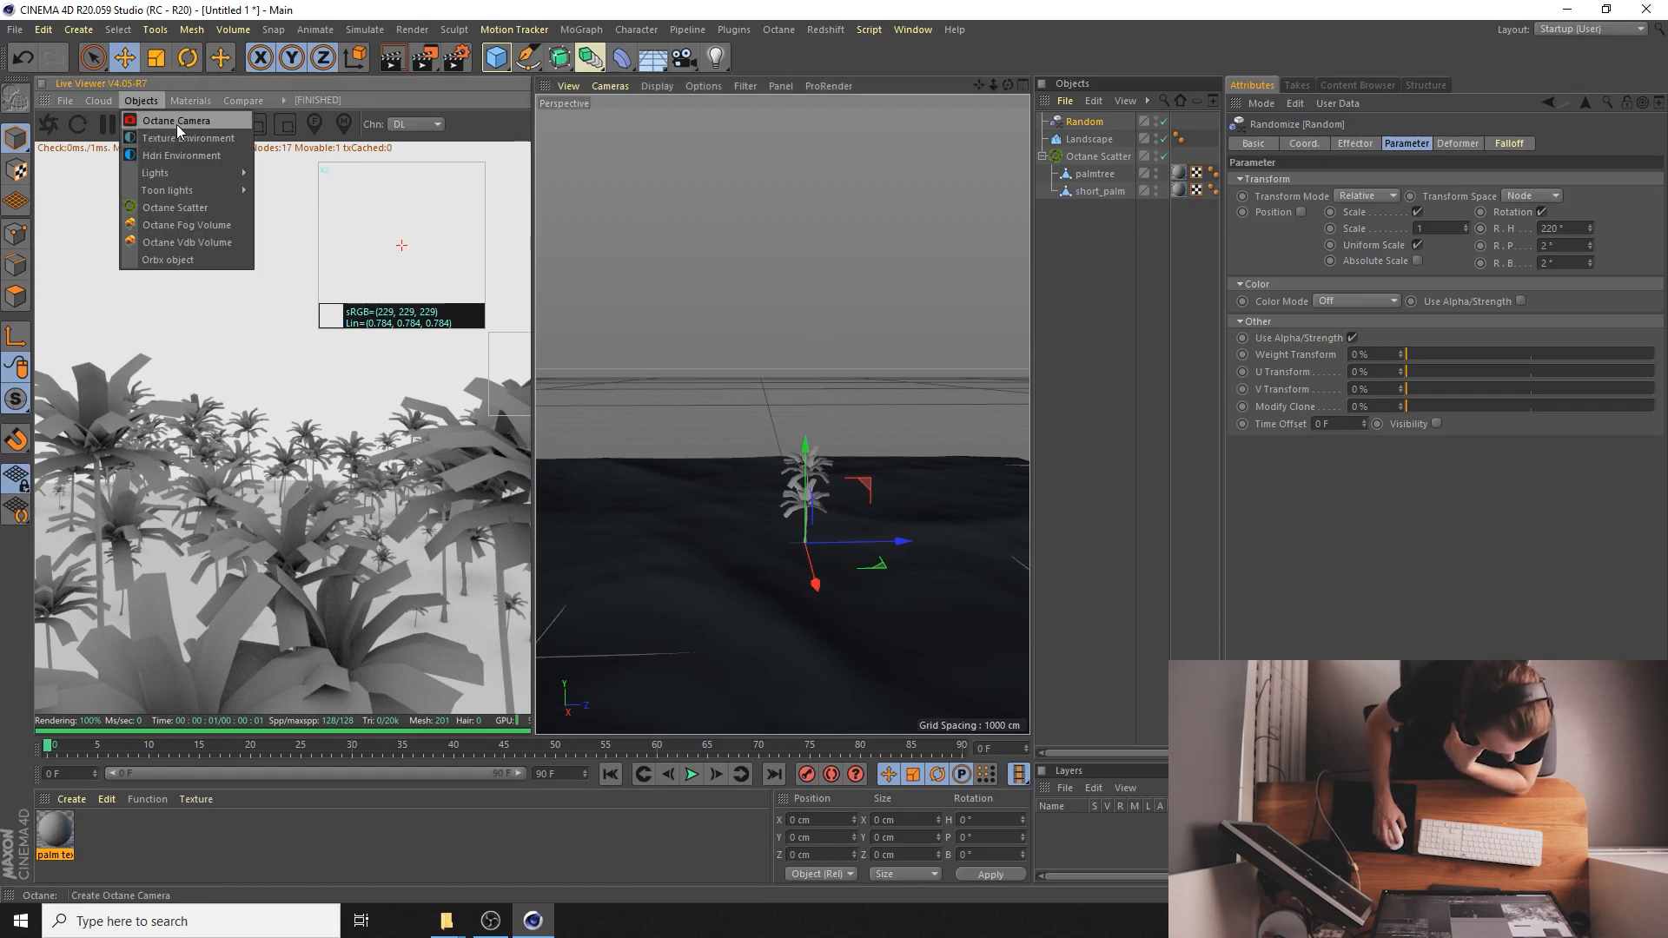
# - Create an Octane Camera from the Live Viewer Objects menu
pyautogui.click(173, 120)
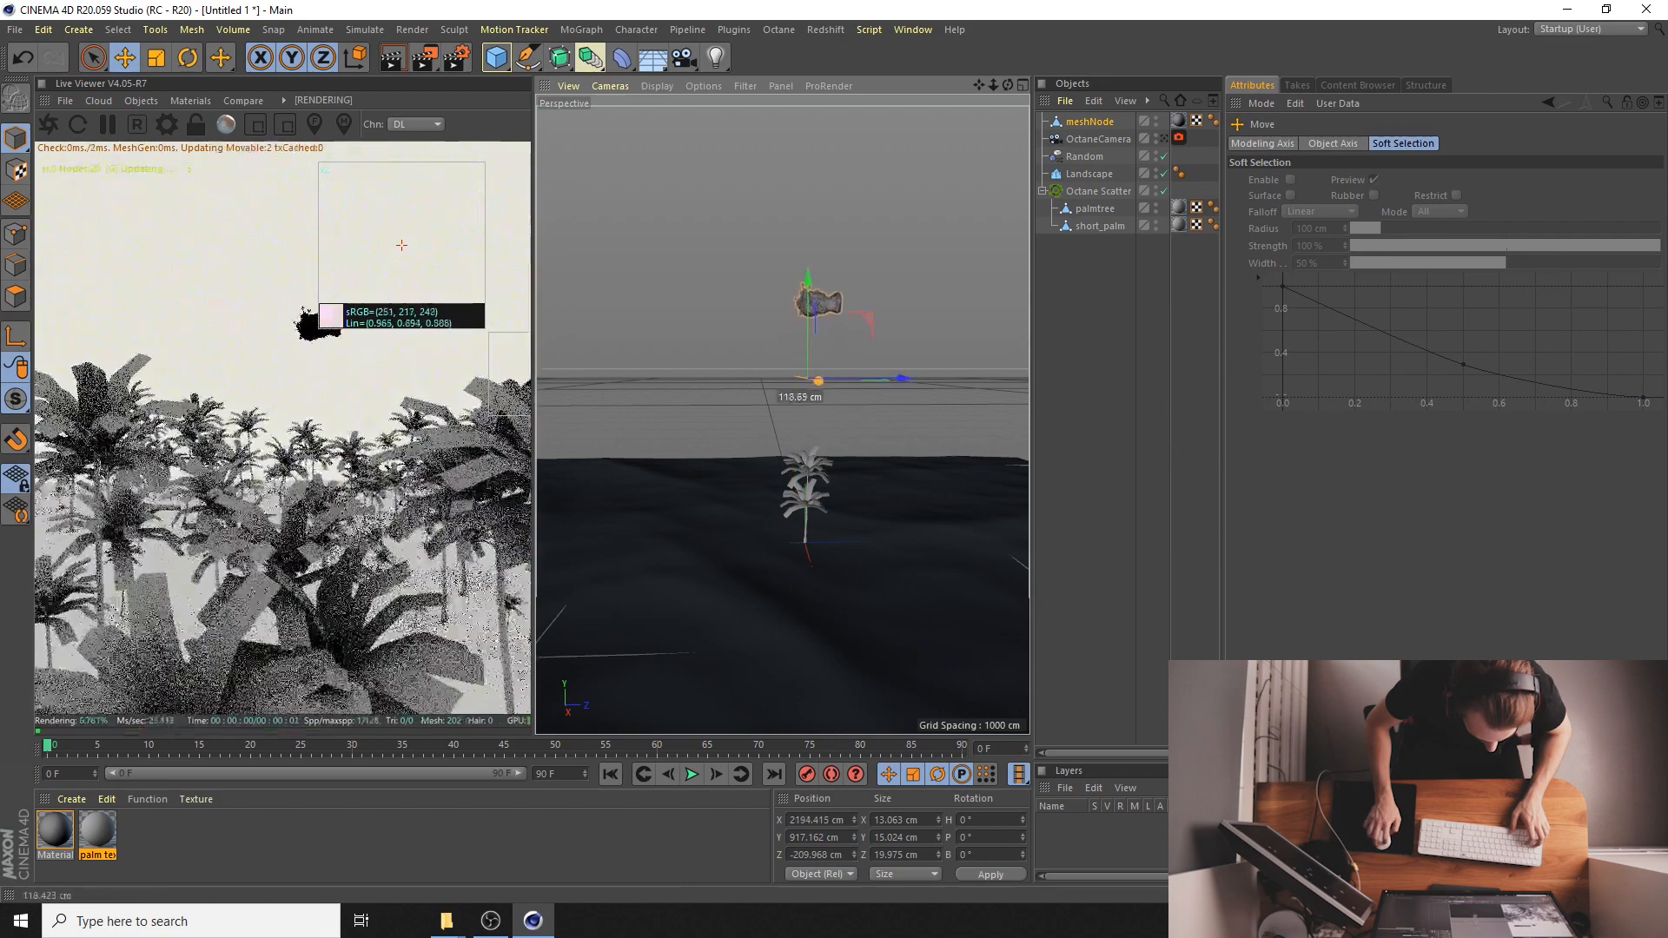
# - Rotate the meshNode bust upright and move it above the palms in front of the camera
pyautogui.click(189, 57)
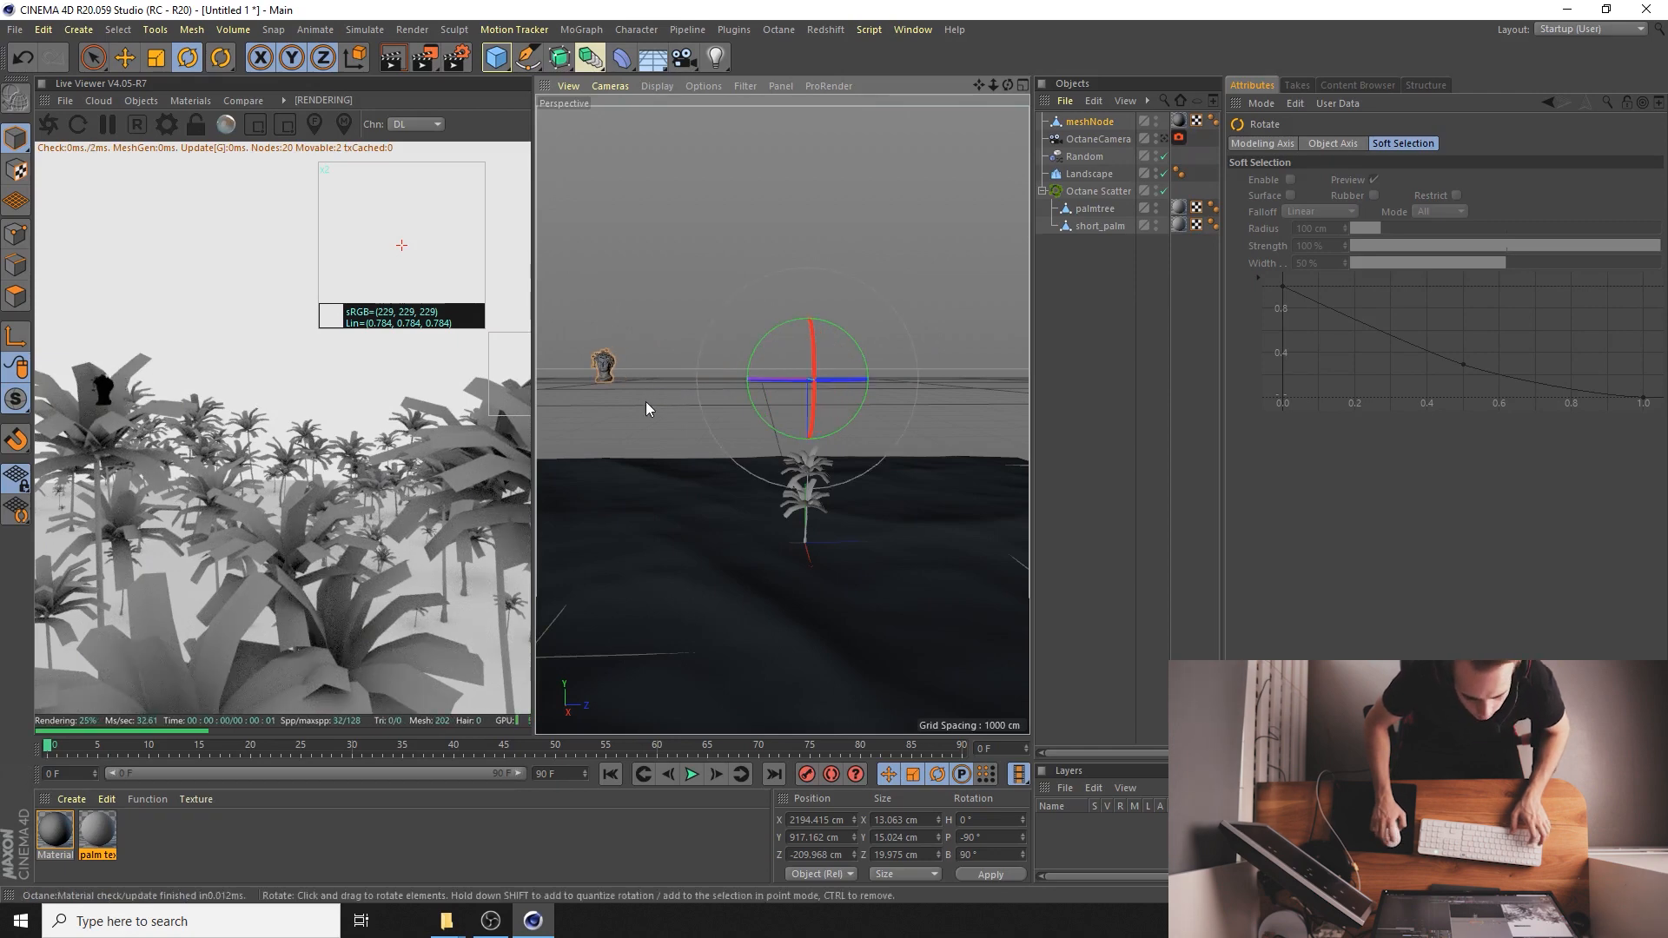
pyautogui.click(123, 59)
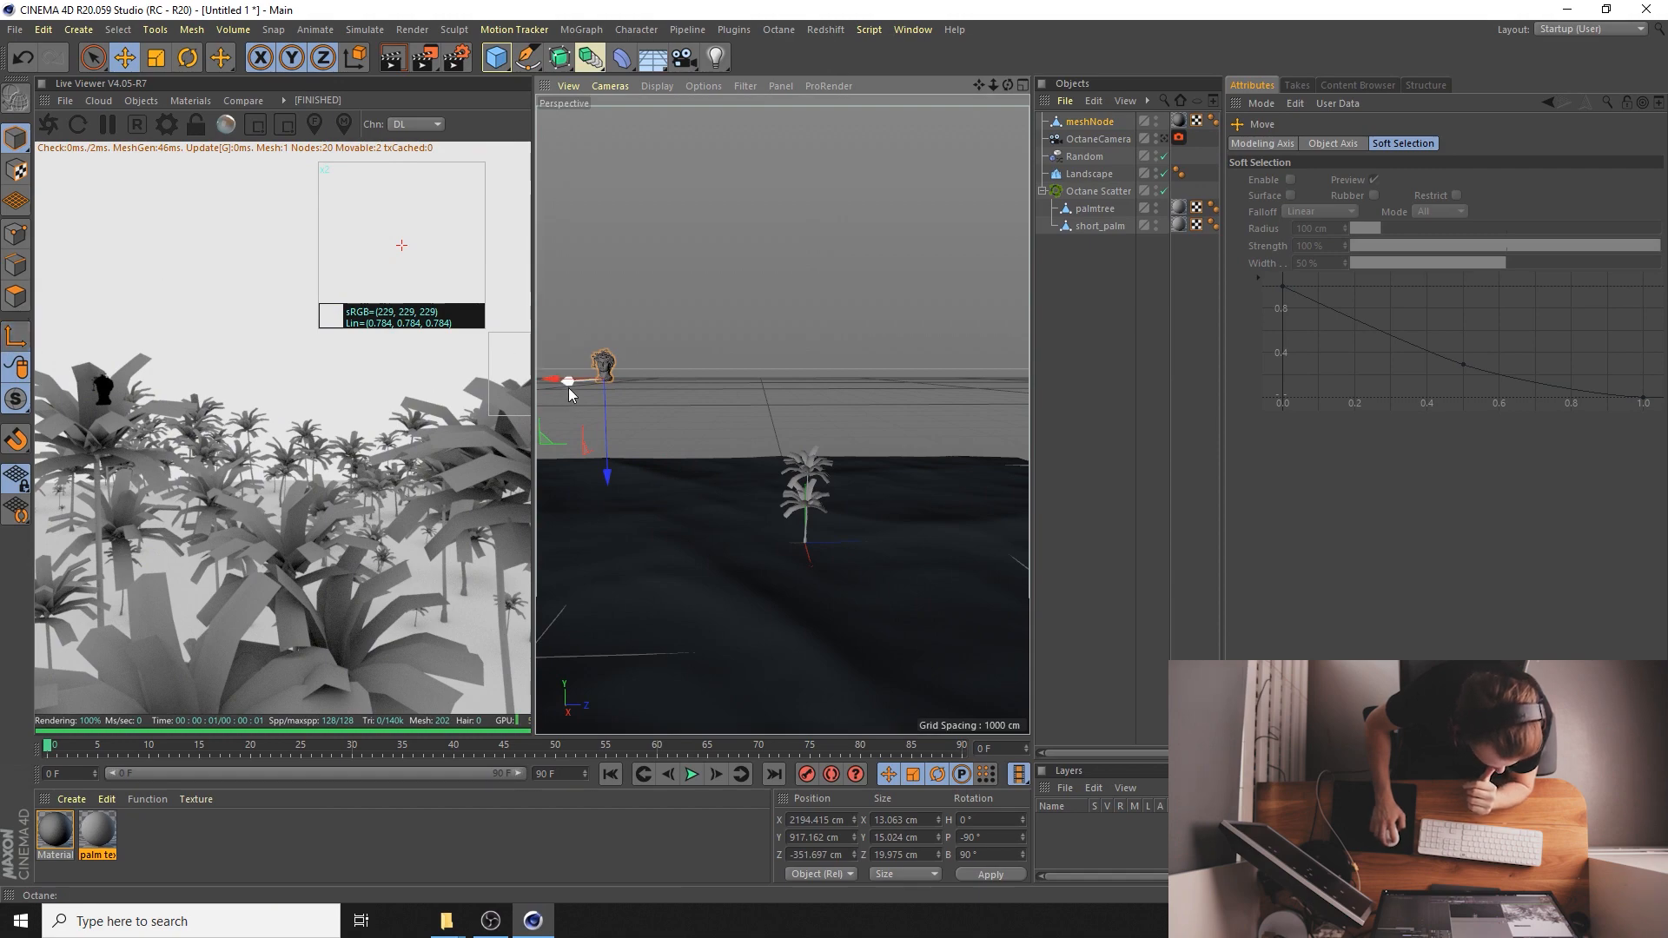
pyautogui.moveTo(567, 381); pyautogui.dragTo(577, 381)
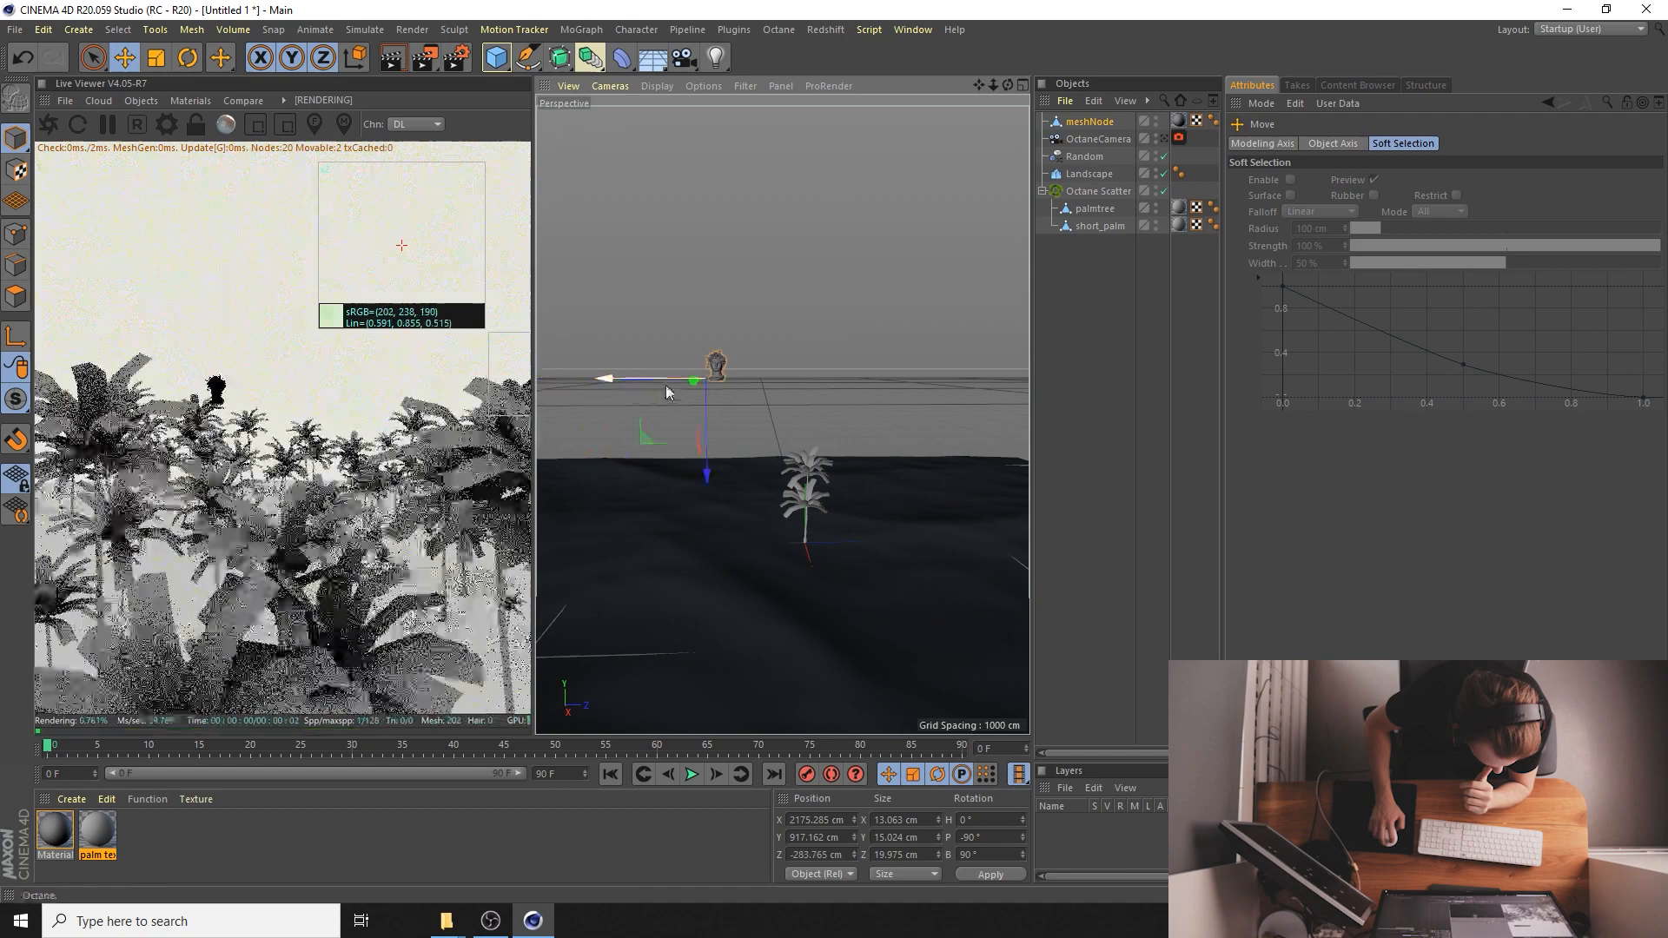
pyautogui.moveTo(697, 379); pyautogui.dragTo(632, 391)
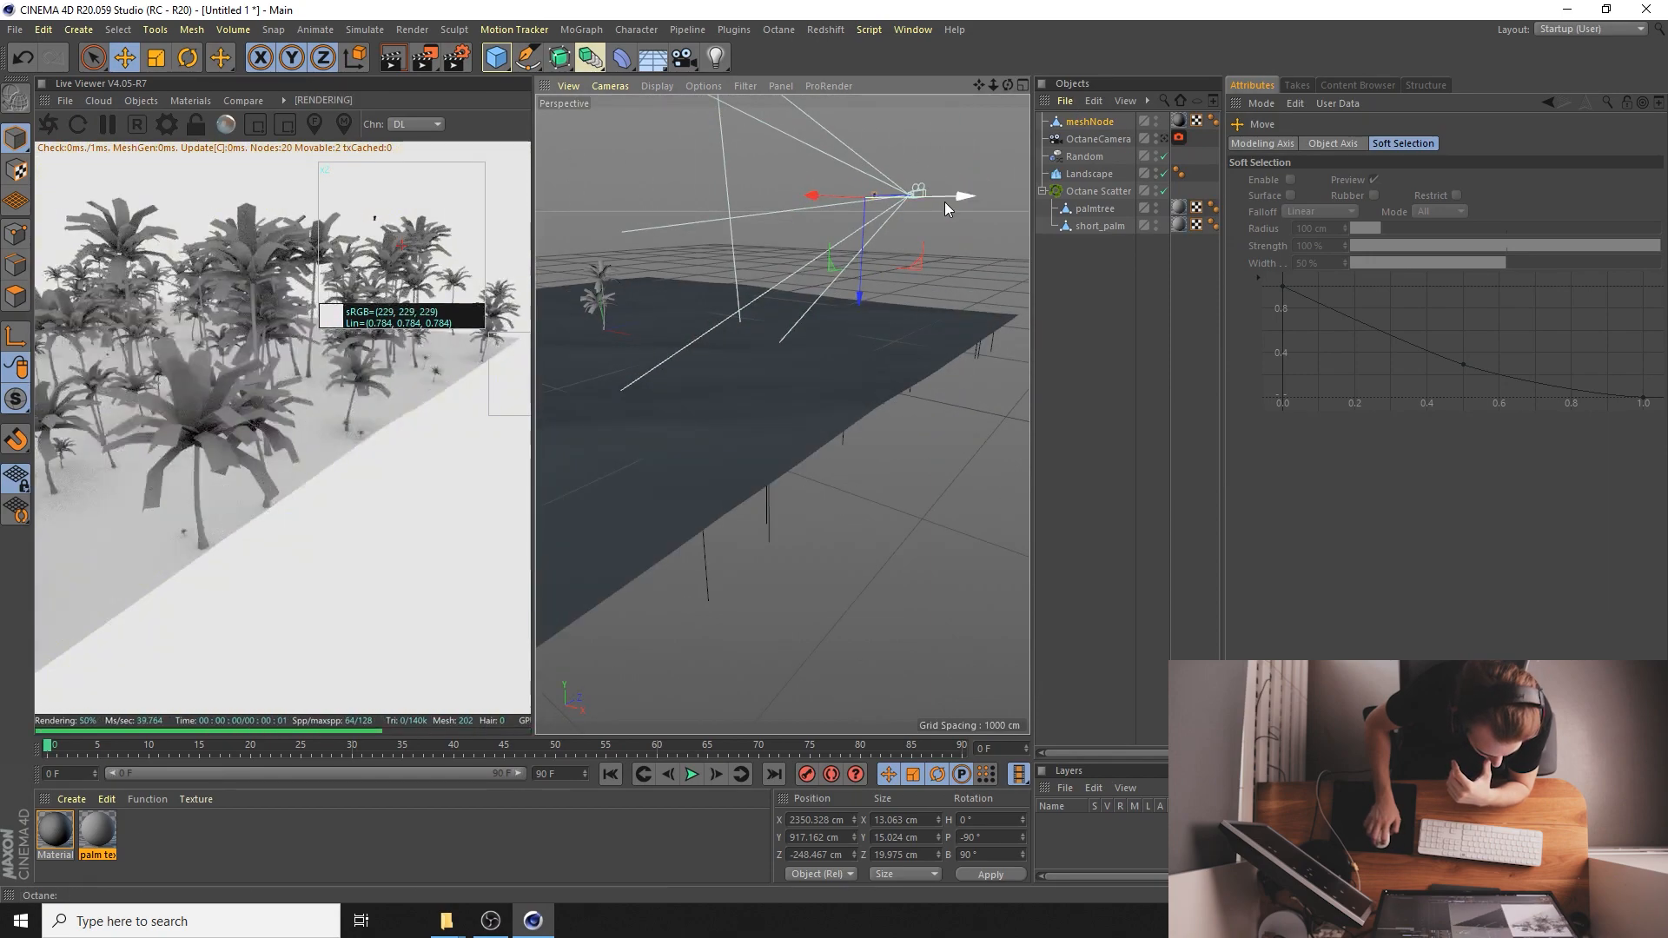
pyautogui.moveTo(967, 196); pyautogui.dragTo(861, 196)
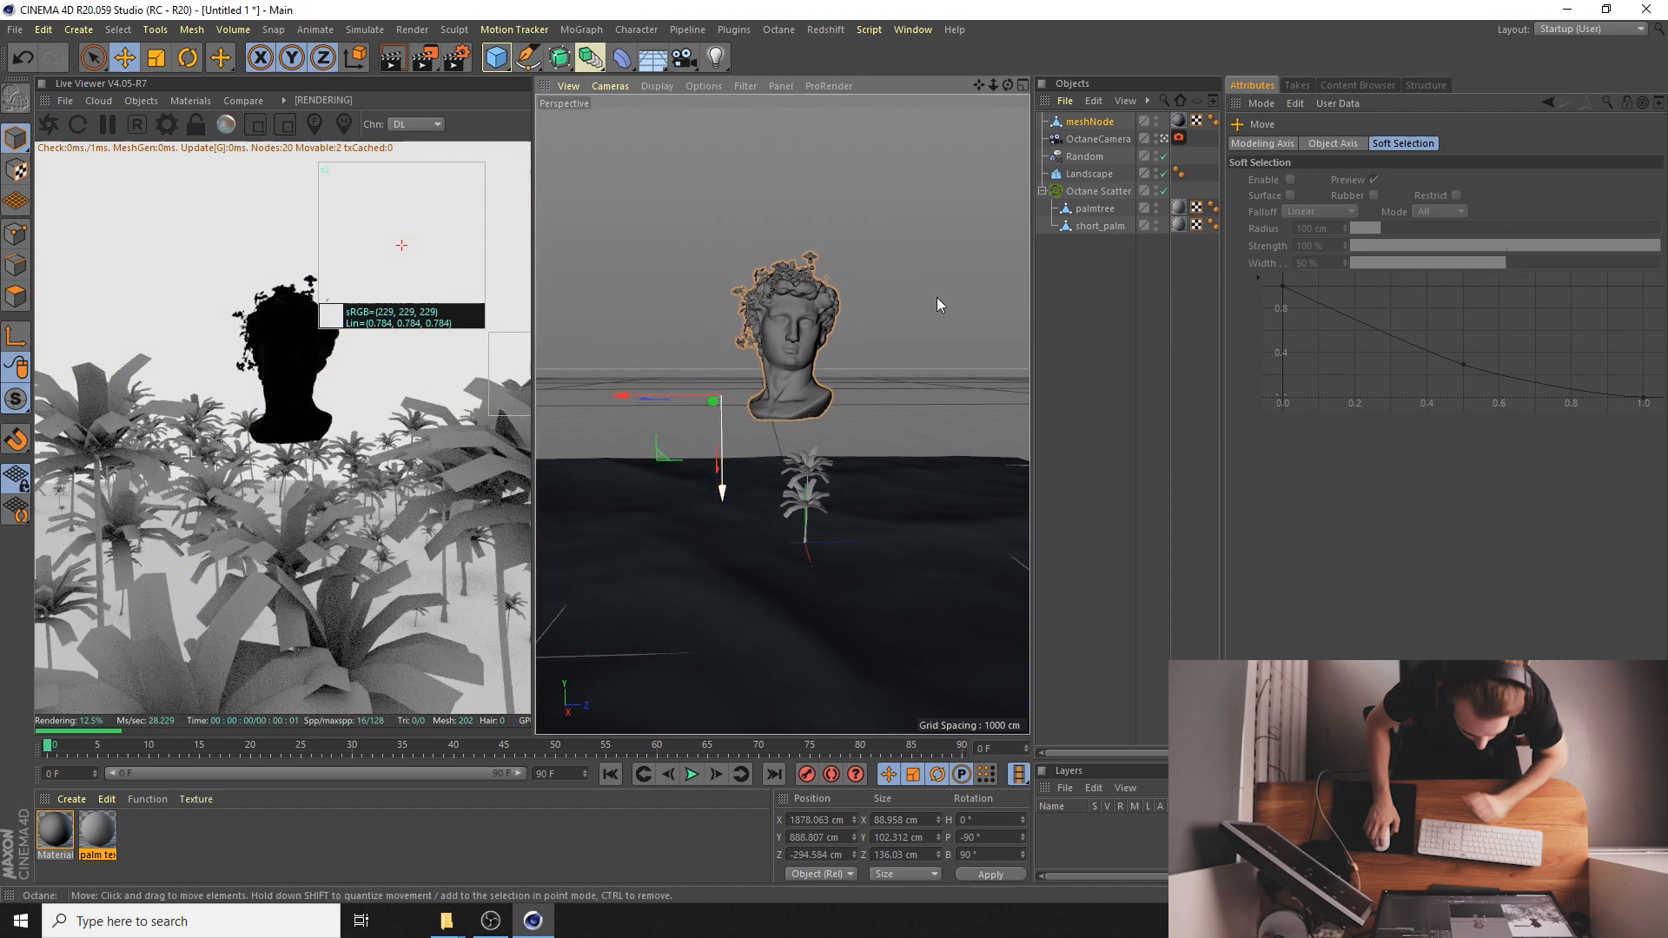
# - Scale the meshNode bust up several times and move it into the camera's view
pyautogui.click(1099, 139)
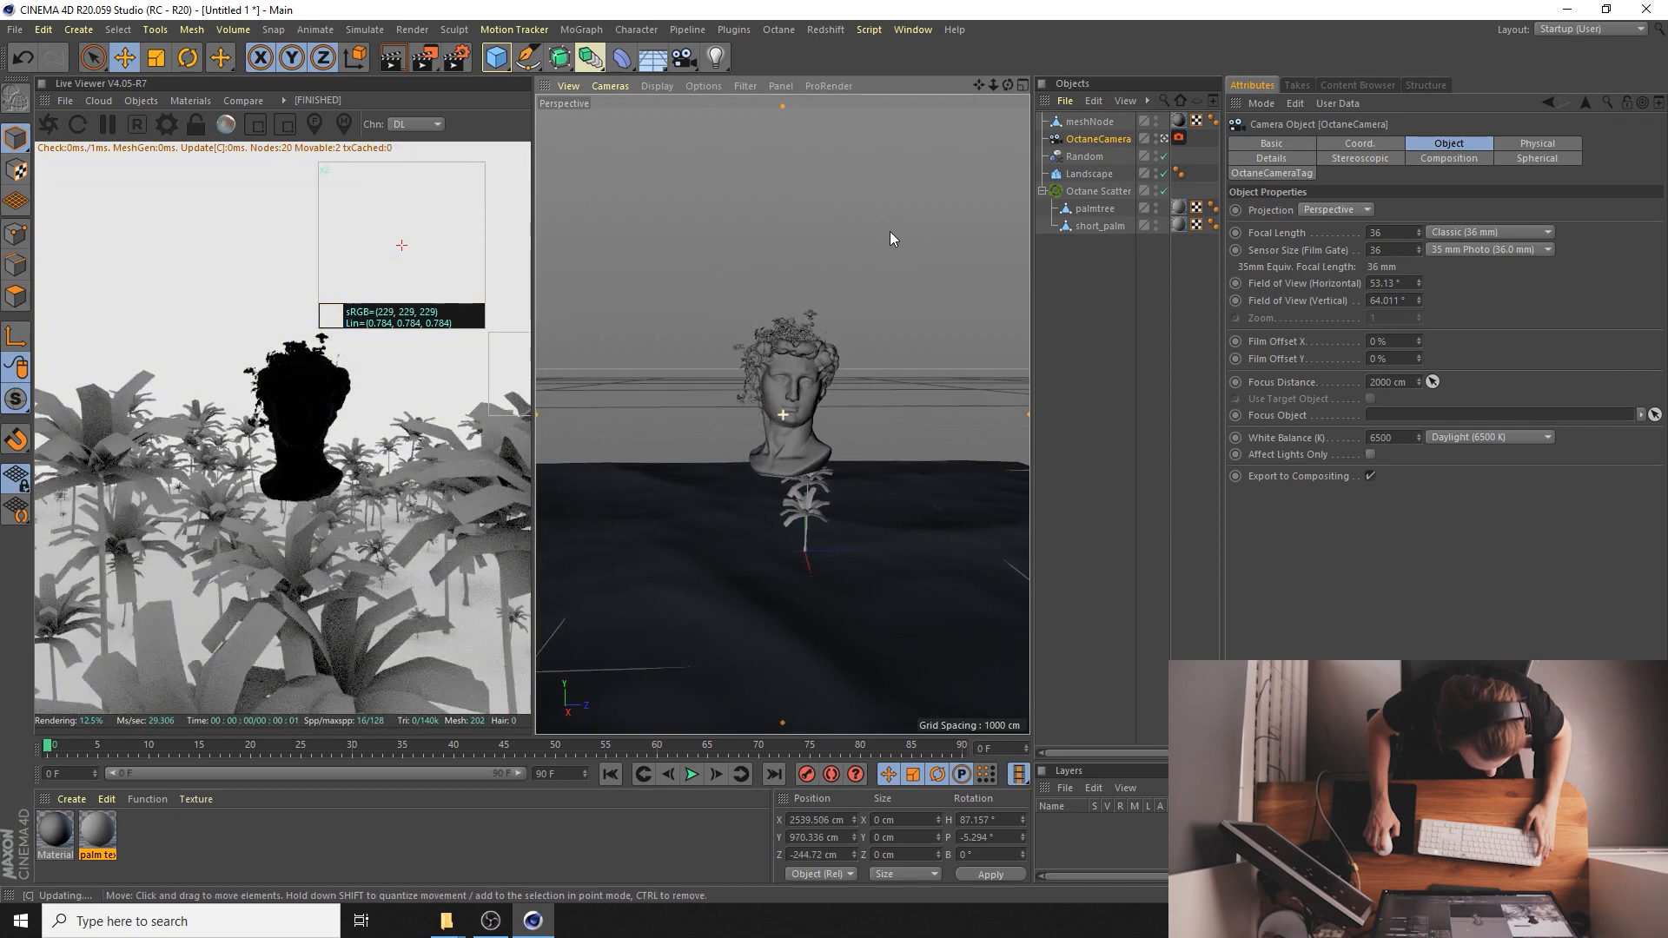
pyautogui.click(1090, 122)
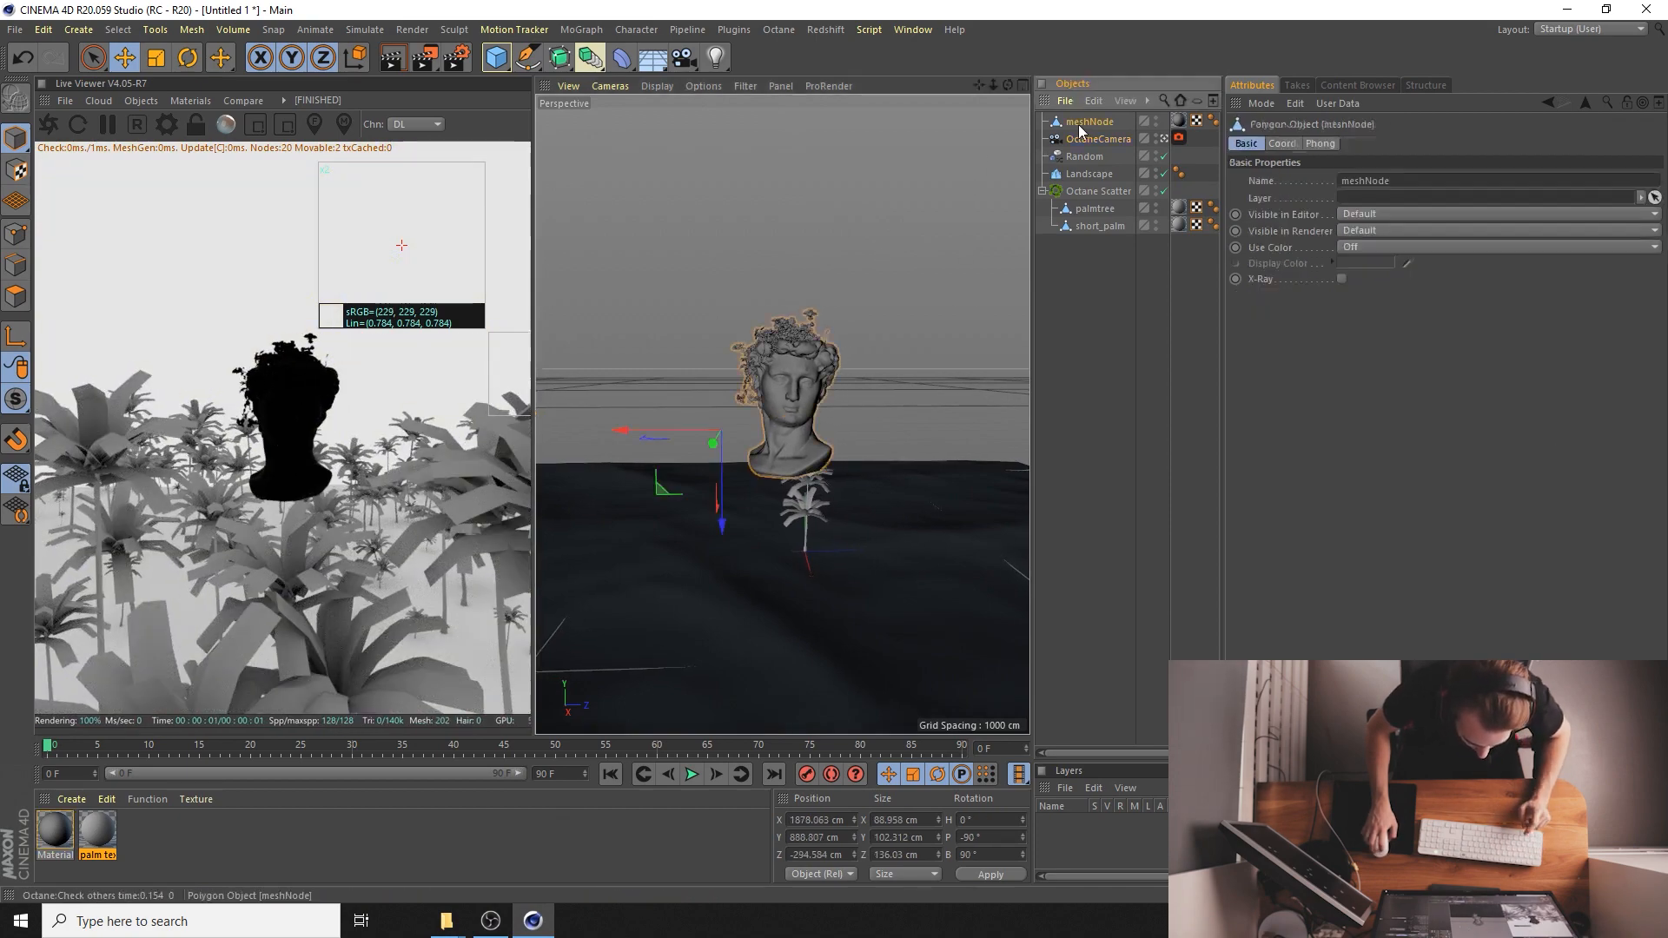
pyautogui.click(155, 59)
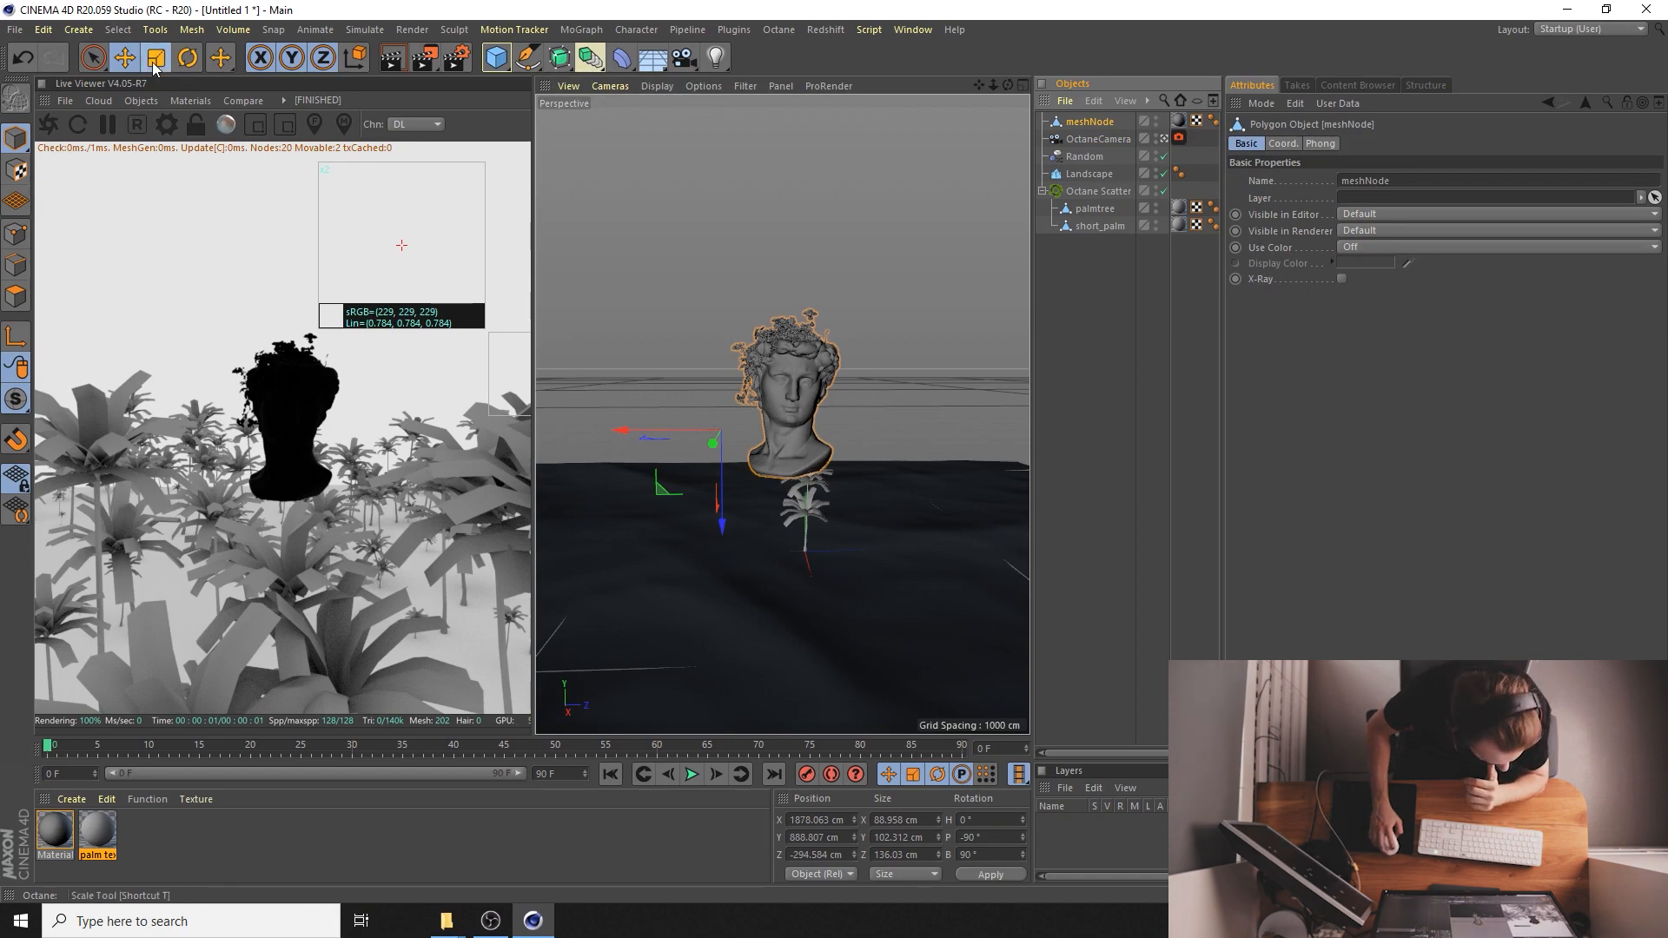
pyautogui.click(155, 59)
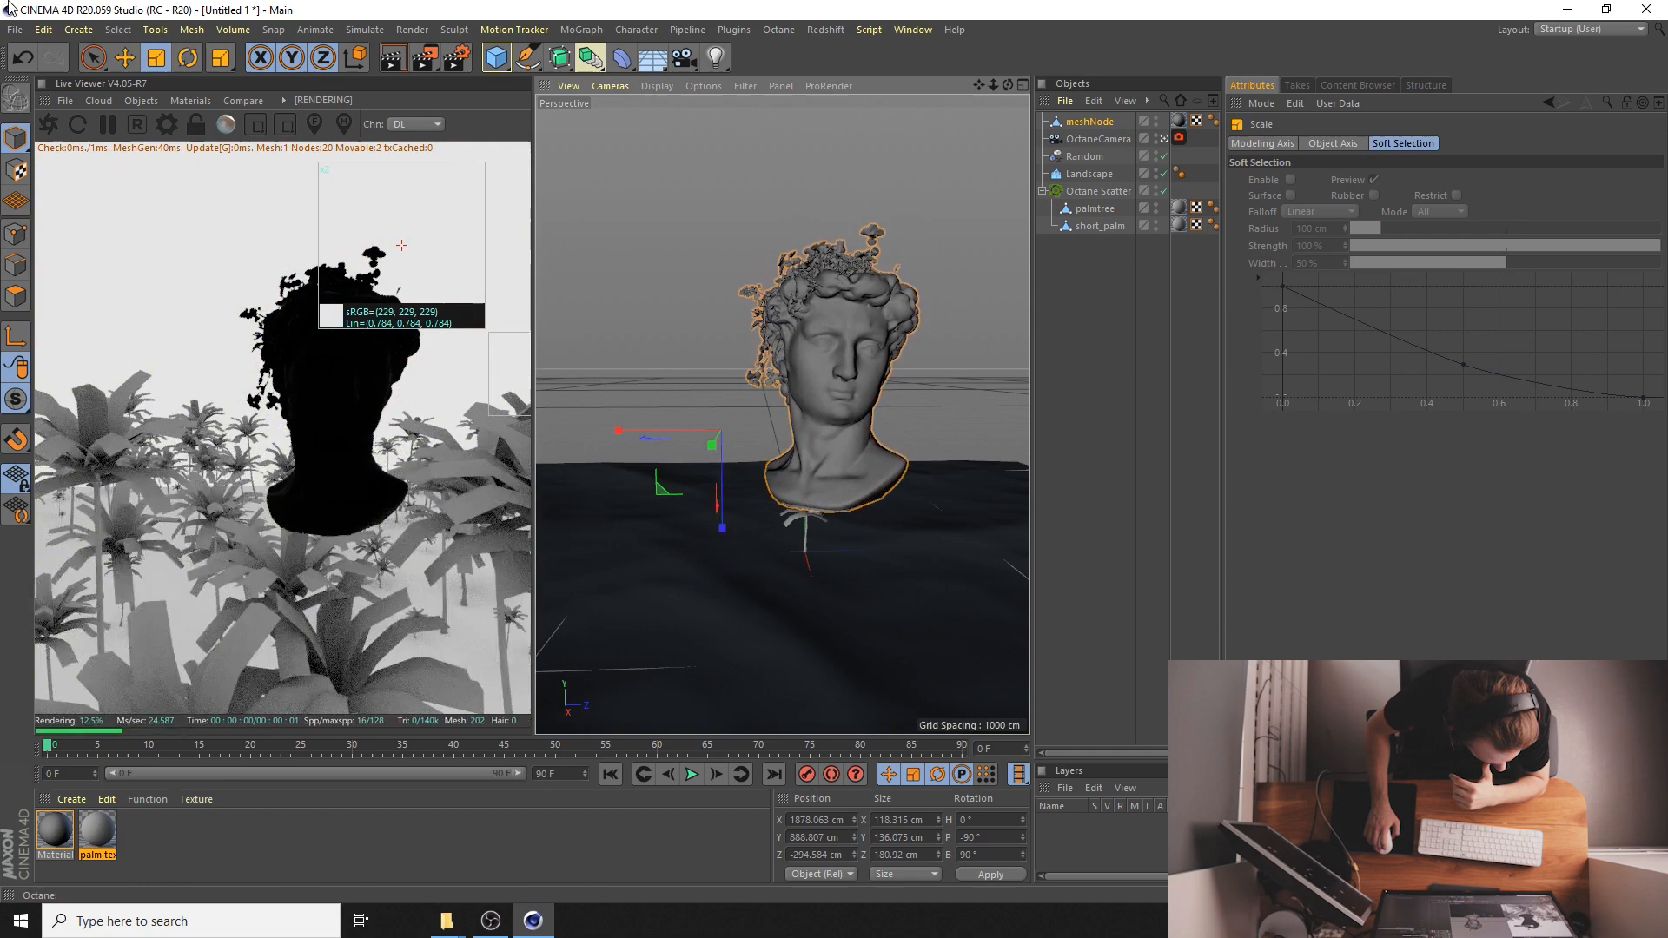
pyautogui.moveTo(713, 433); pyautogui.dragTo(611, 431)
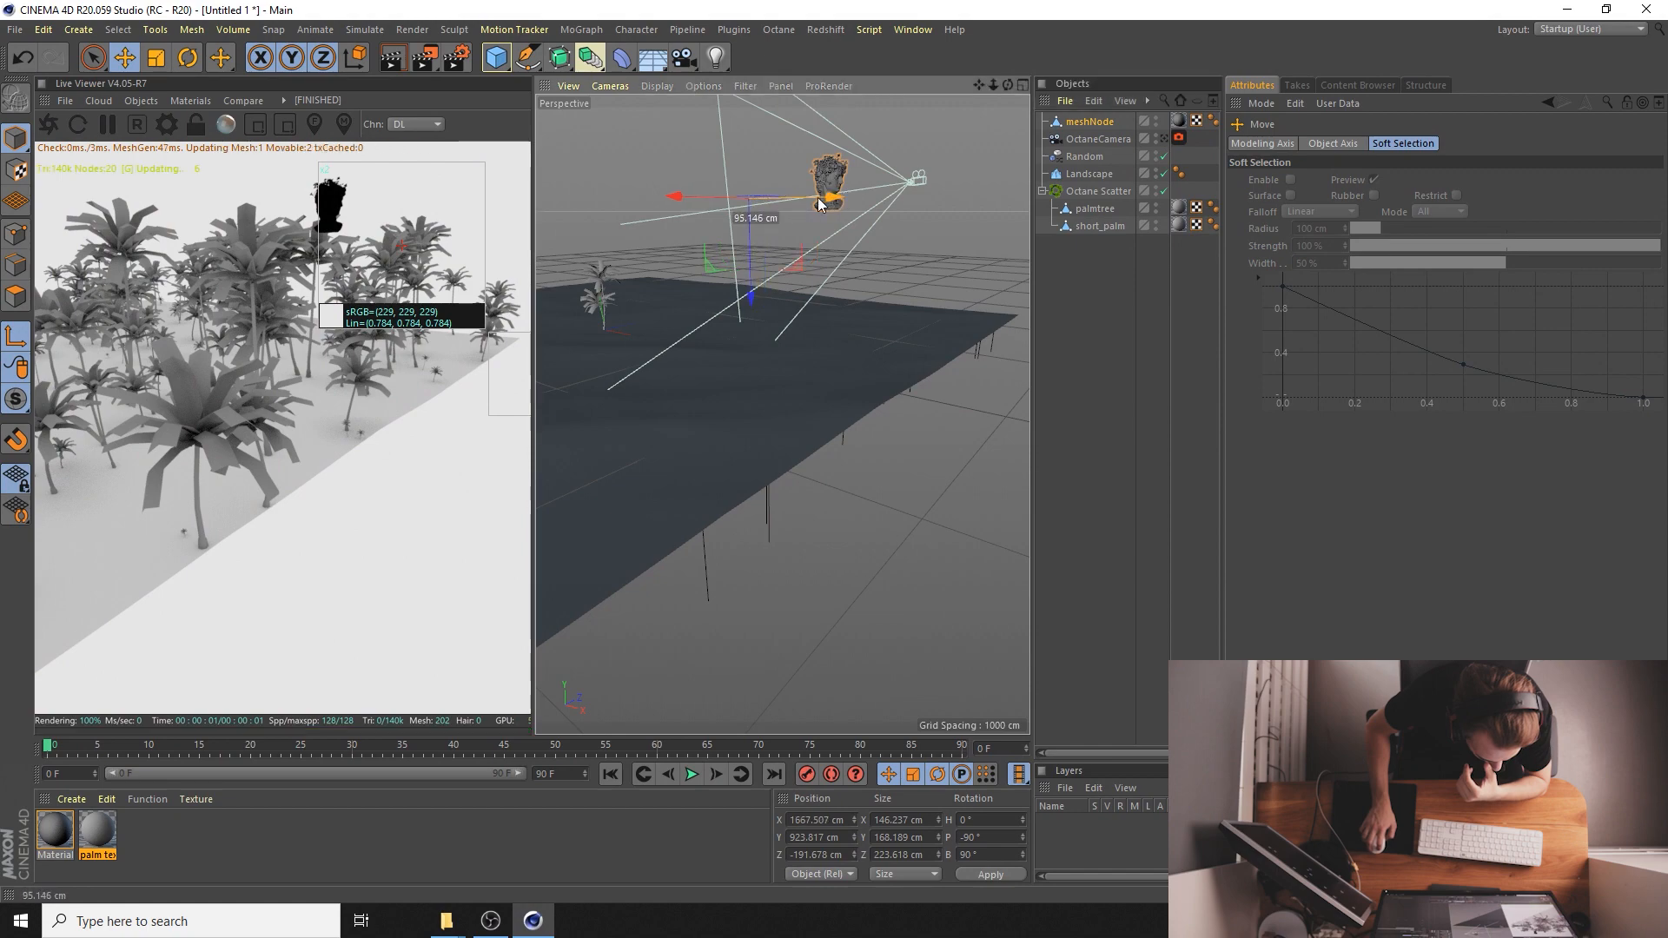
pyautogui.moveTo(823, 196); pyautogui.dragTo(909, 195)
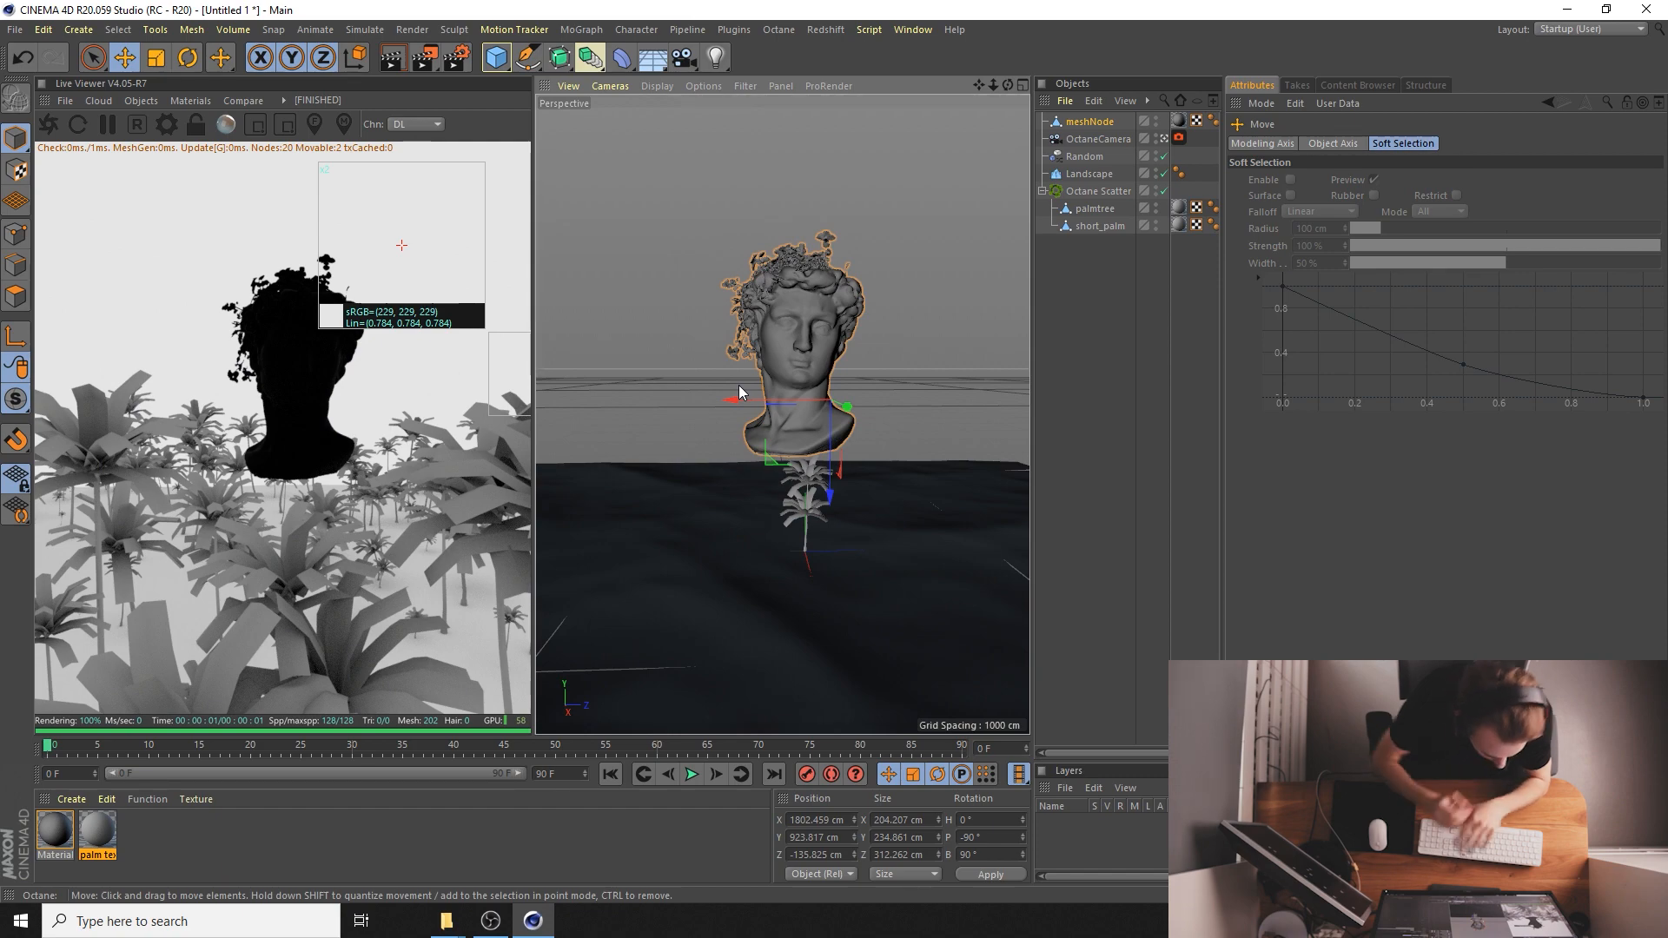
# - Lower the bust onto the landscape, centre it in frame and enlarge it slightly
pyautogui.click(156, 57)
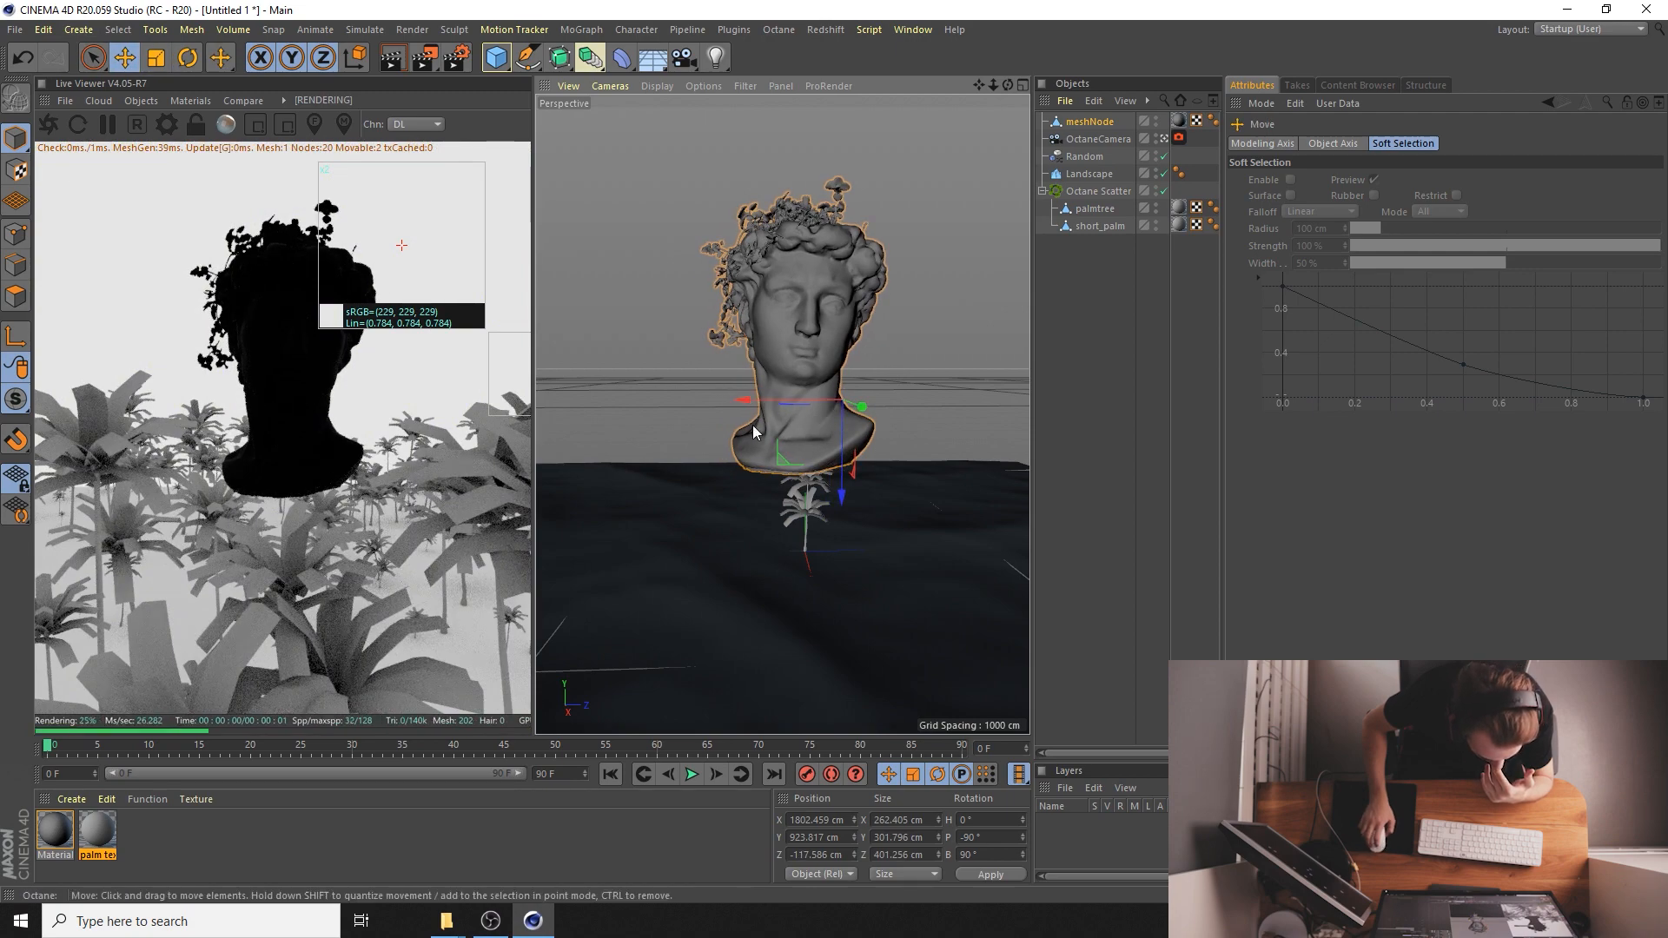
pyautogui.moveTo(756, 431); pyautogui.dragTo(824, 388)
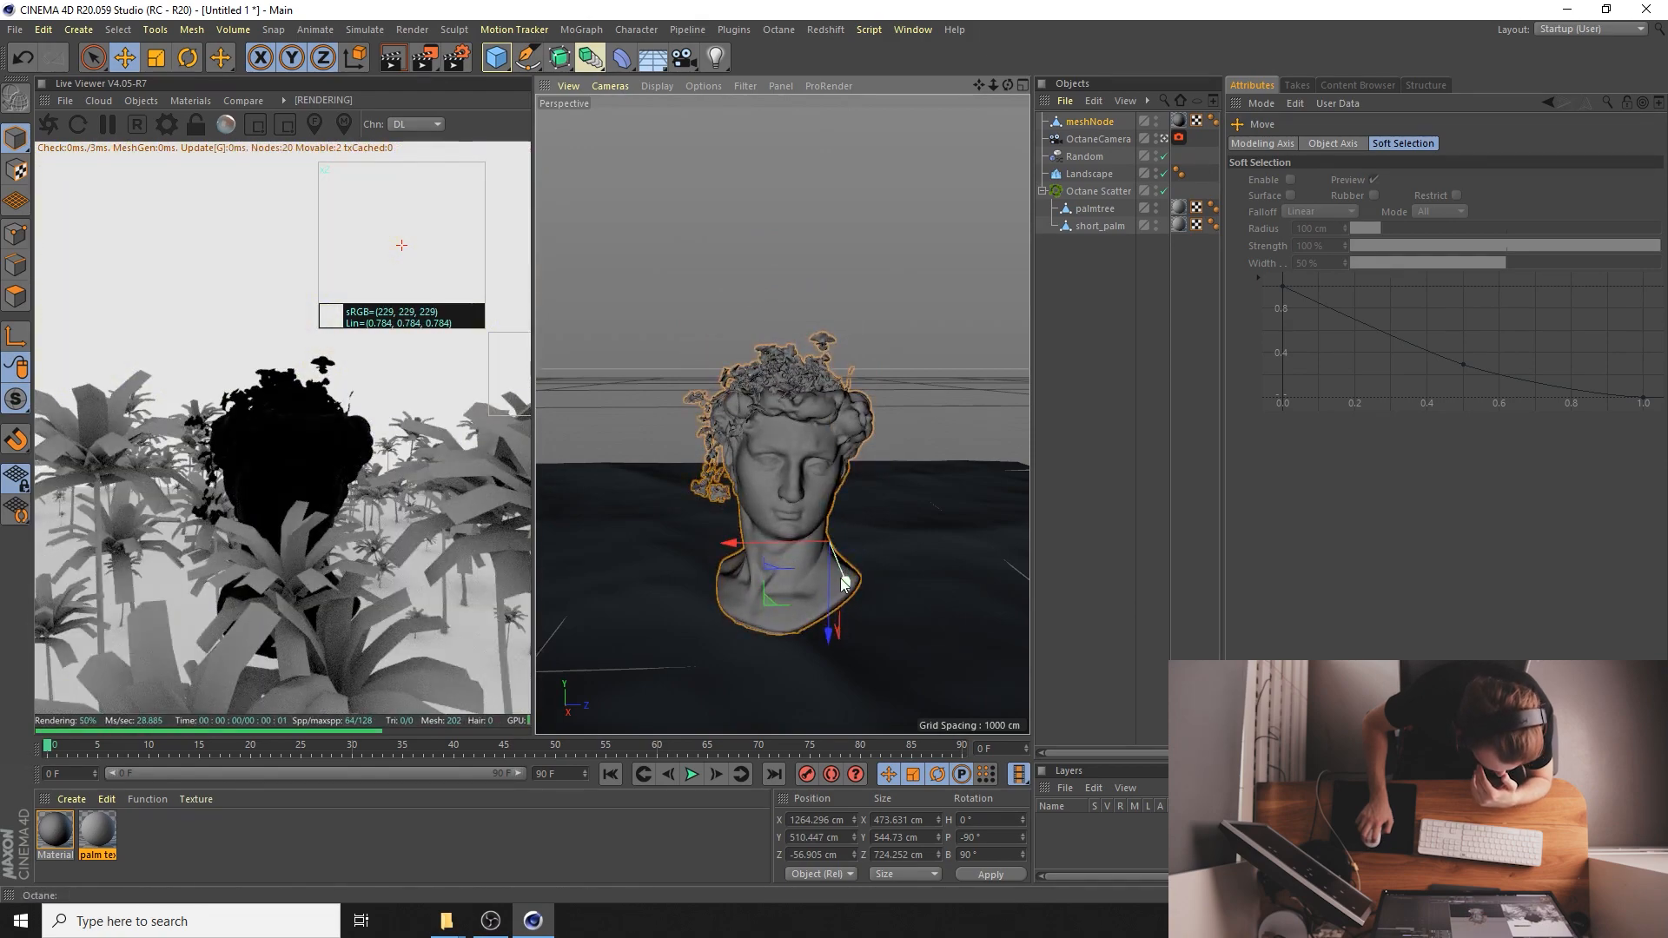
pyautogui.moveTo(842, 582); pyautogui.dragTo(807, 577)
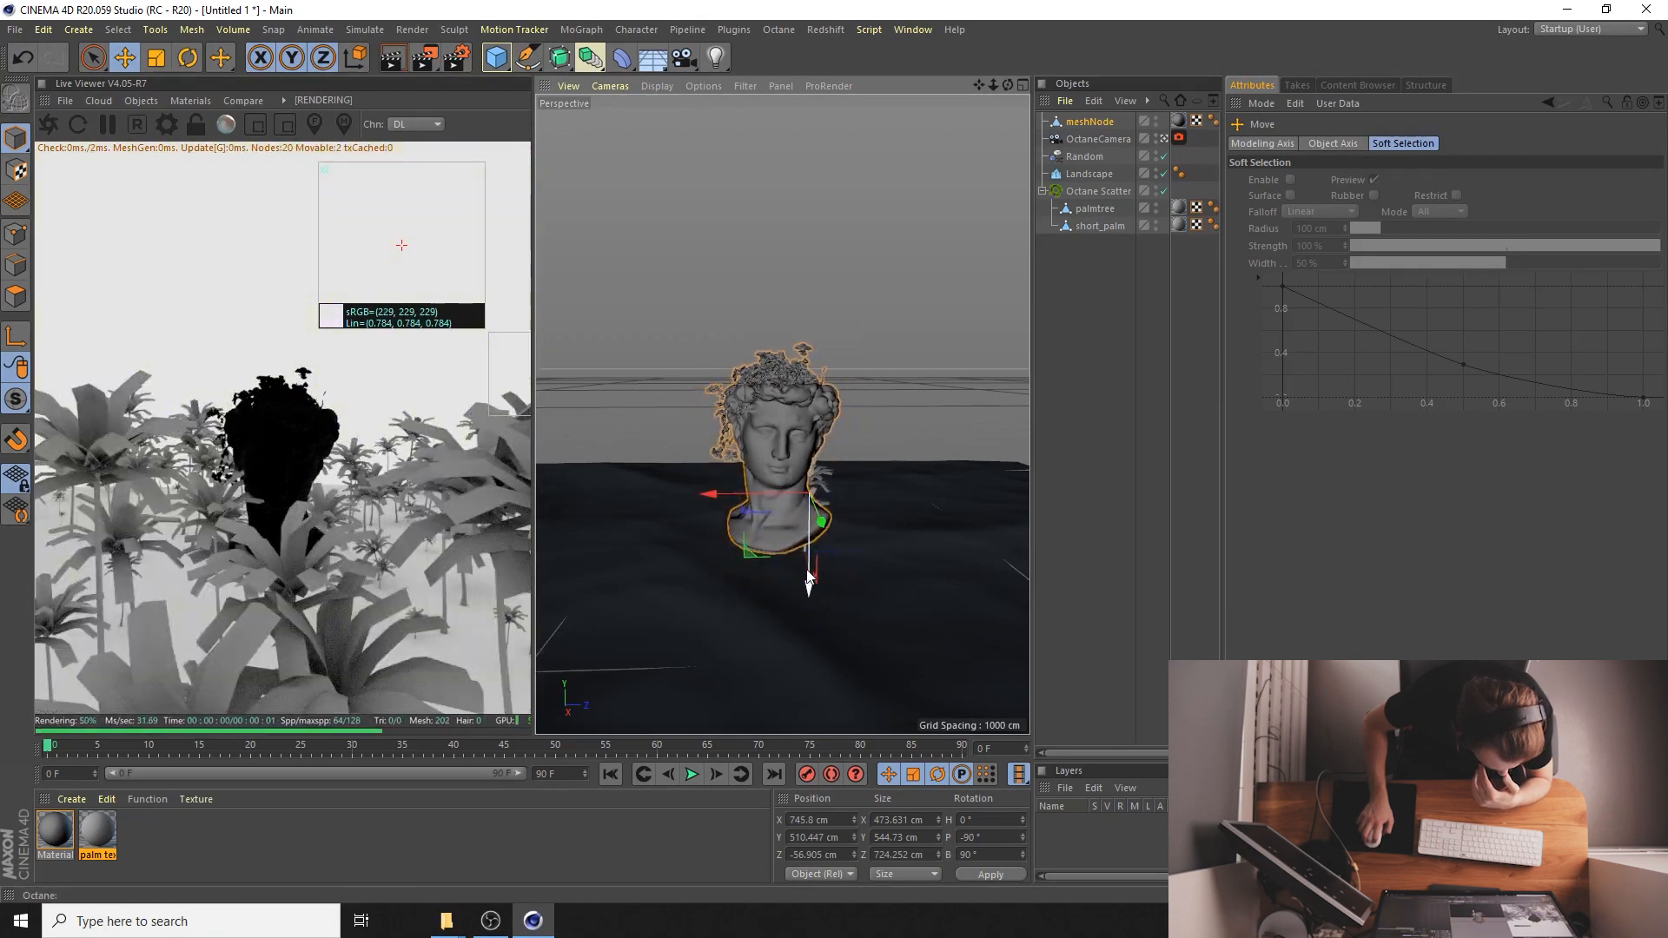
pyautogui.moveTo(808, 575); pyautogui.dragTo(808, 517)
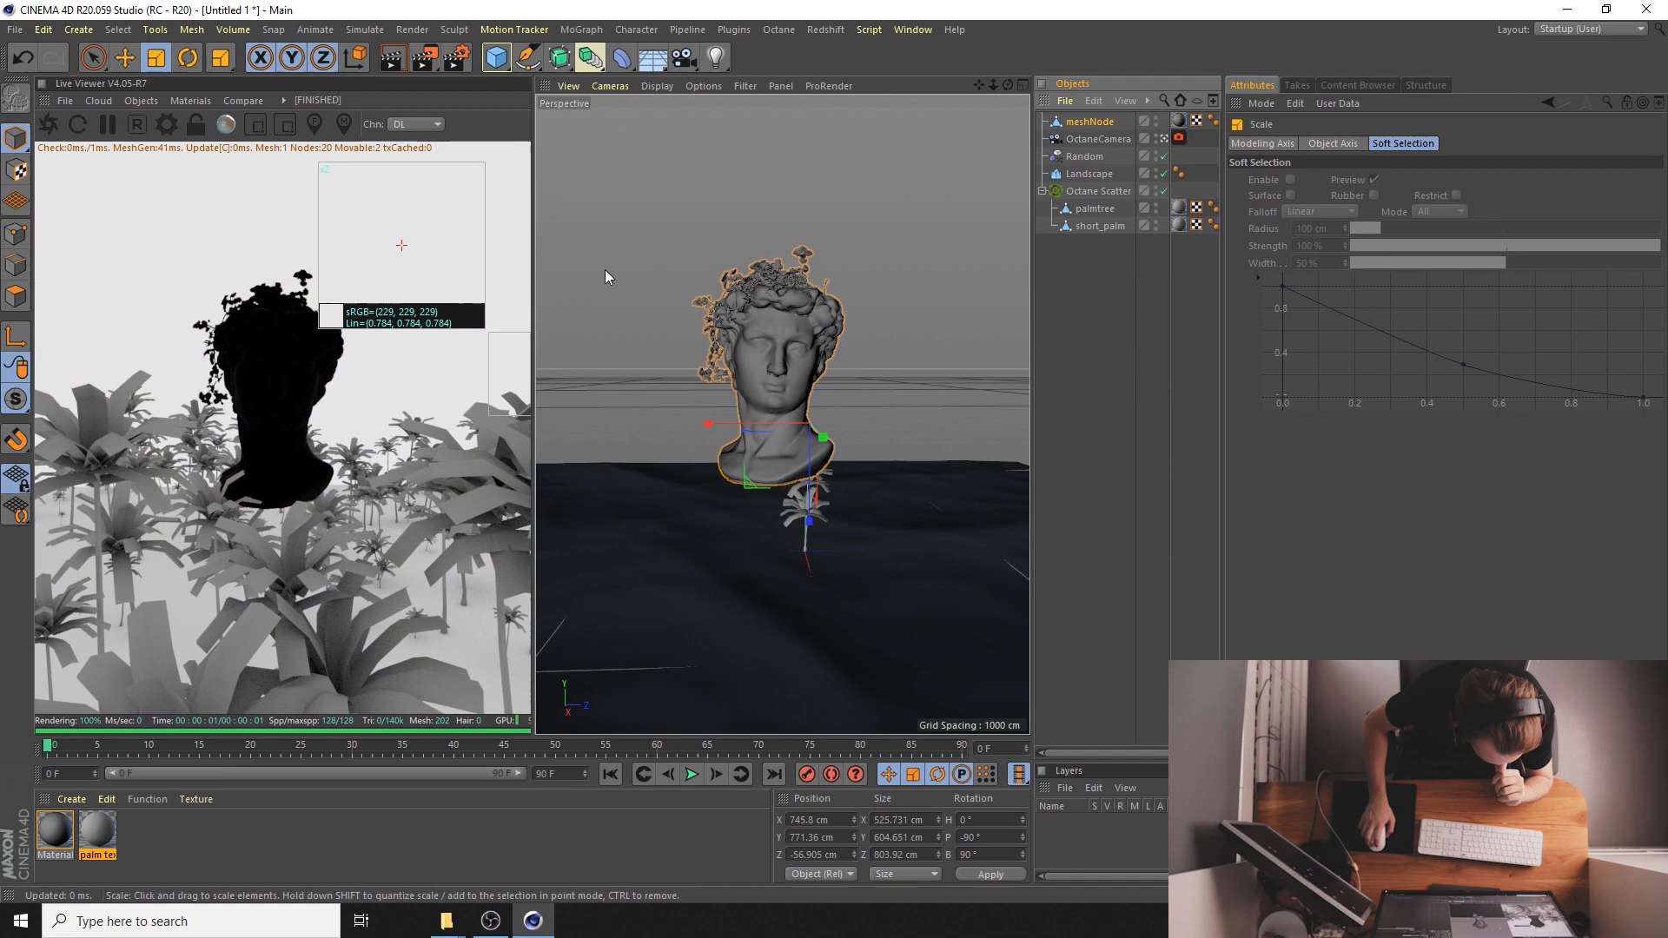
pyautogui.click(121, 58)
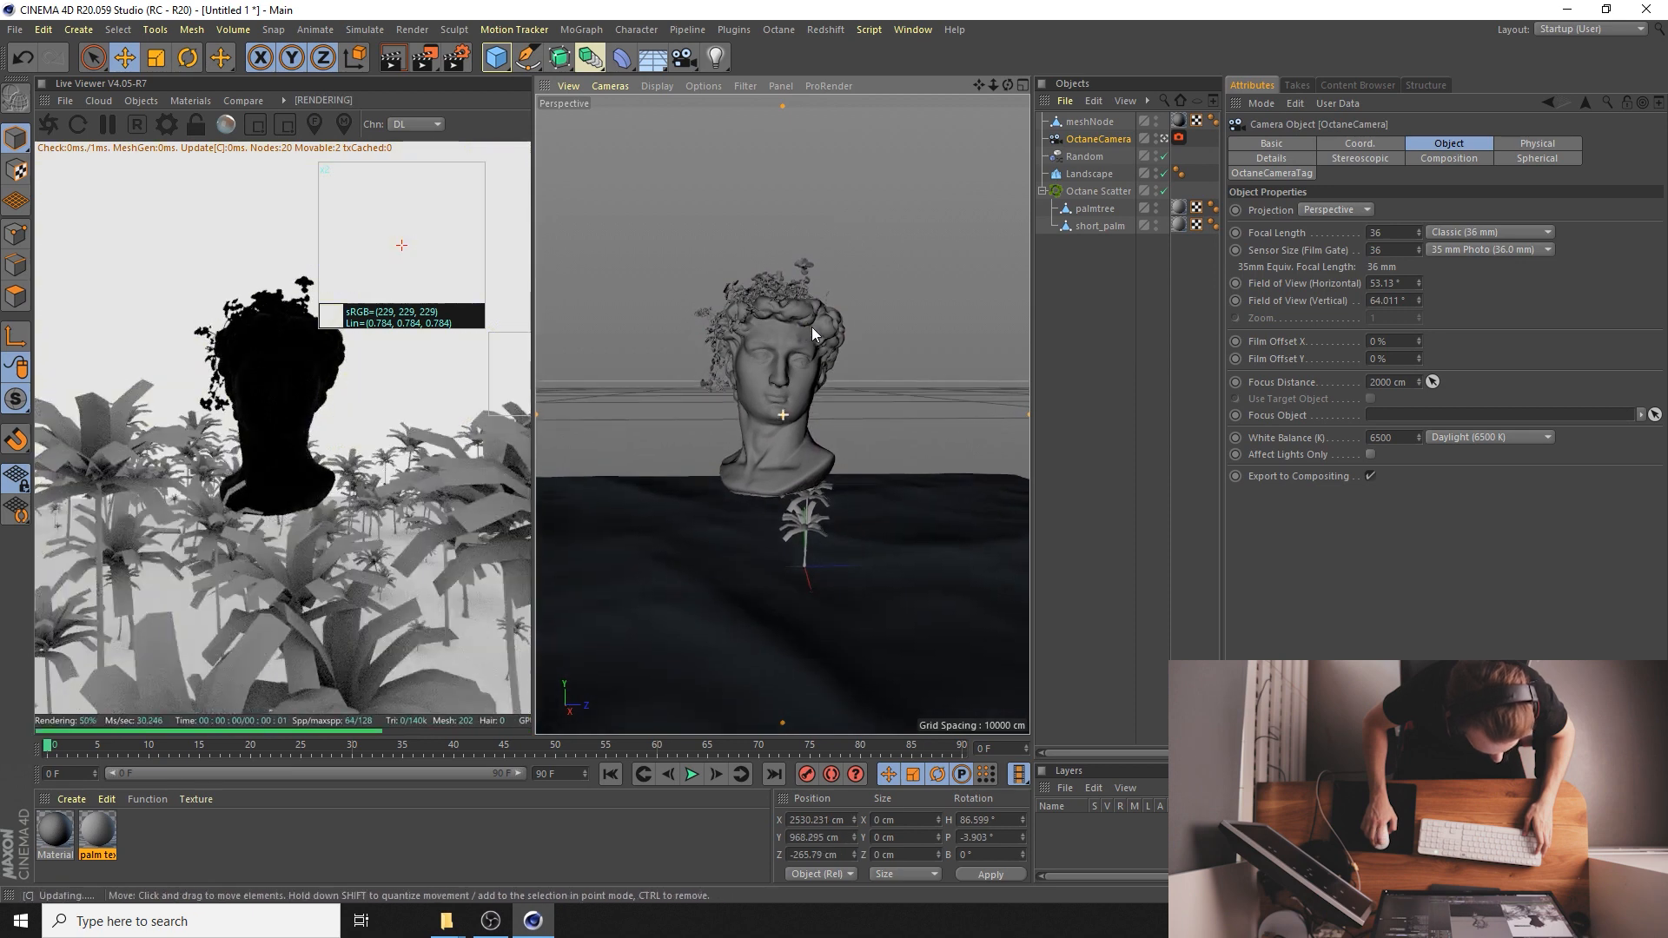
# - Select the bust mesh (meshNode) and nudge it slightly upward among the palms
pyautogui.click(1090, 120)
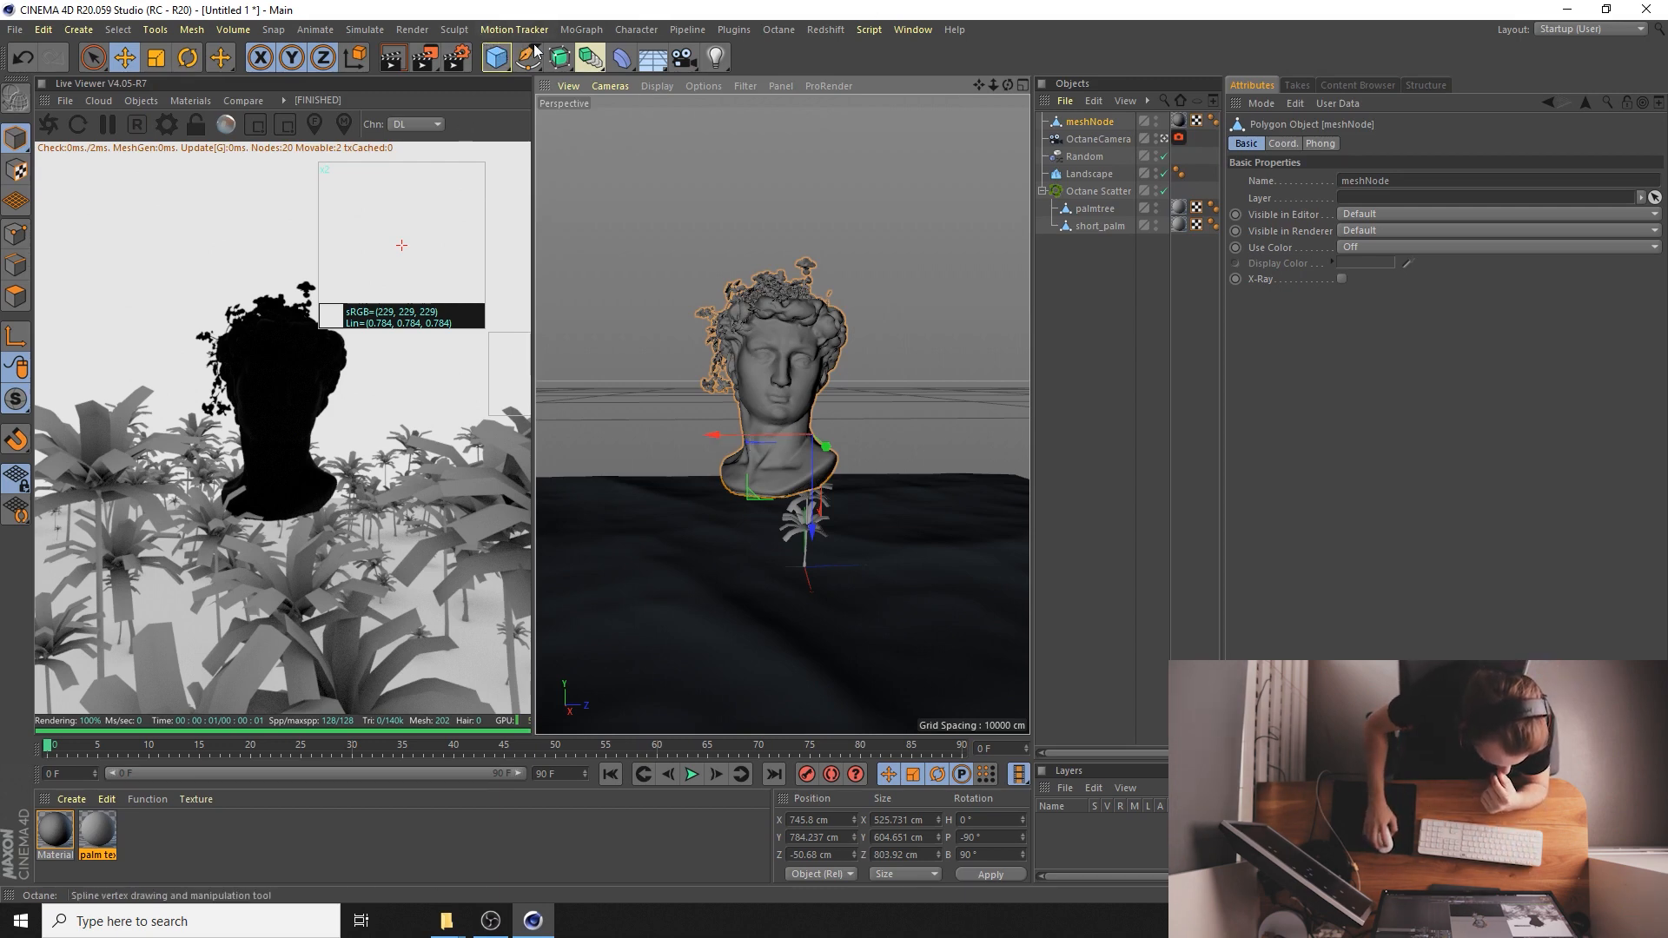
# - Add a Rectangle spline beside the bust and rotate it in Coord to face the camera
pyautogui.click(523, 57)
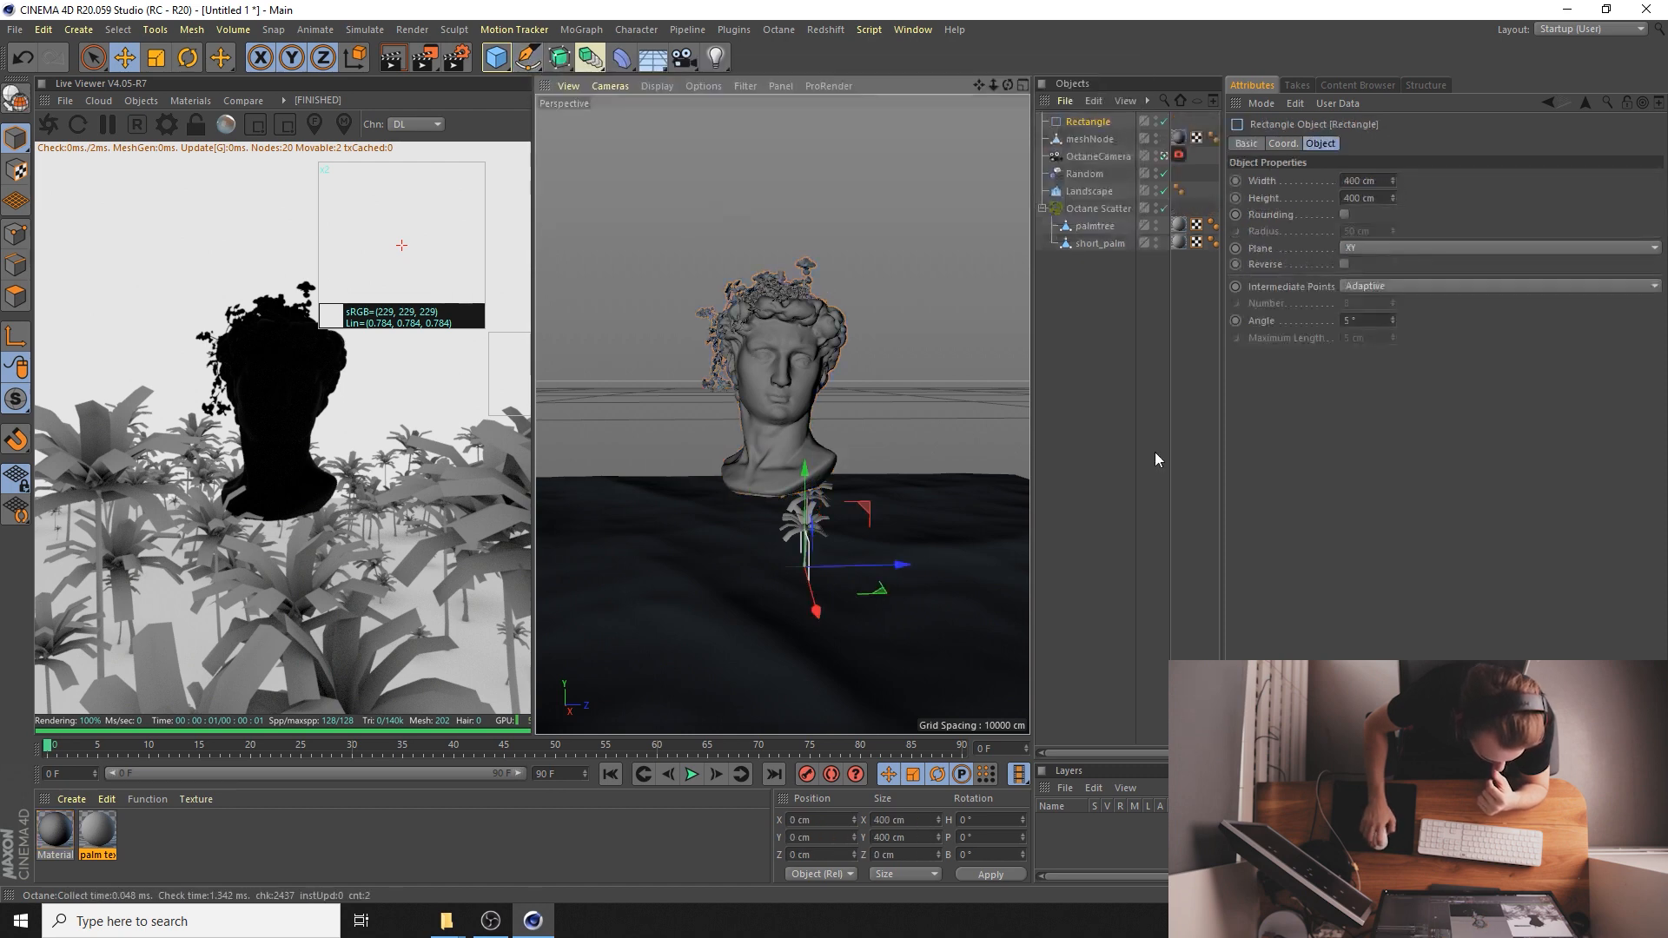
pyautogui.moveTo(802, 563); pyautogui.dragTo(805, 224)
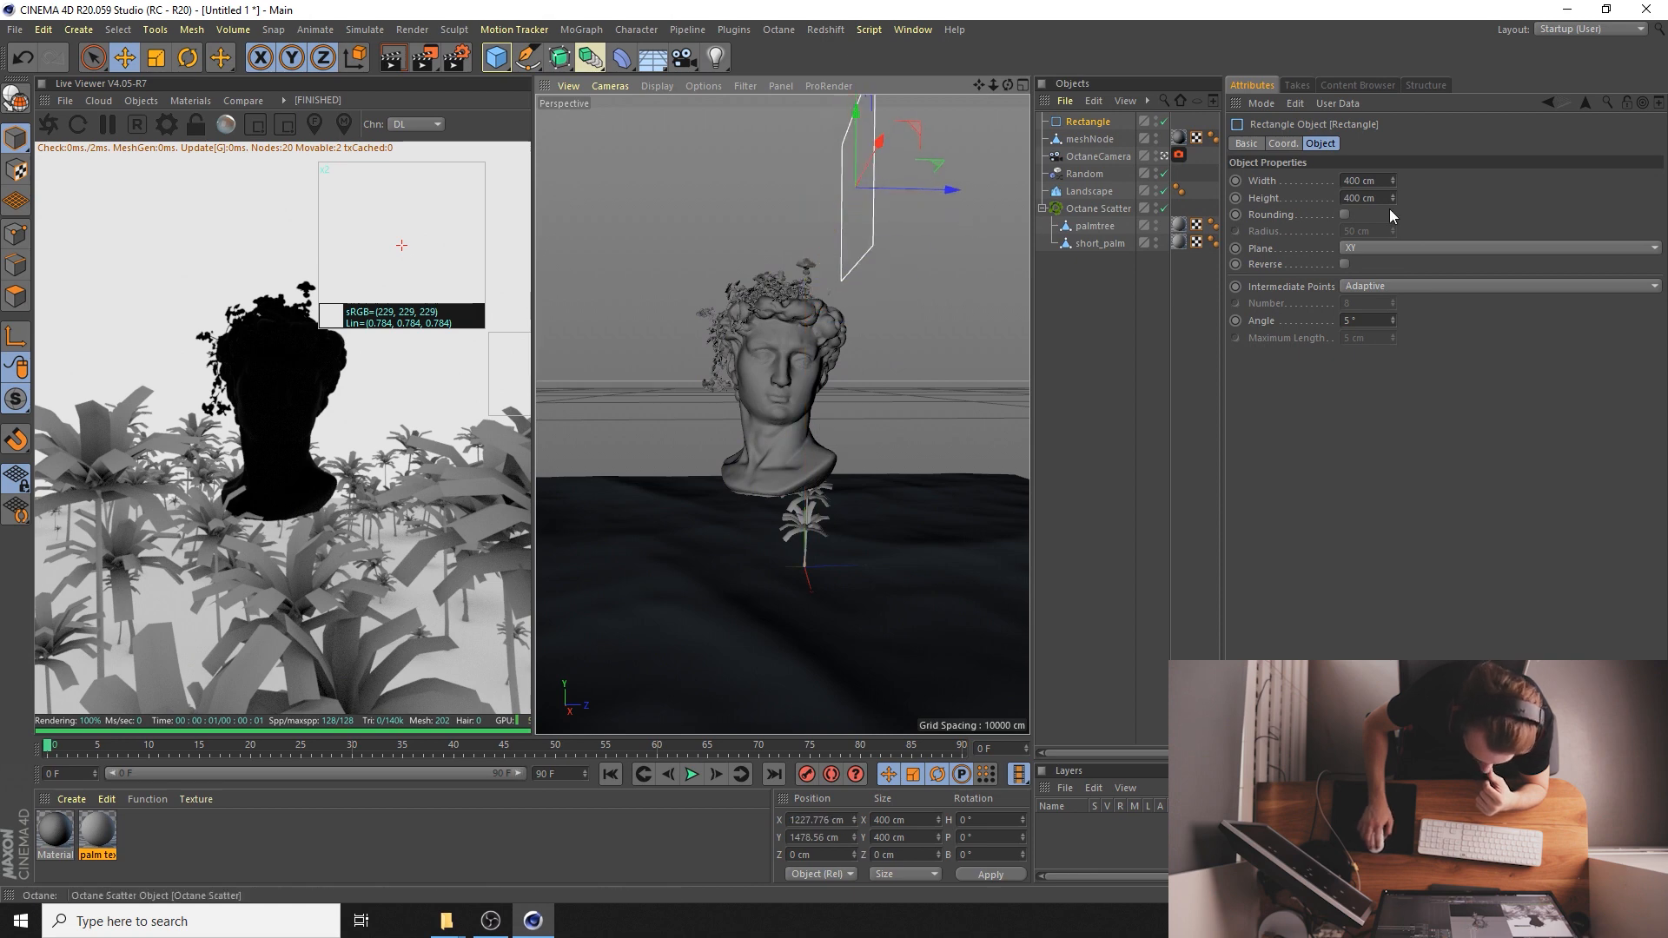
pyautogui.click(1283, 144)
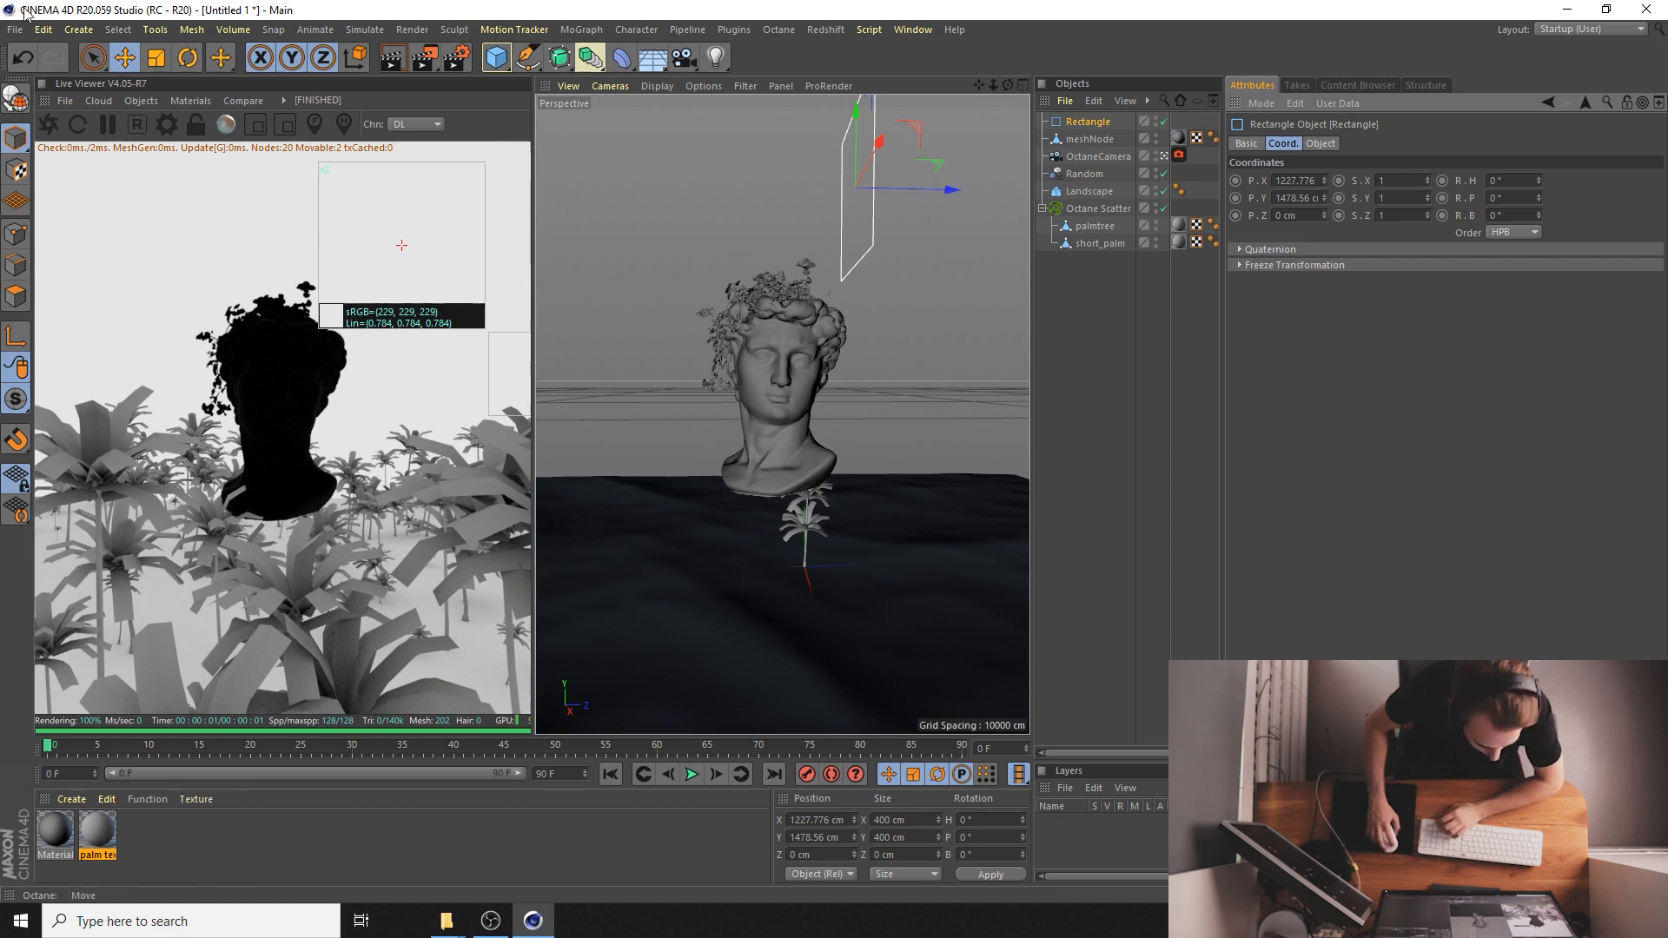
pyautogui.click(1319, 144)
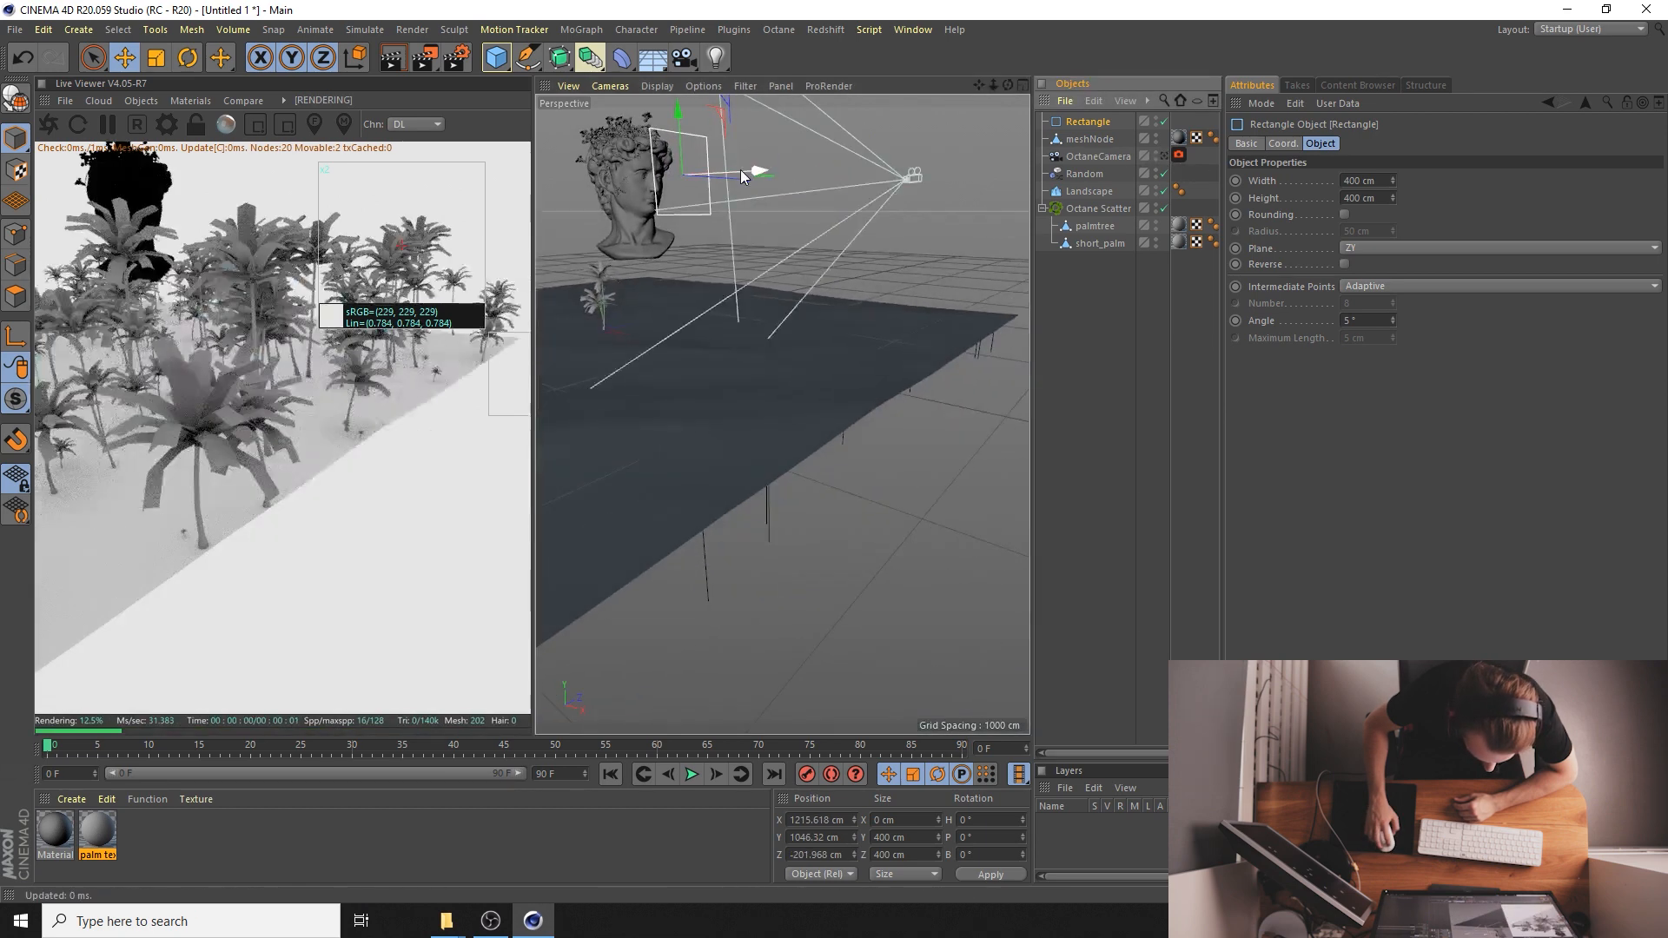
# - Parent the Rectangle under the Octane camera and confirm it is a 400 cm square on the XY plane
pyautogui.moveTo(756, 174); pyautogui.dragTo(740, 174)
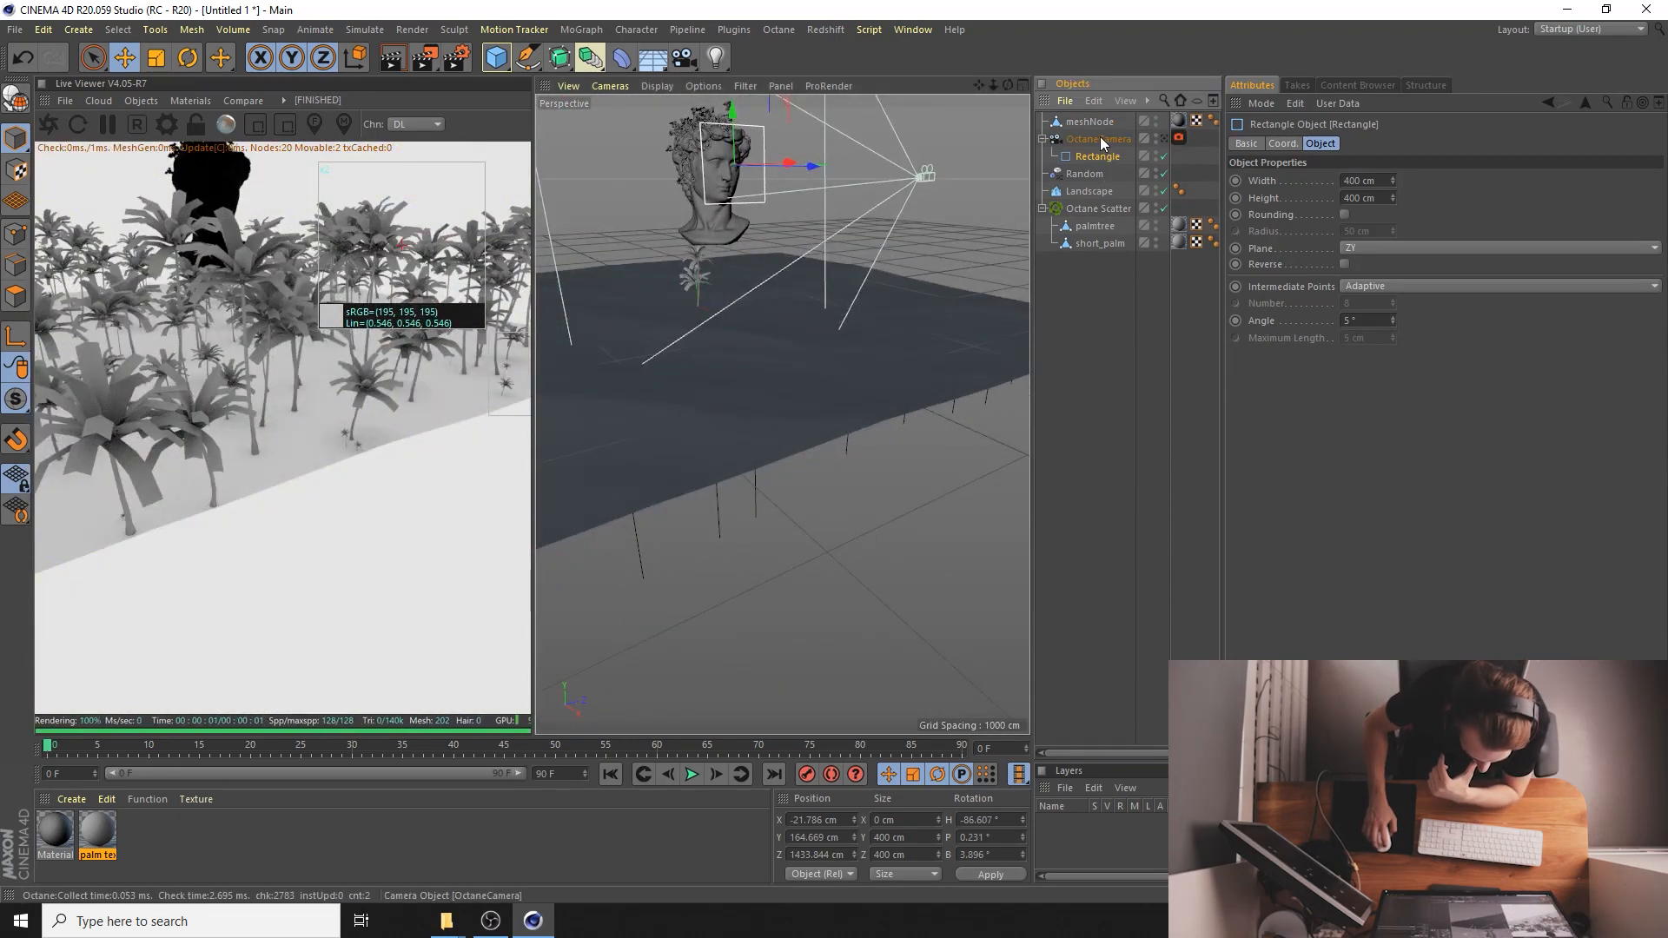
pyautogui.click(1283, 144)
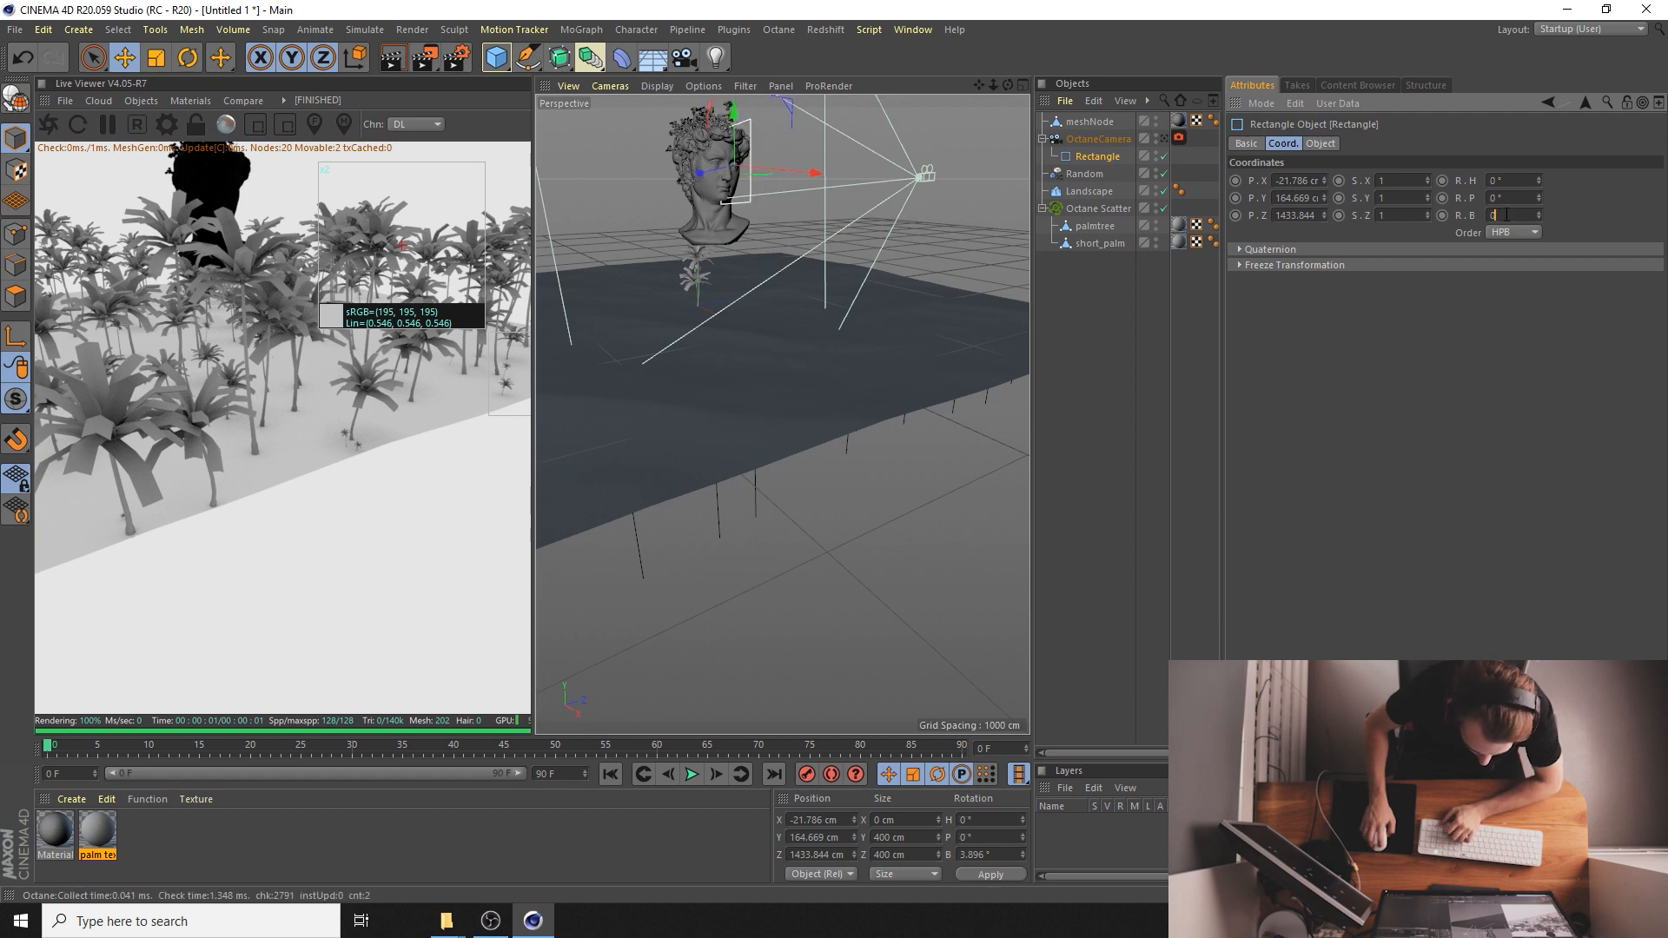
pyautogui.click(1319, 143)
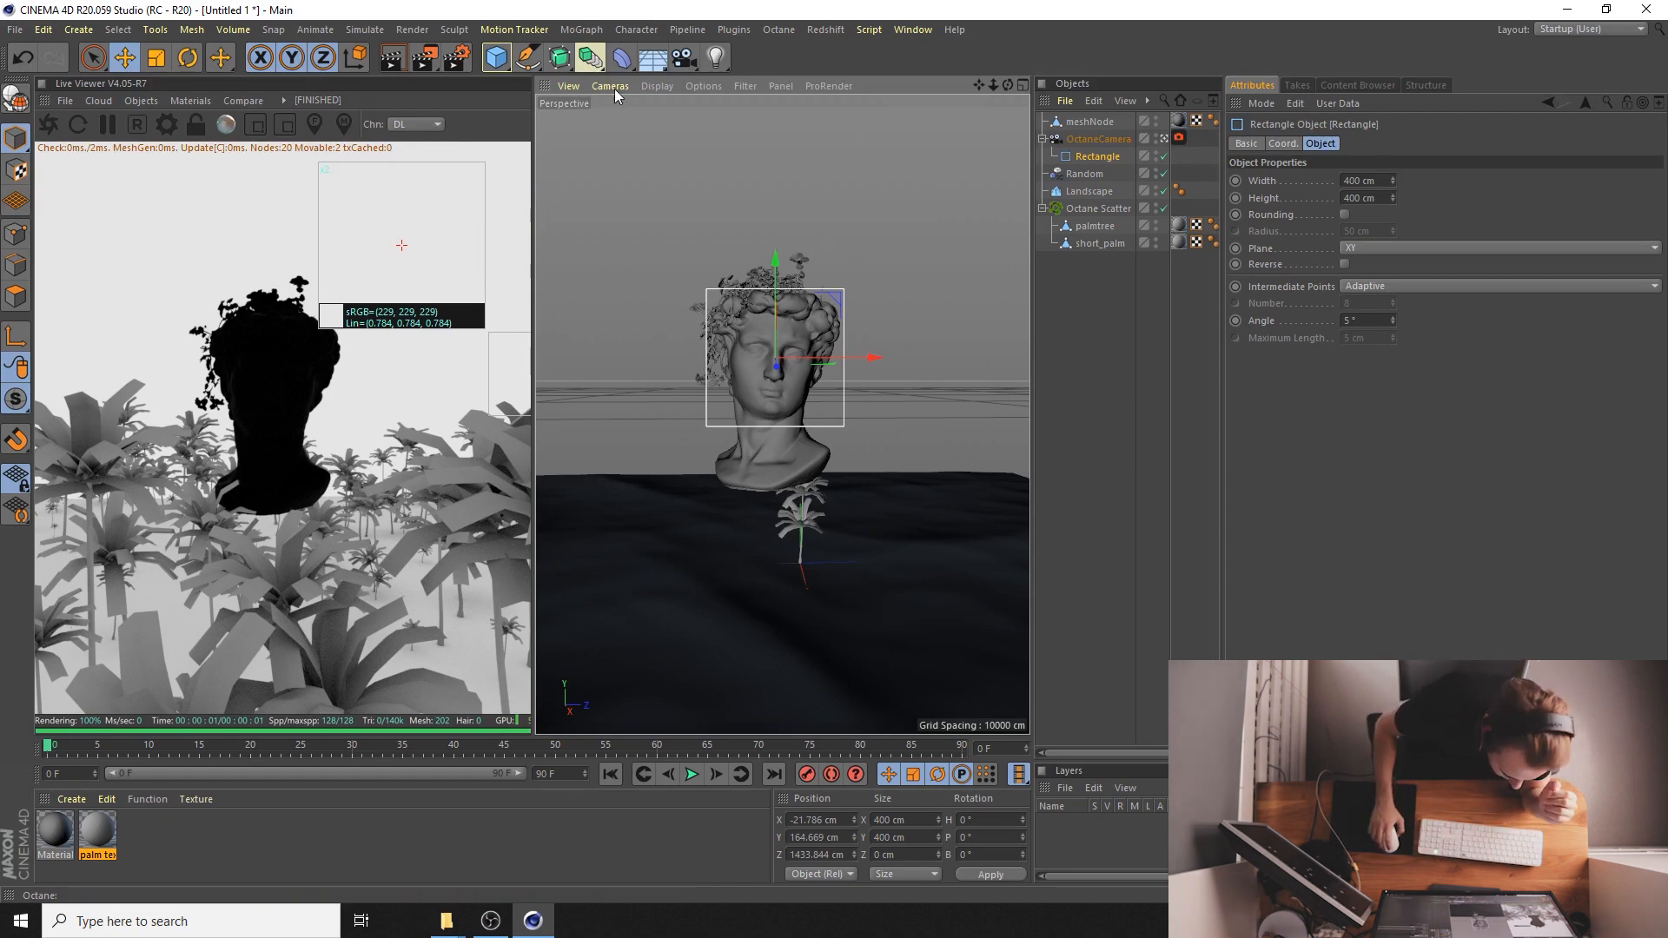
# - Scale the Rectangle to about 480 cm and zero its P.X and P.Y to centre it on the bust
pyautogui.moveTo(773, 367); pyautogui.dragTo(782, 377)
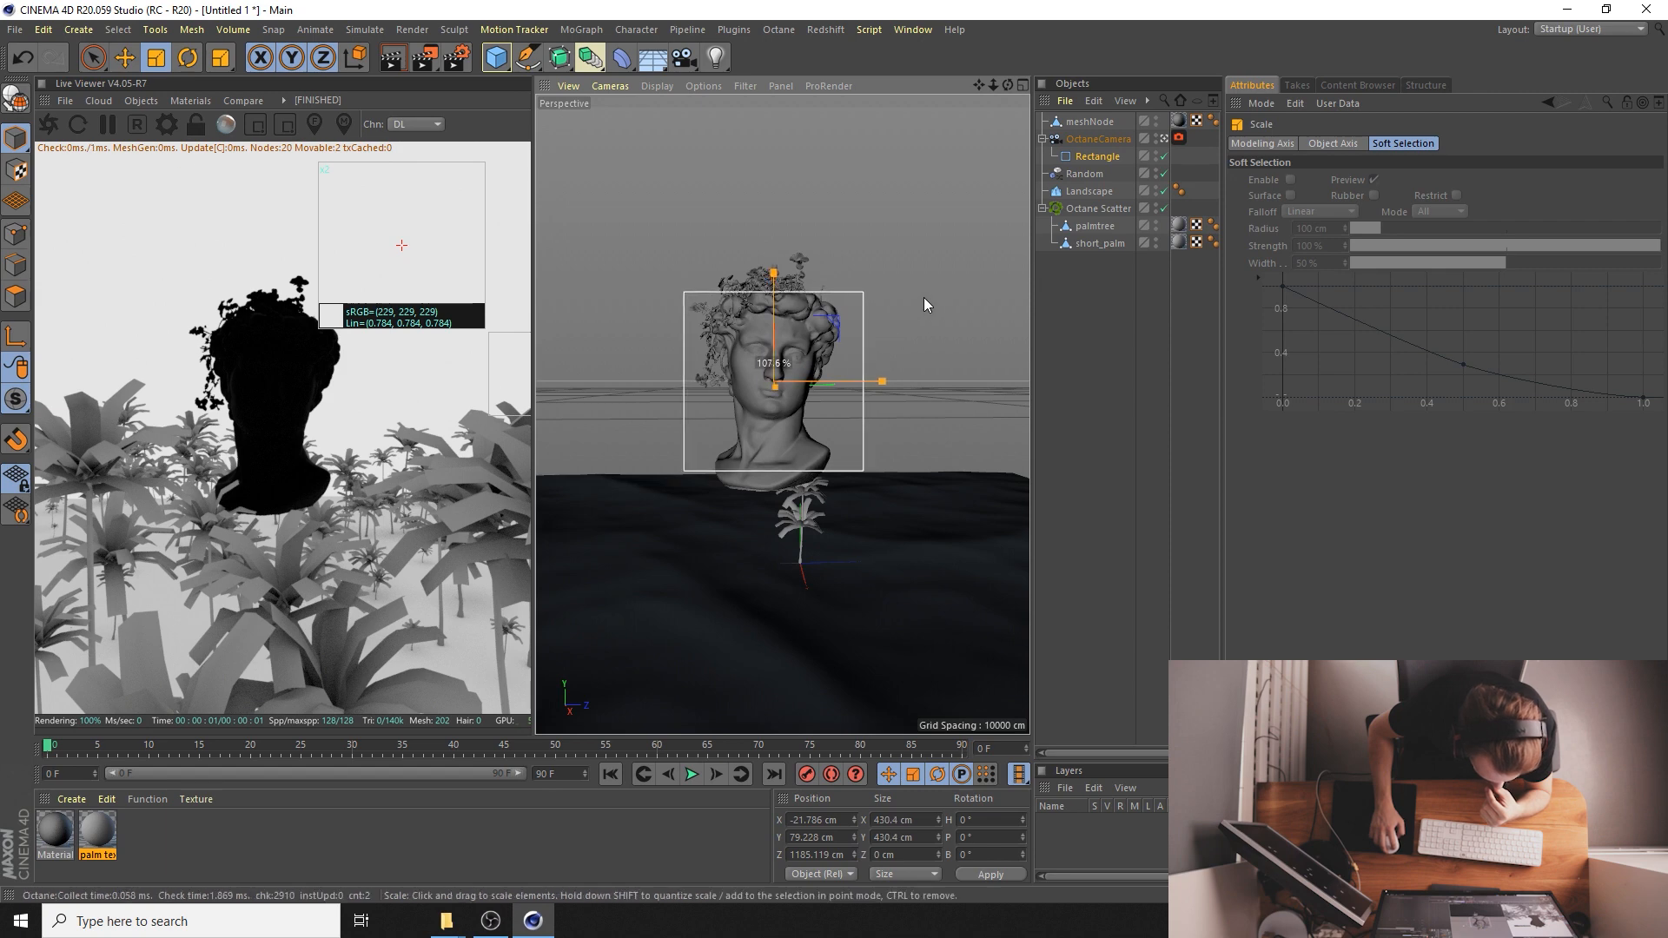
pyautogui.moveTo(877, 380); pyautogui.dragTo(891, 381)
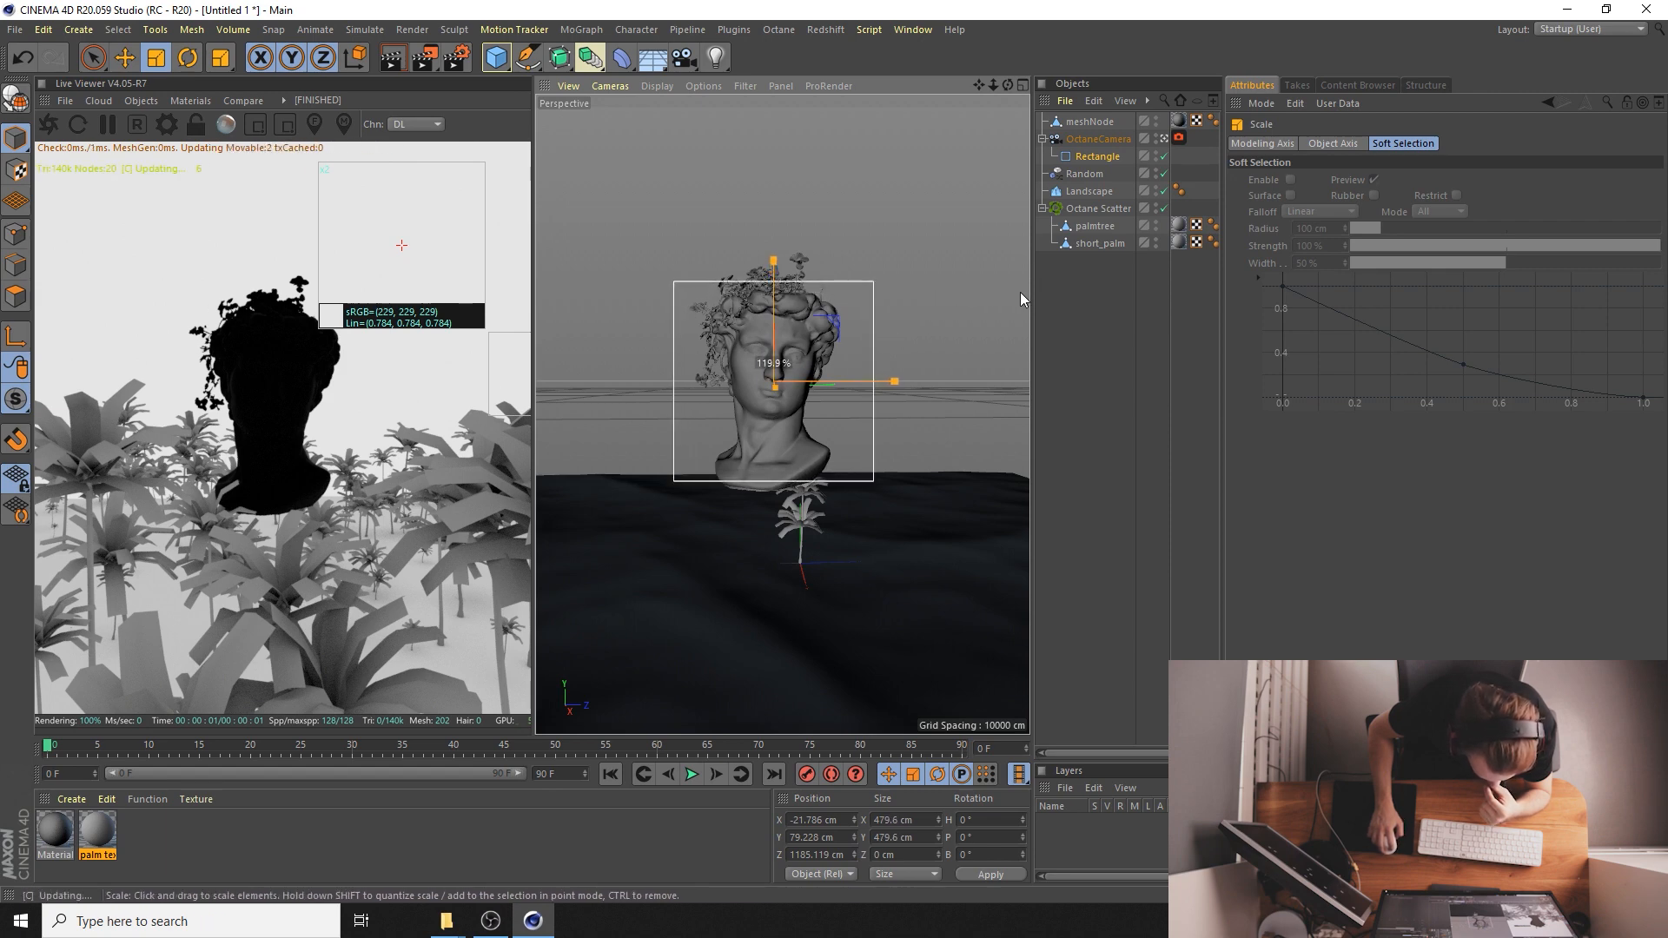
pyautogui.click(1283, 144)
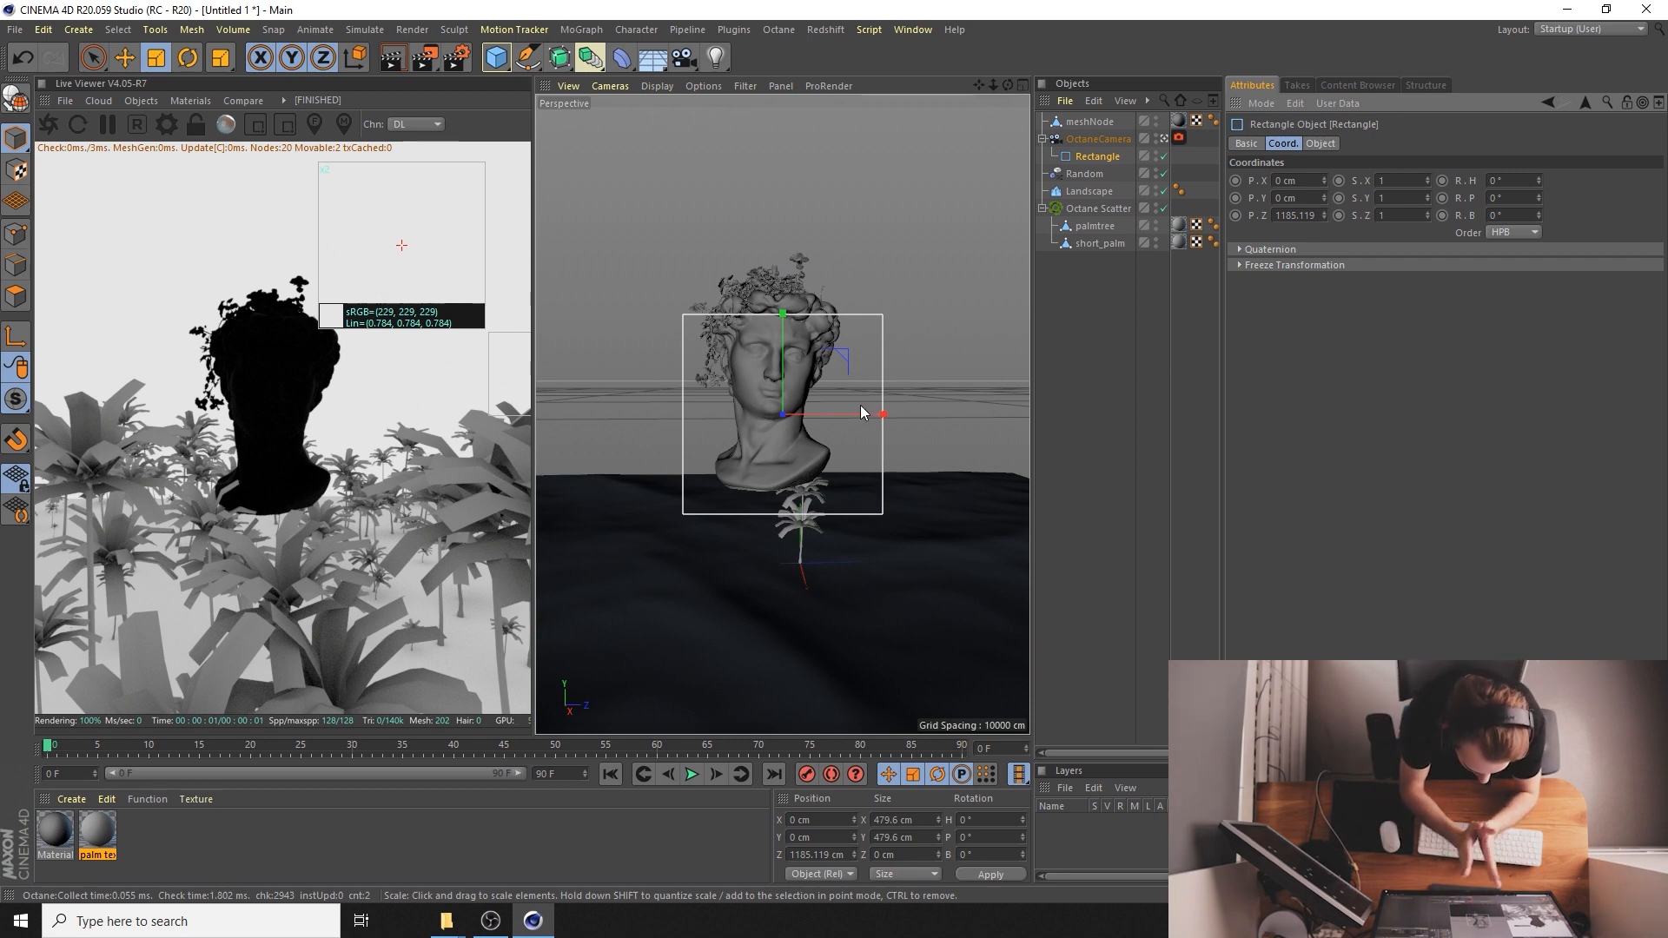
pyautogui.click(1092, 122)
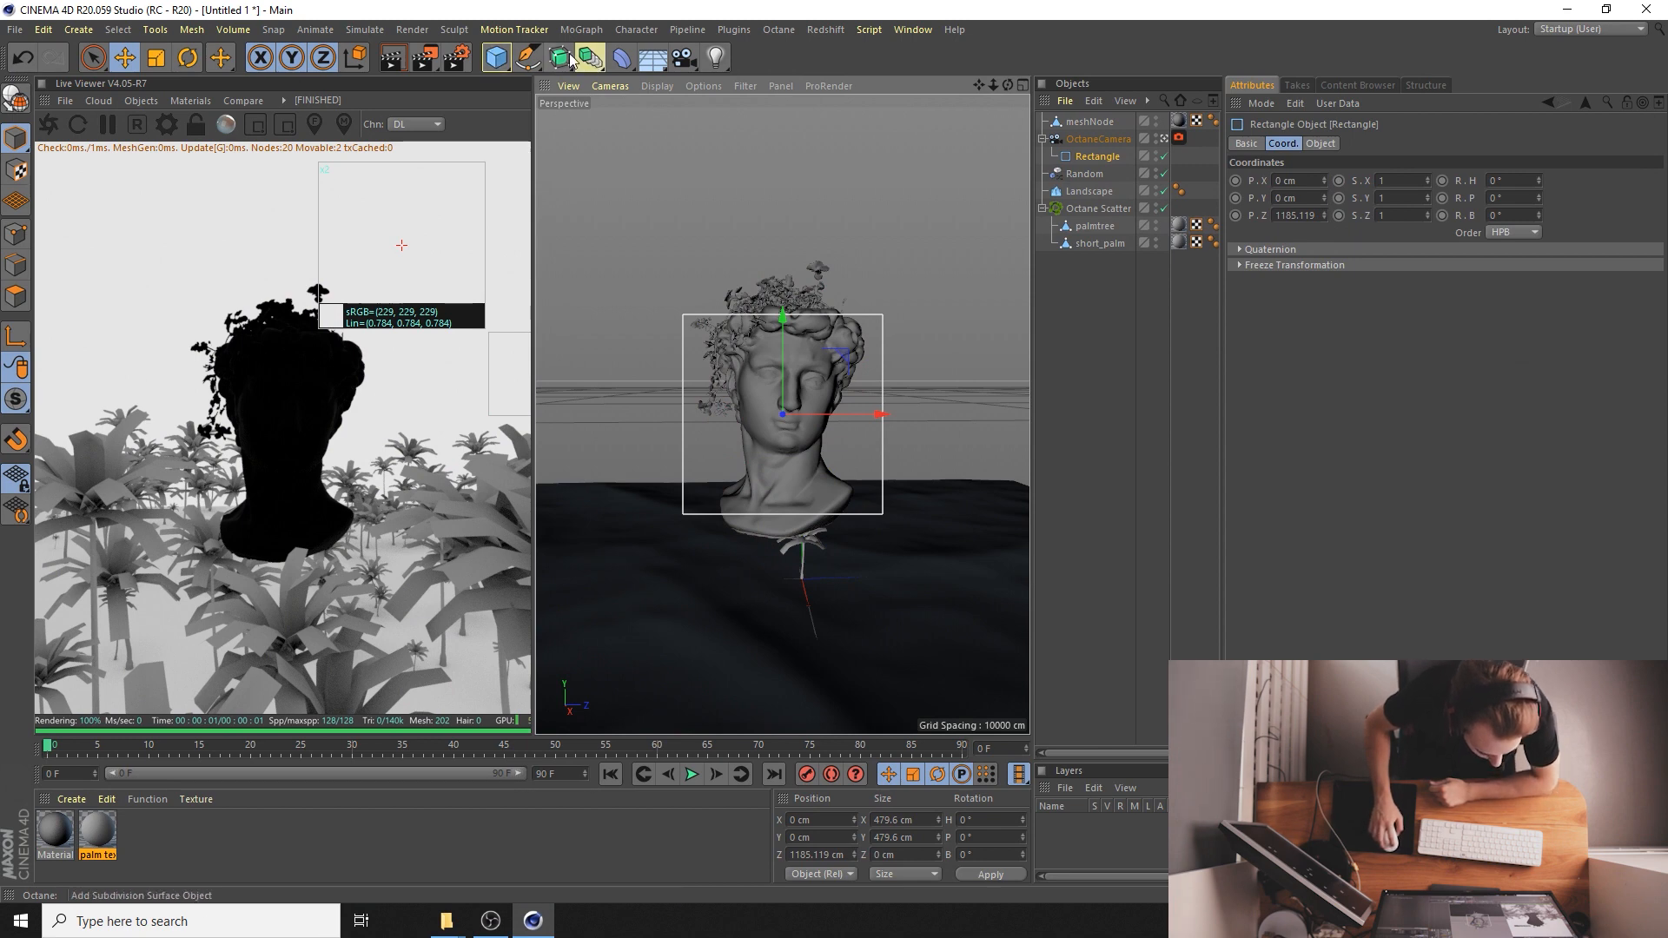
# - Sweep a 5 cm-radius Circle along the Rectangle to form a thin tube frame around the bust
pyautogui.click(525, 57)
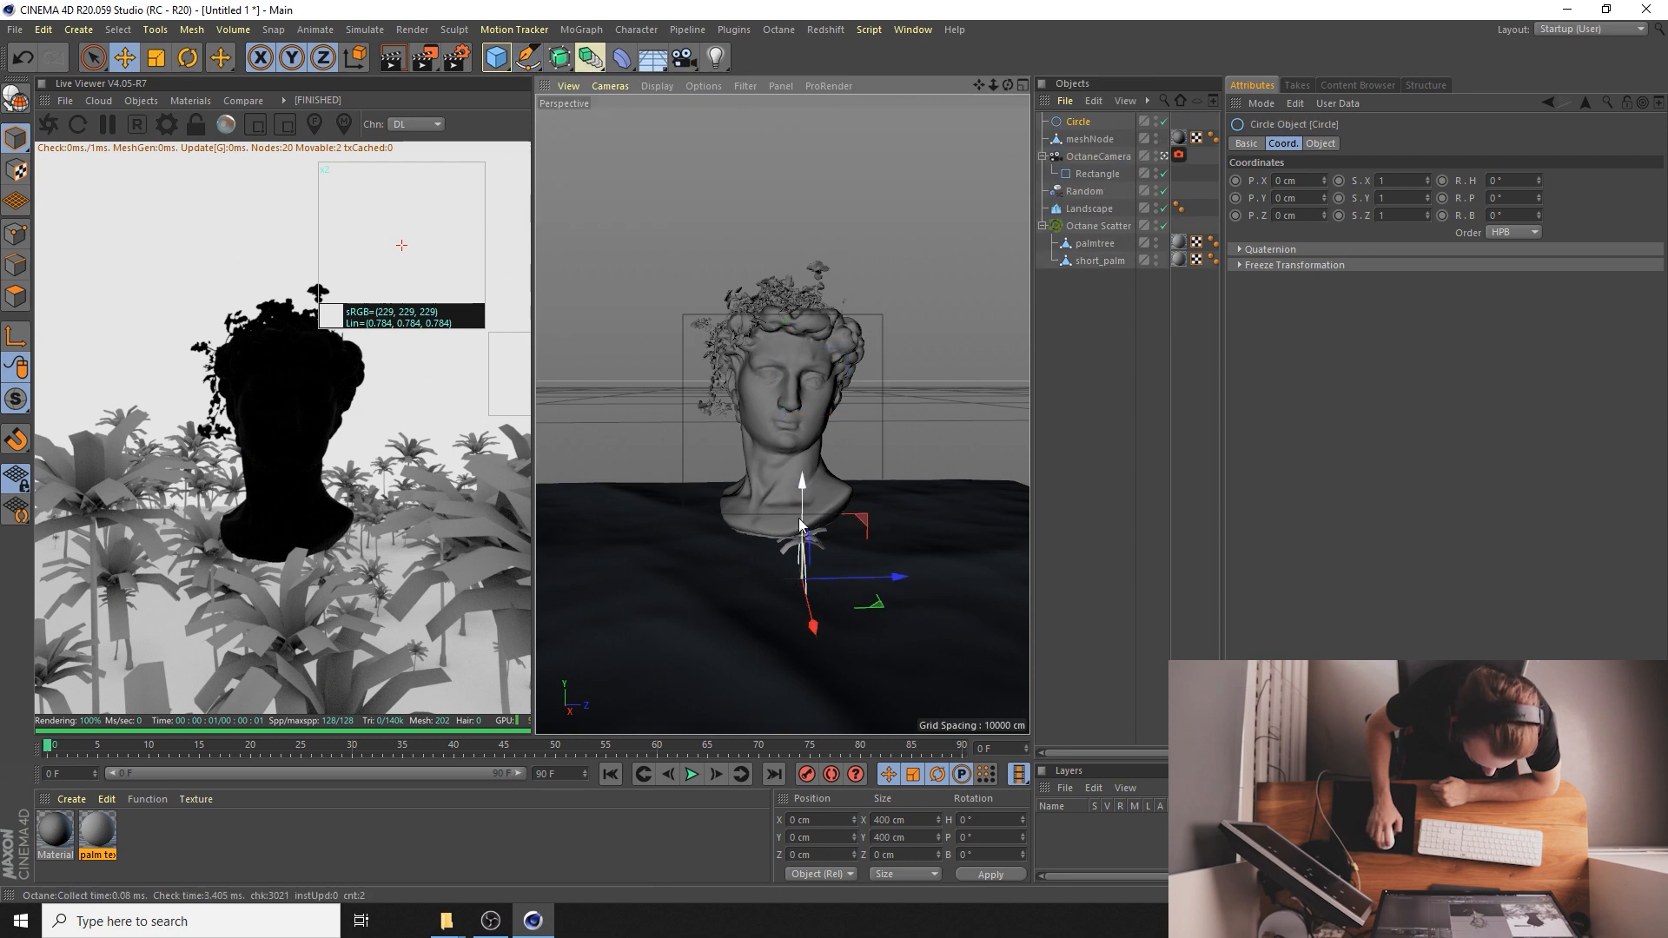
pyautogui.moveTo(558, 58)
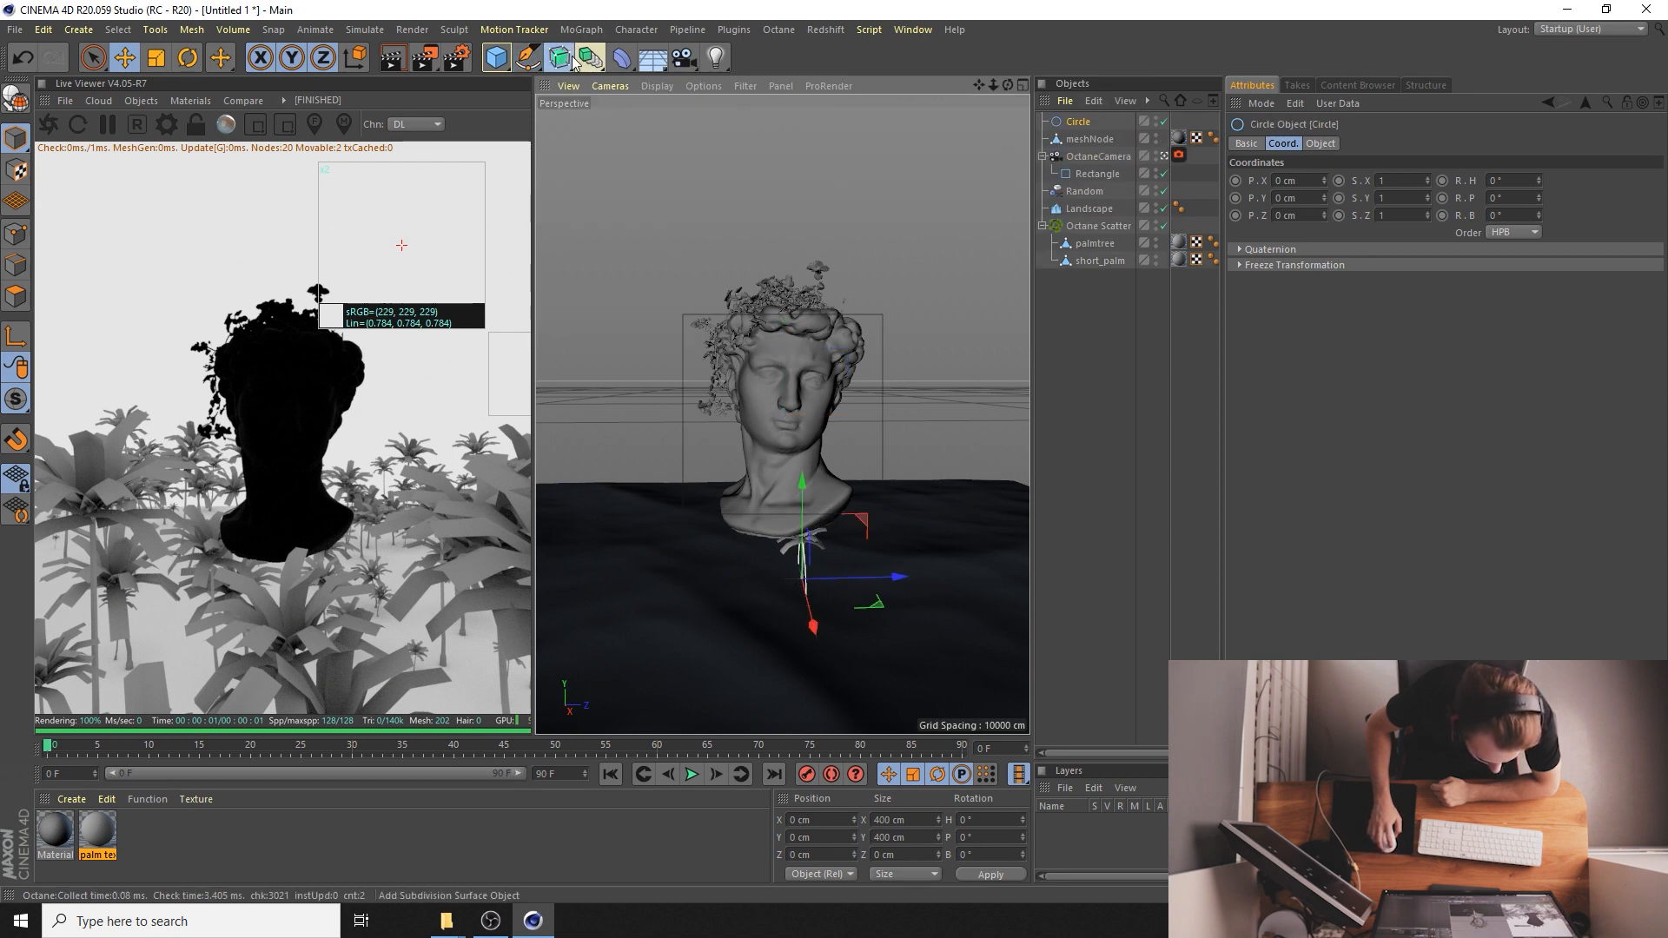
pyautogui.click(556, 58)
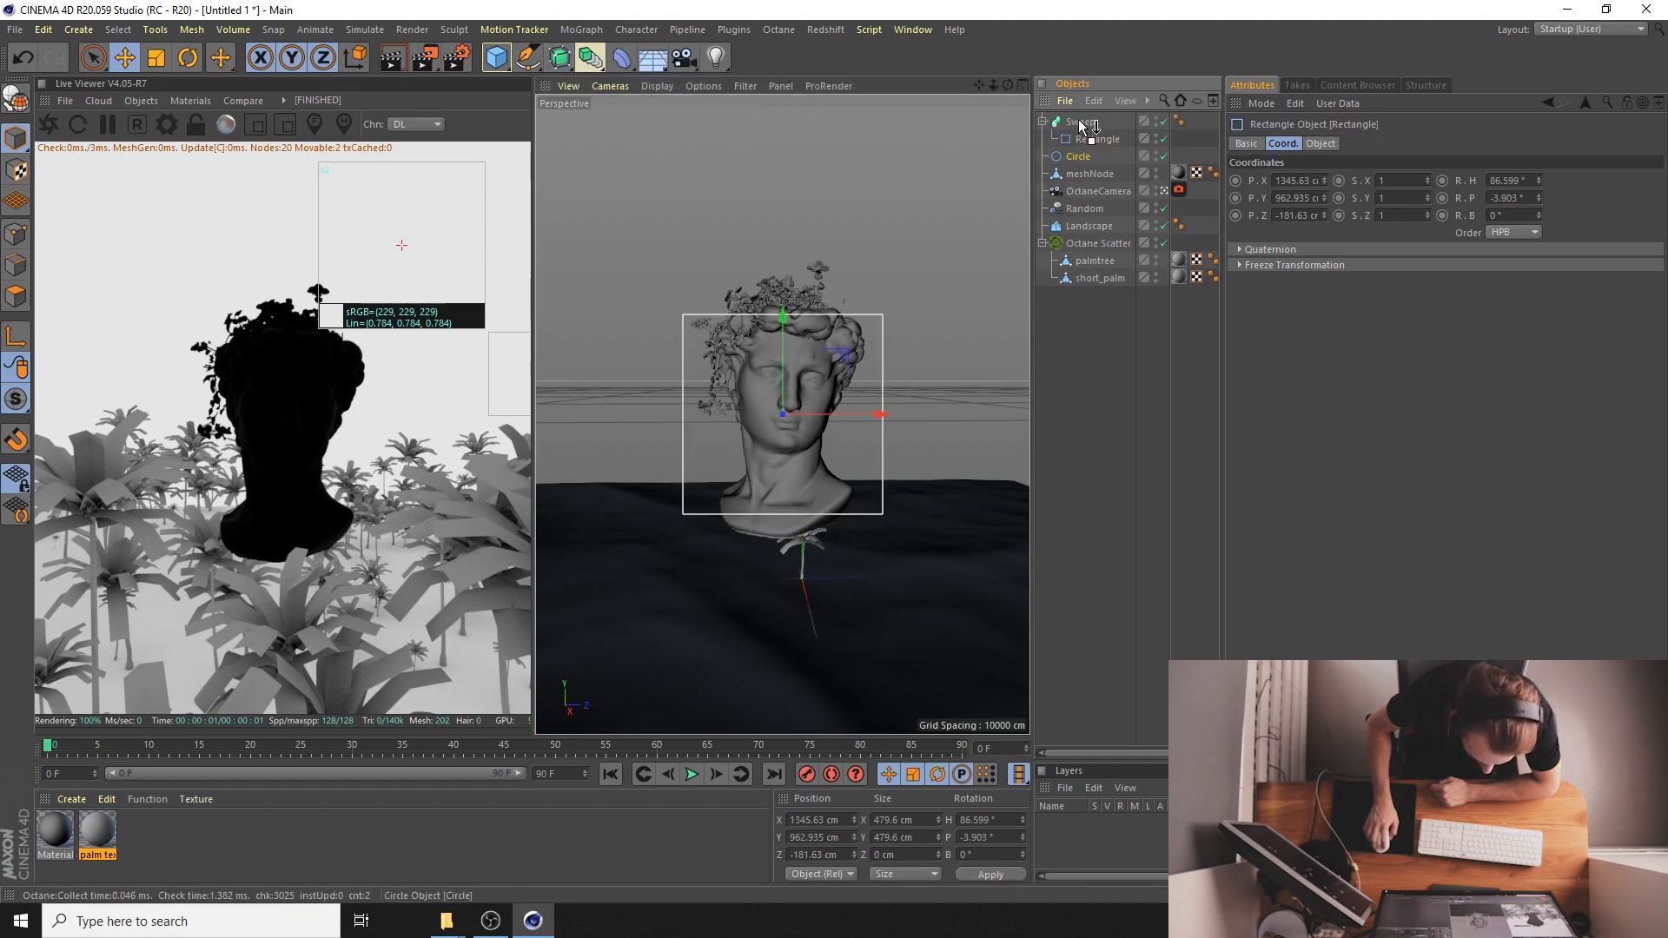
pyautogui.click(1080, 139)
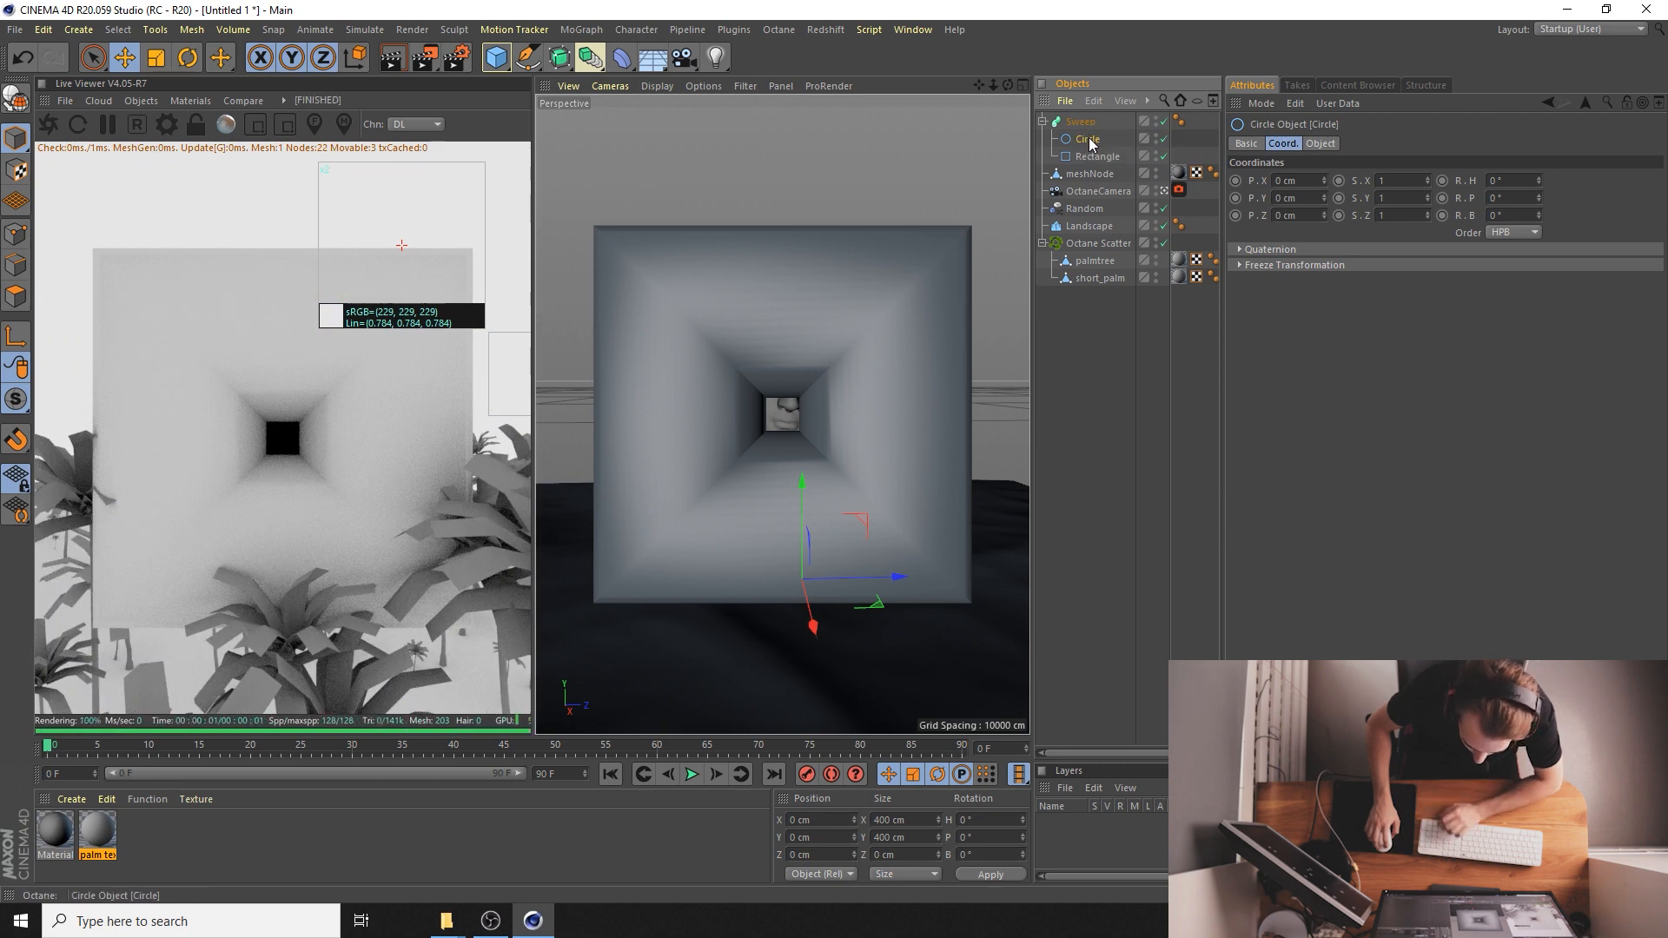
pyautogui.click(1319, 144)
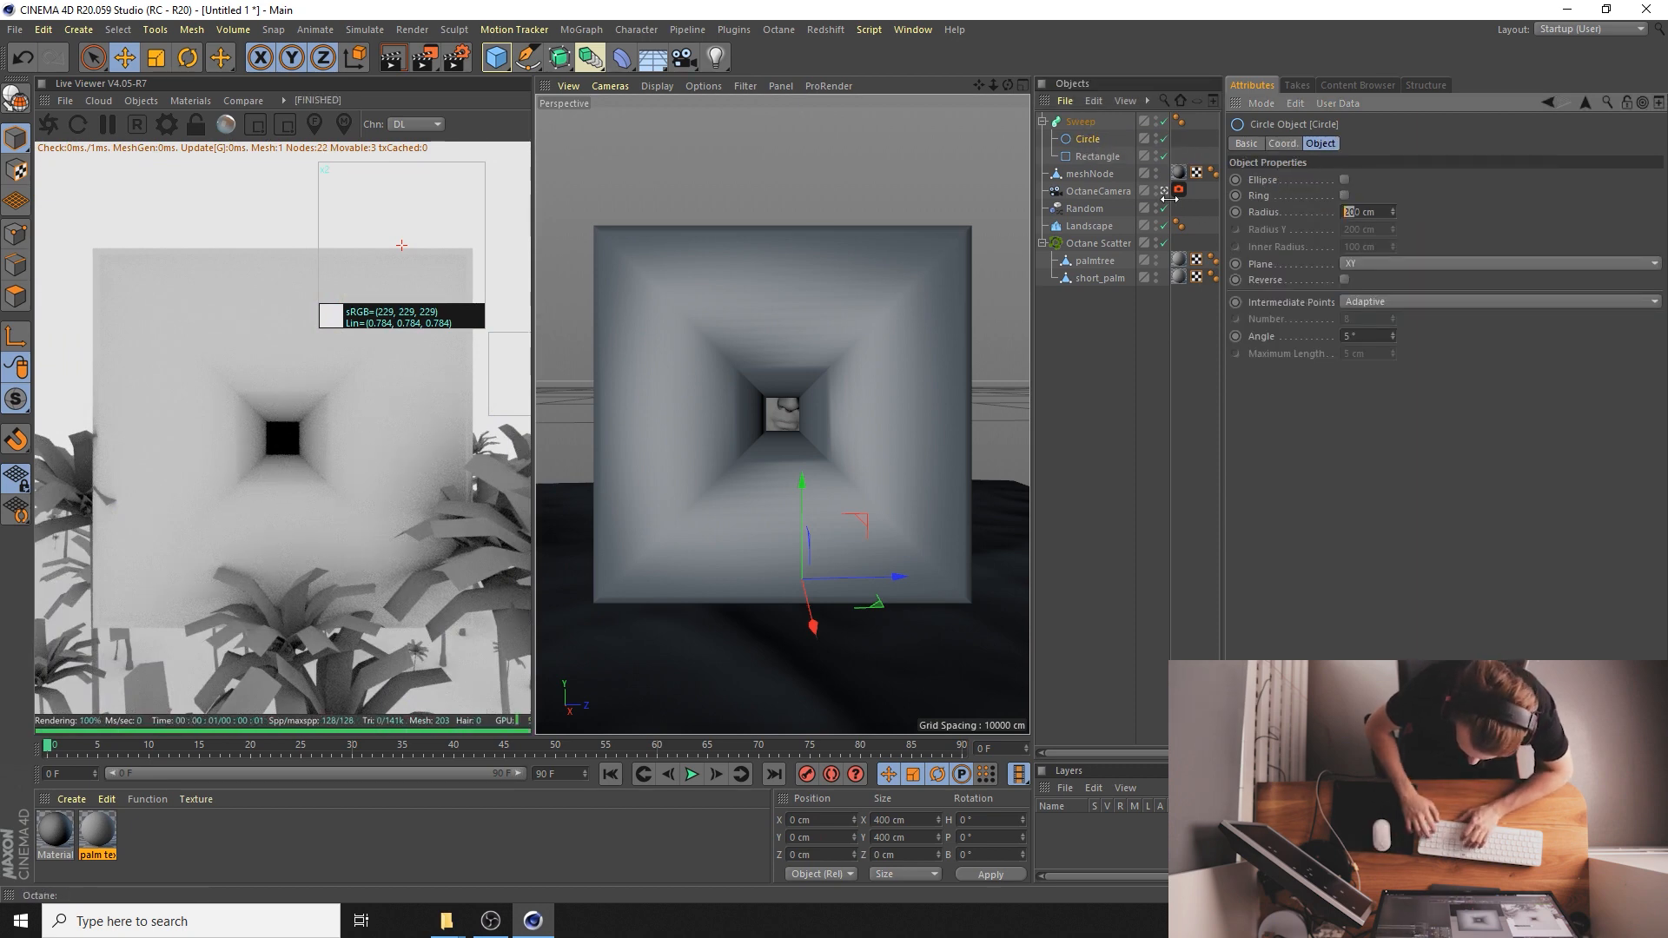
pyautogui.write('5 cm')
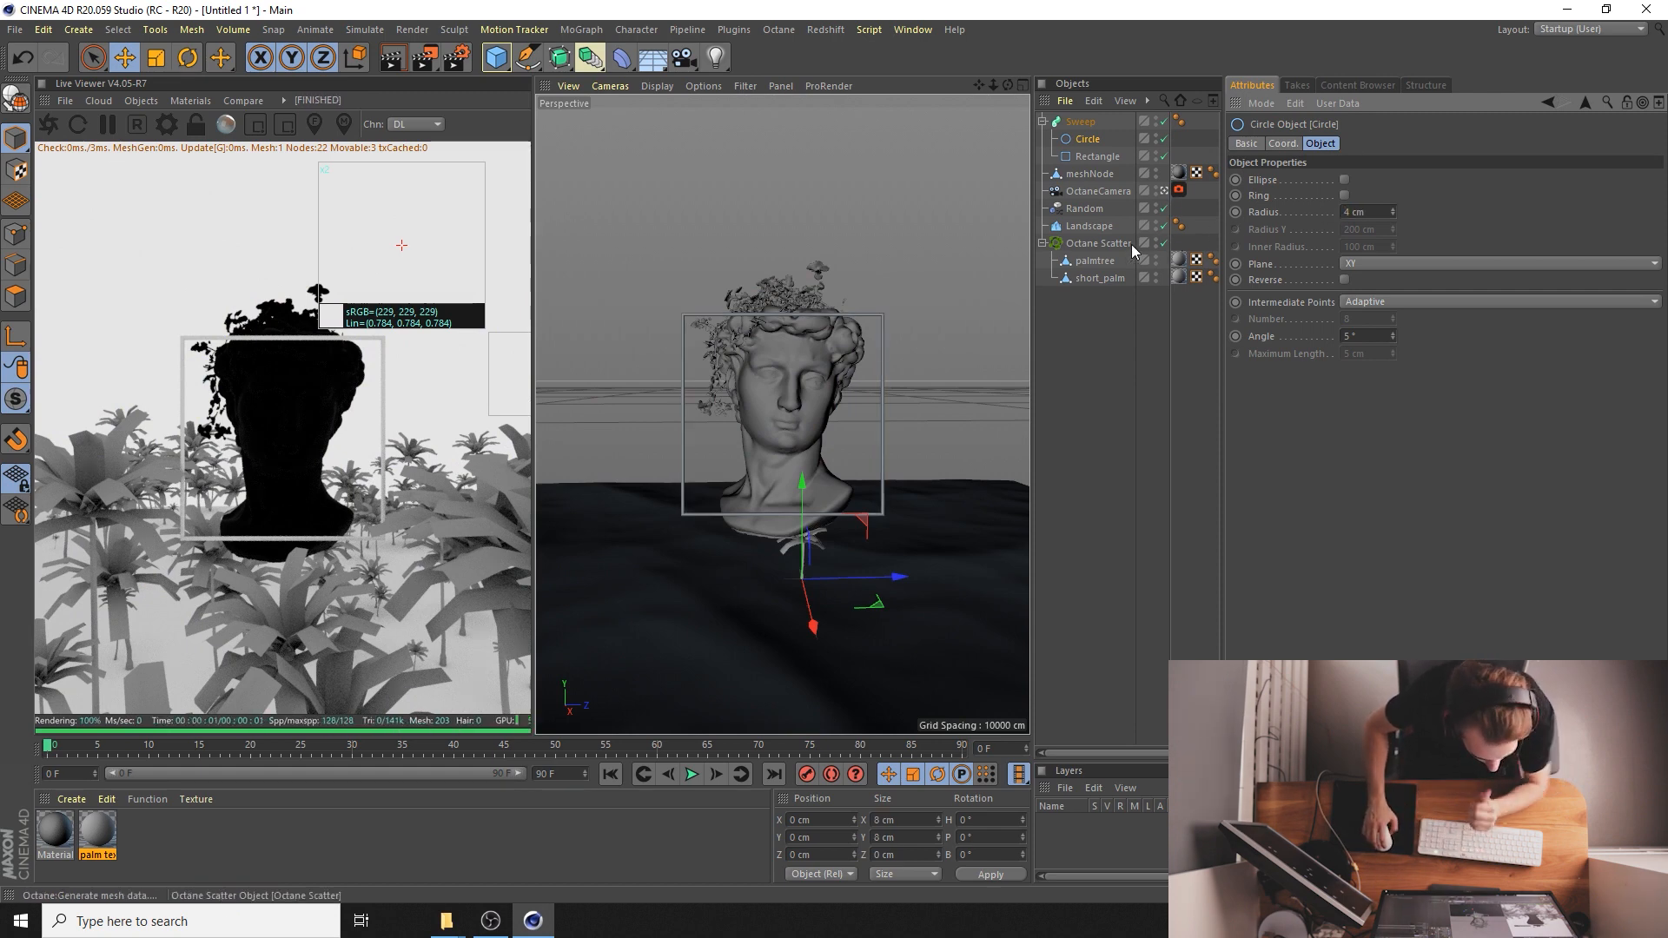
# - Add a Protection tag to the OctaneCamera to lock it, then select the Sweep frame
pyautogui.click(1099, 192)
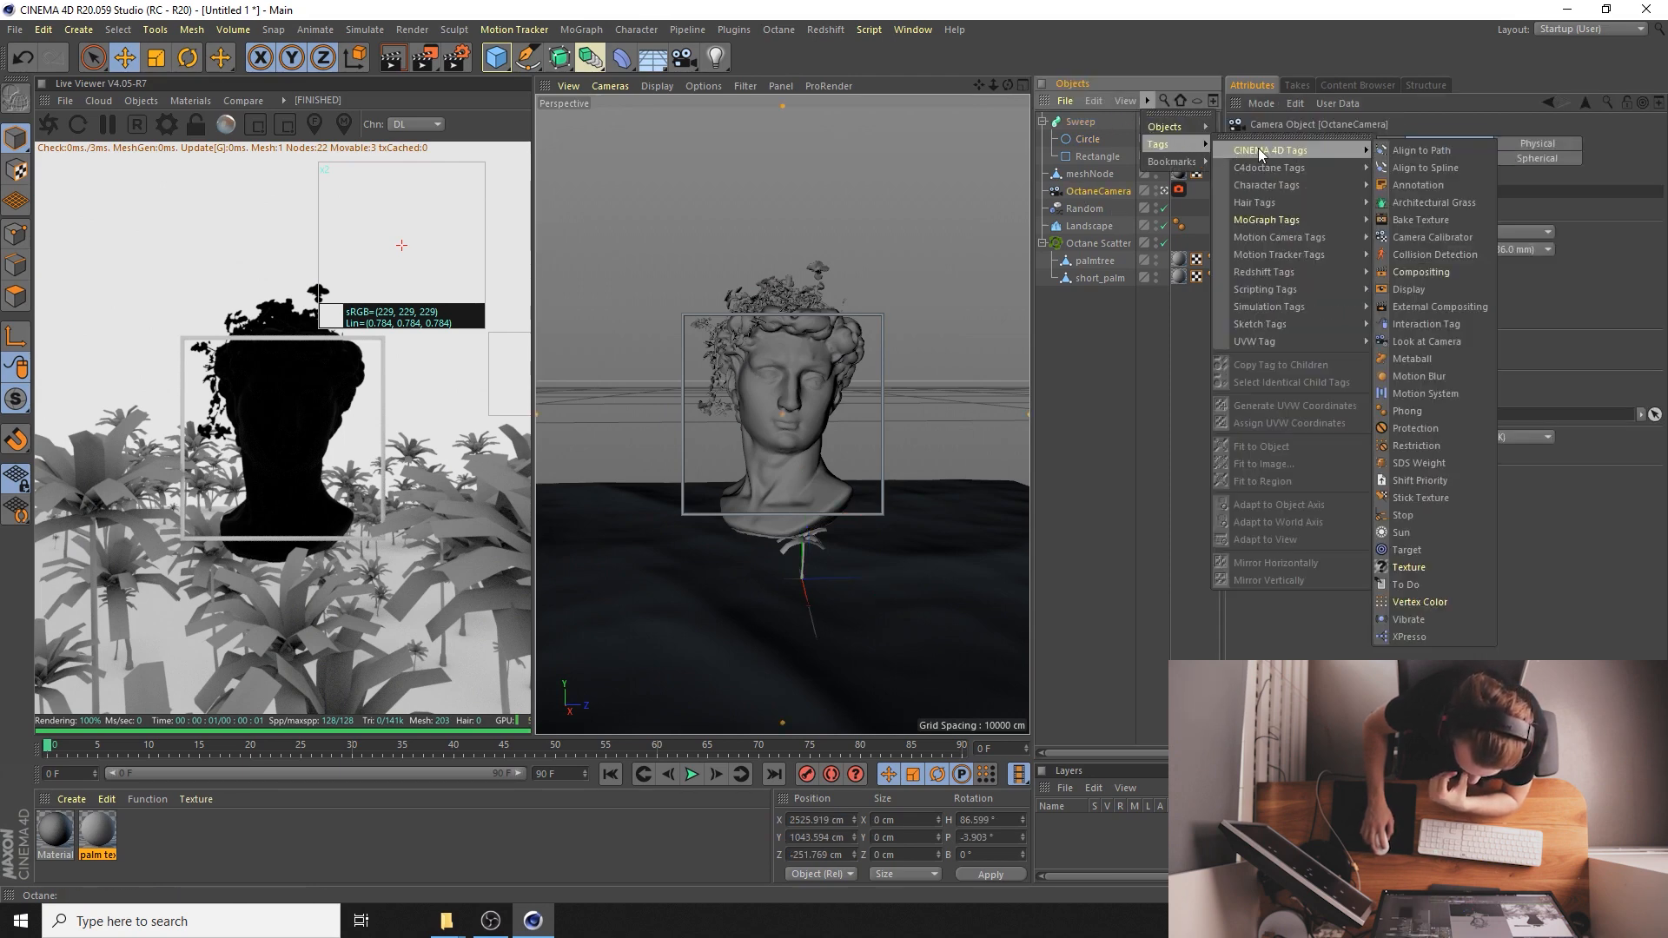
pyautogui.click(1417, 427)
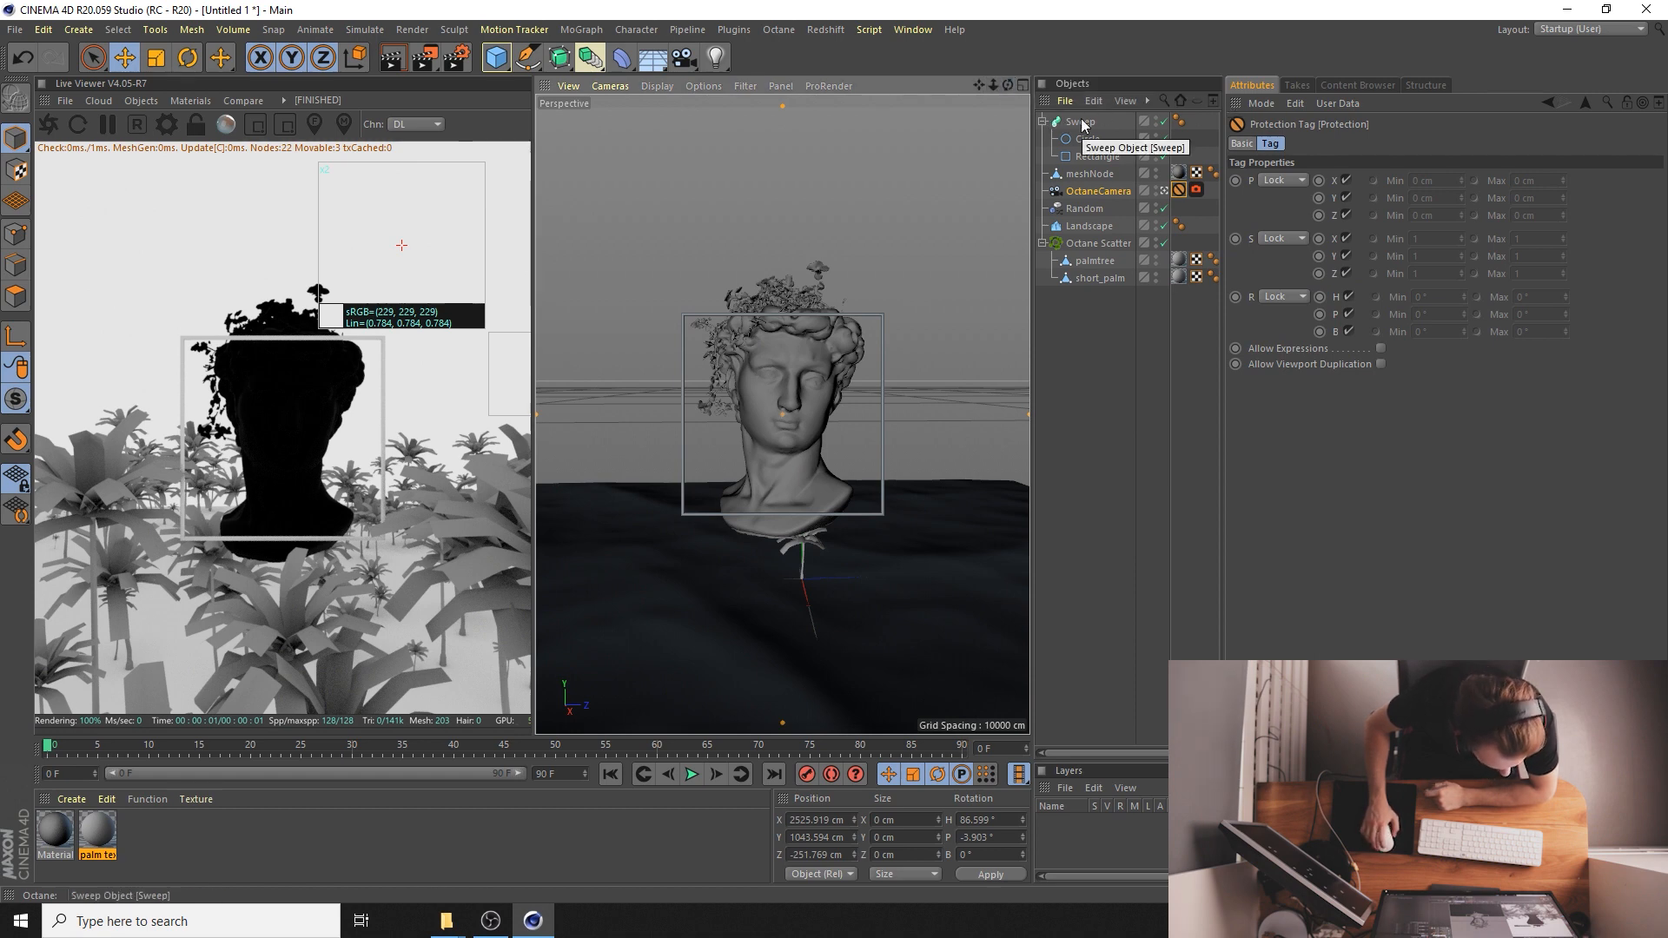
pyautogui.click(1081, 120)
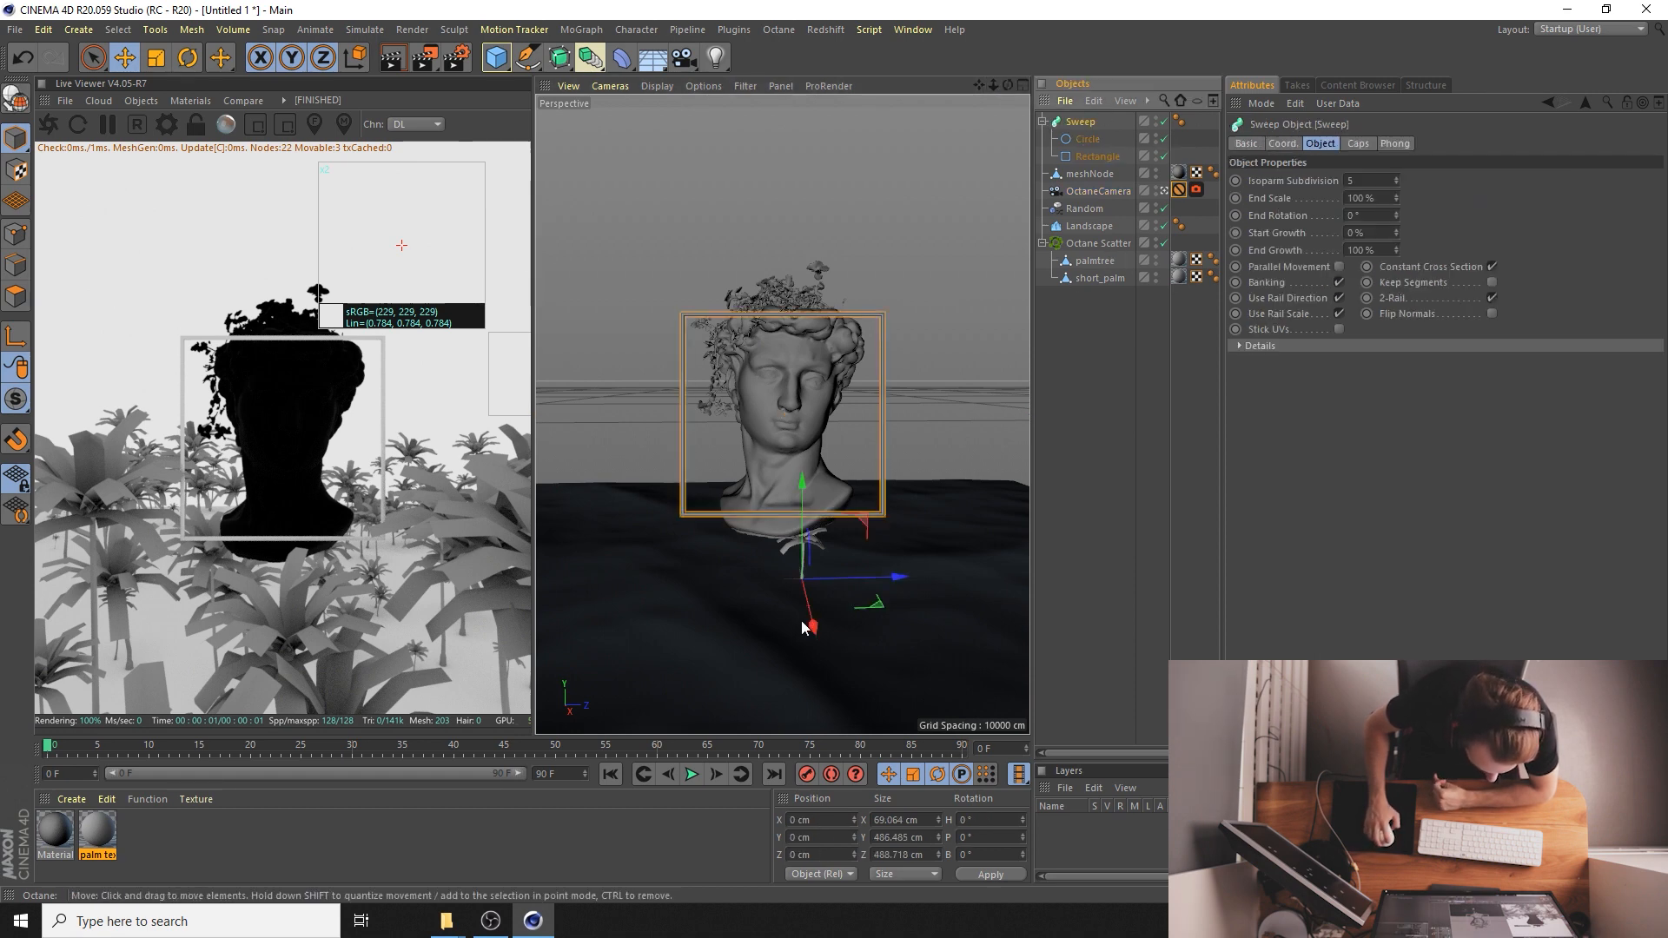
pyautogui.moveTo(811, 625); pyautogui.dragTo(813, 627)
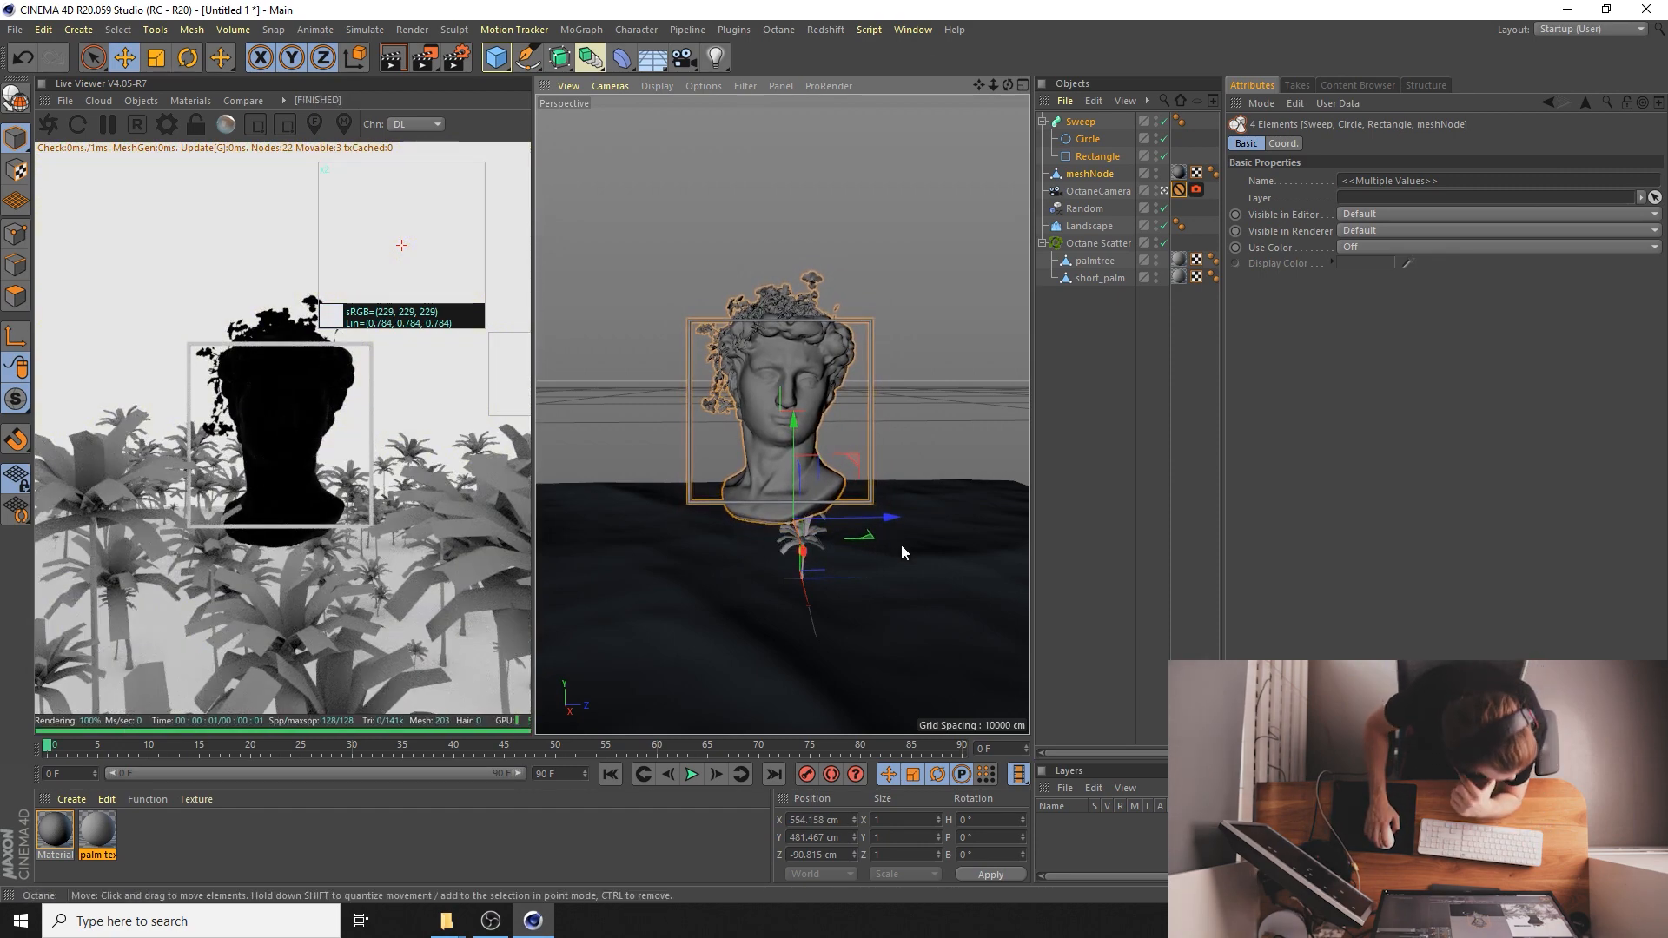
pyautogui.moveTo(934, 310)
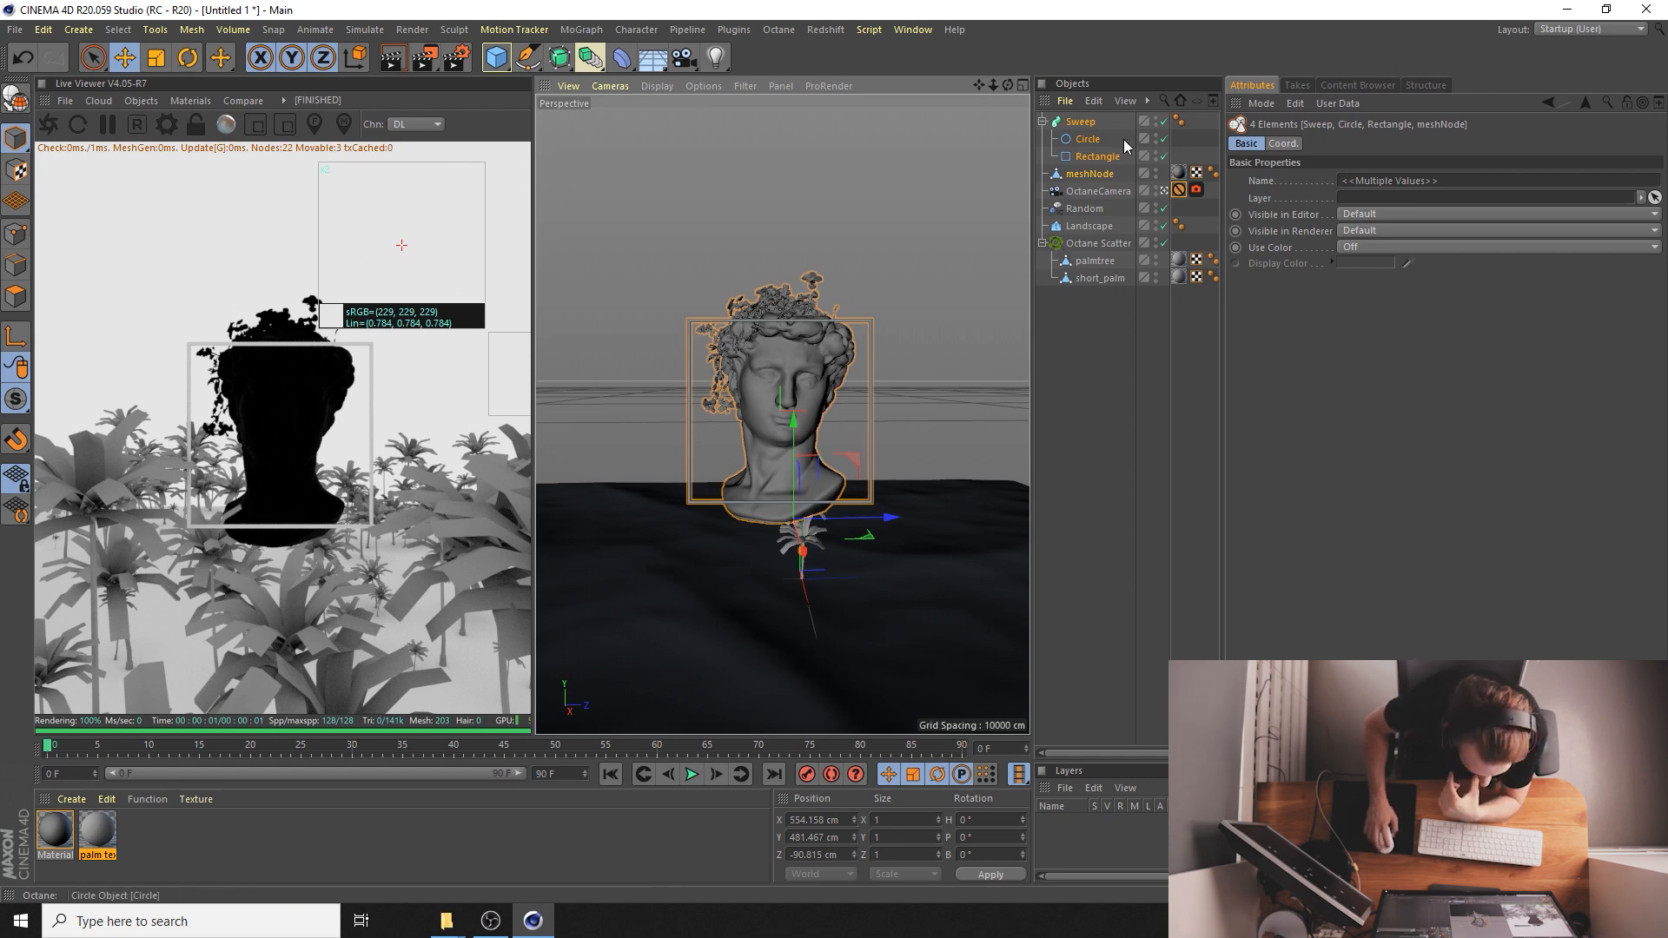
# - Move meshNode down and sideways so the bust sits centred inside the tube frame
pyautogui.click(1091, 174)
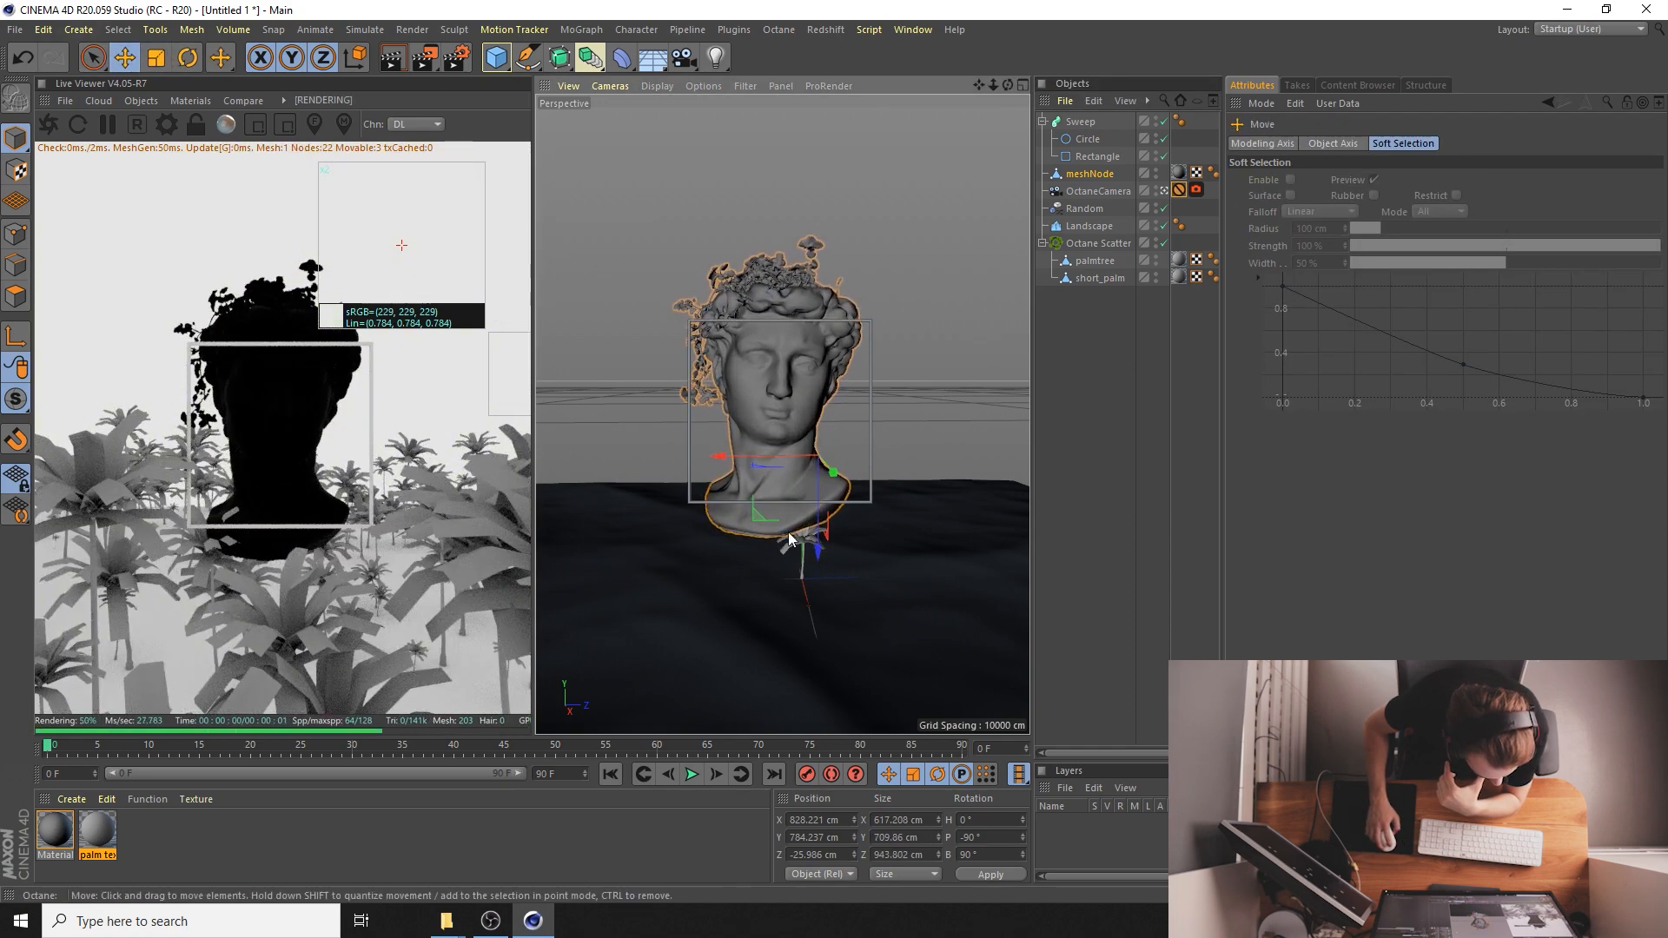
pyautogui.moveTo(832, 471); pyautogui.dragTo(746, 461)
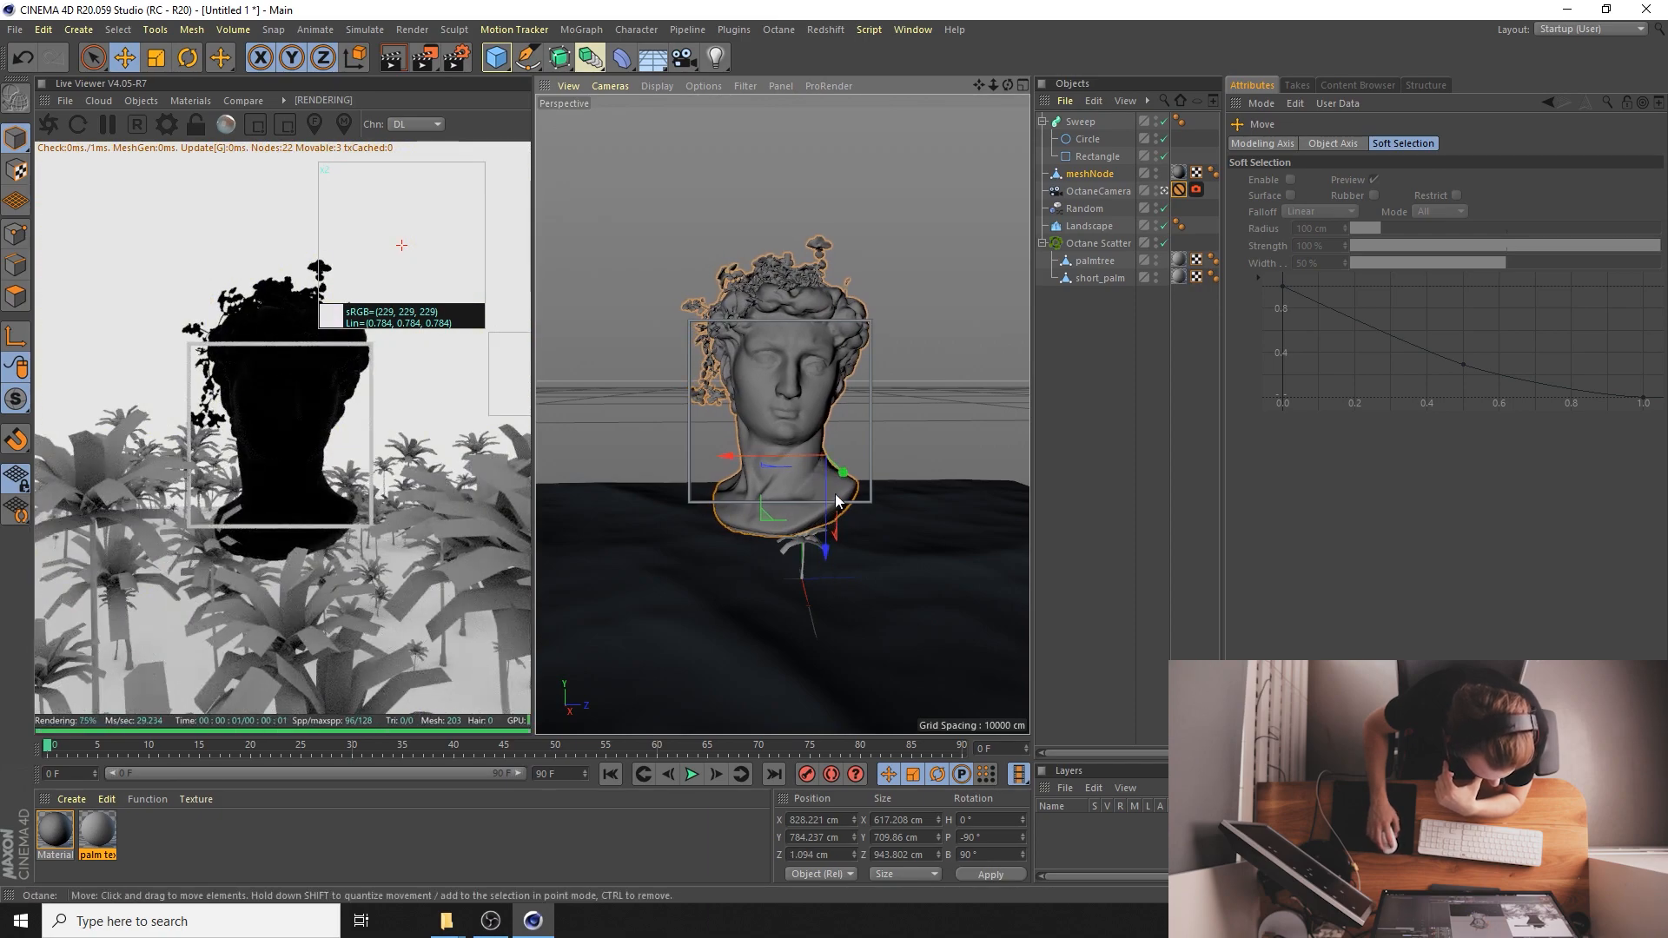
pyautogui.moveTo(841, 471); pyautogui.dragTo(857, 480)
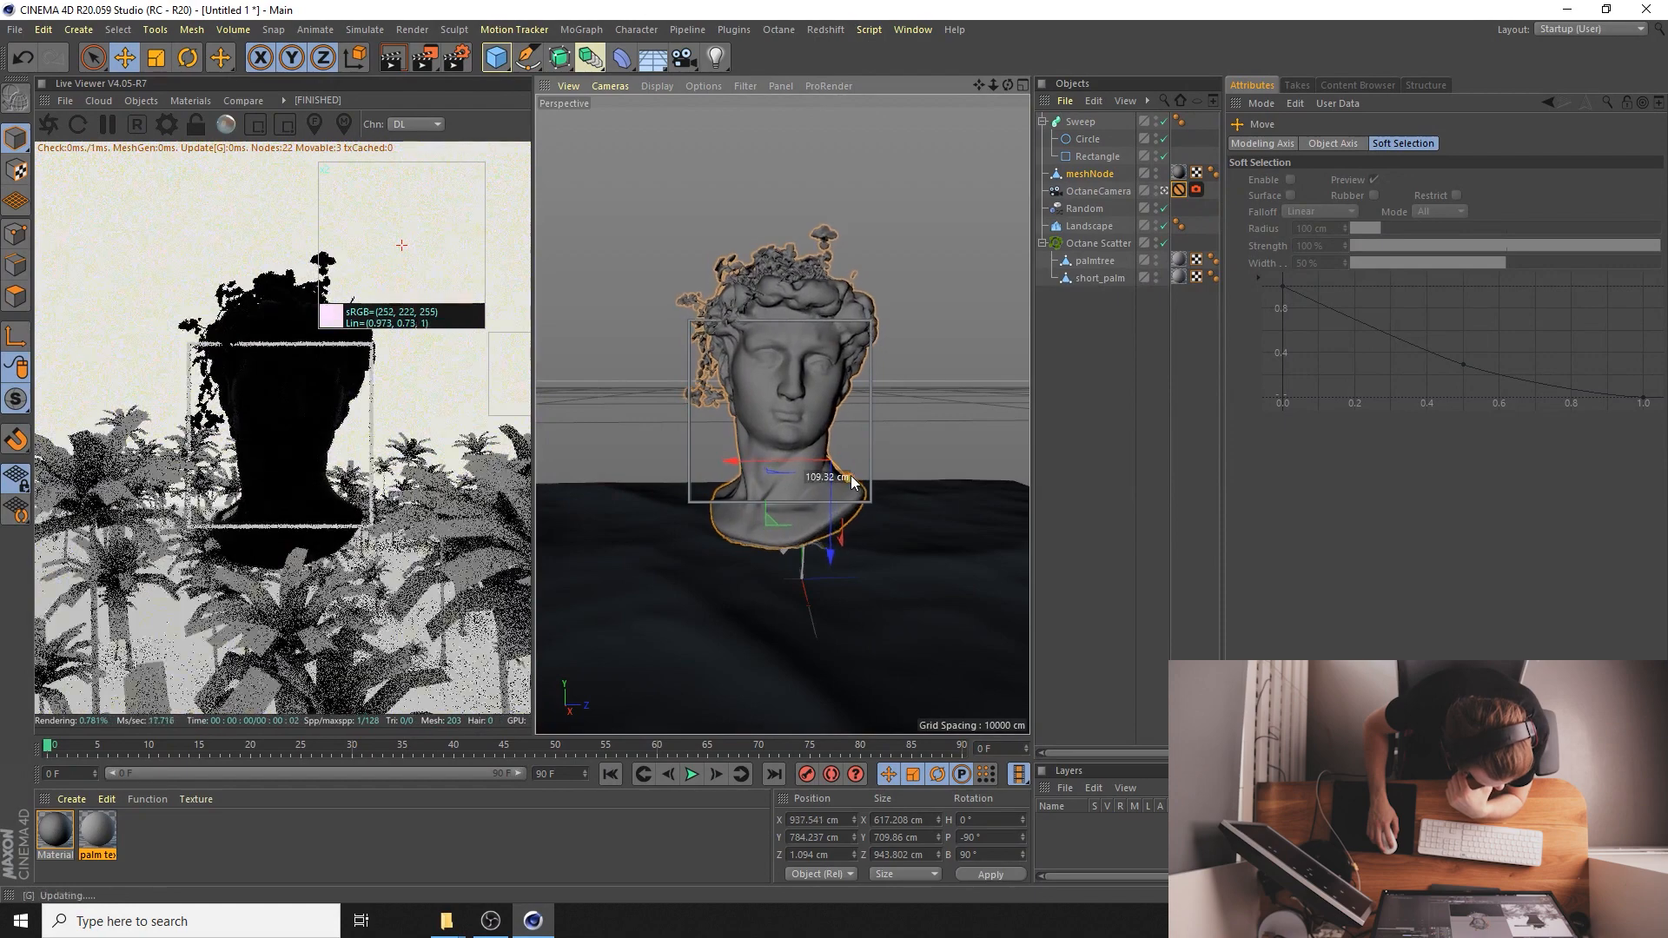
pyautogui.moveTo(841, 476); pyautogui.dragTo(841, 476)
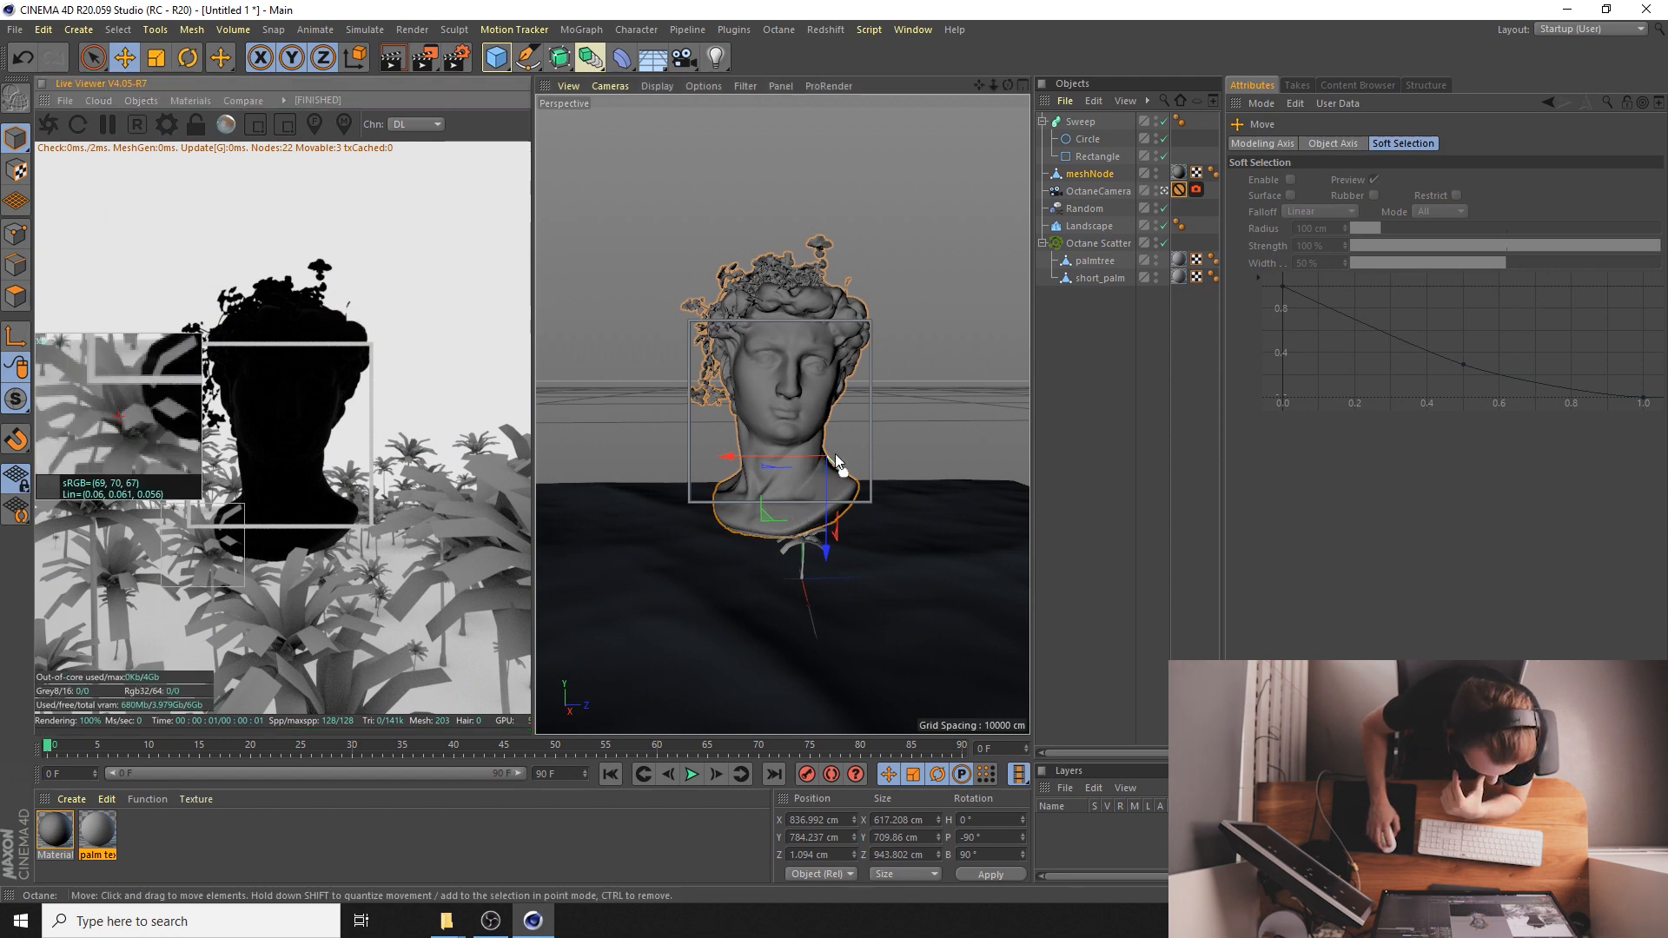
# - Duplicate the Sweep into Sweep.1 with its own Circle and Rectangle
pyautogui.click(1091, 174)
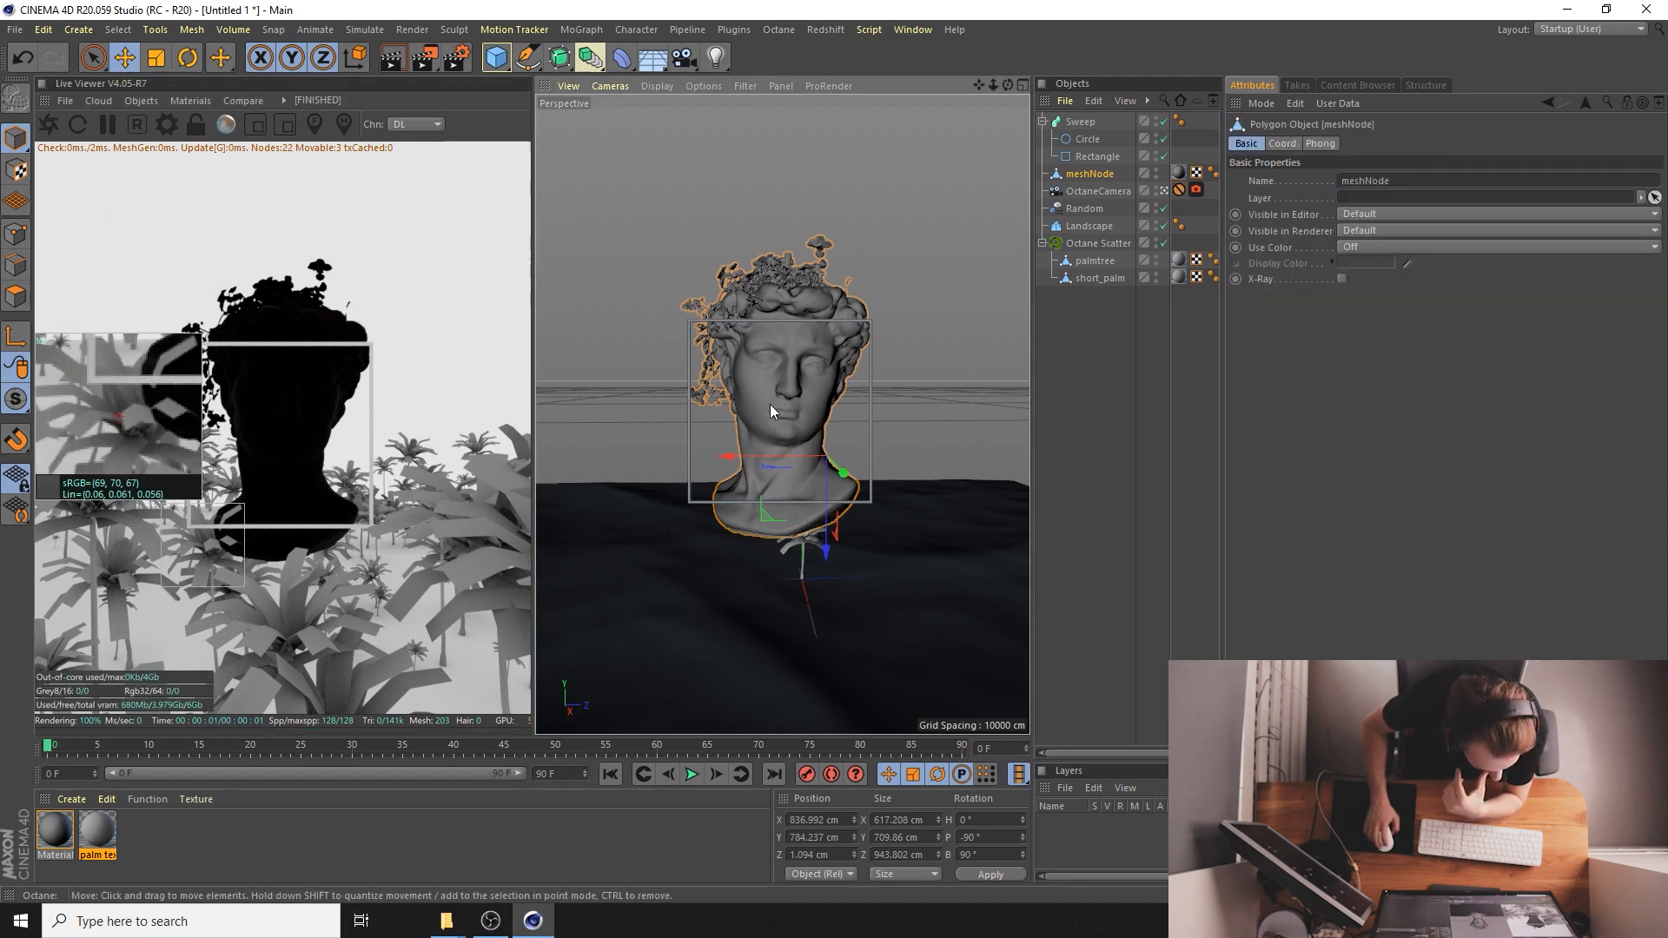
pyautogui.click(190, 57)
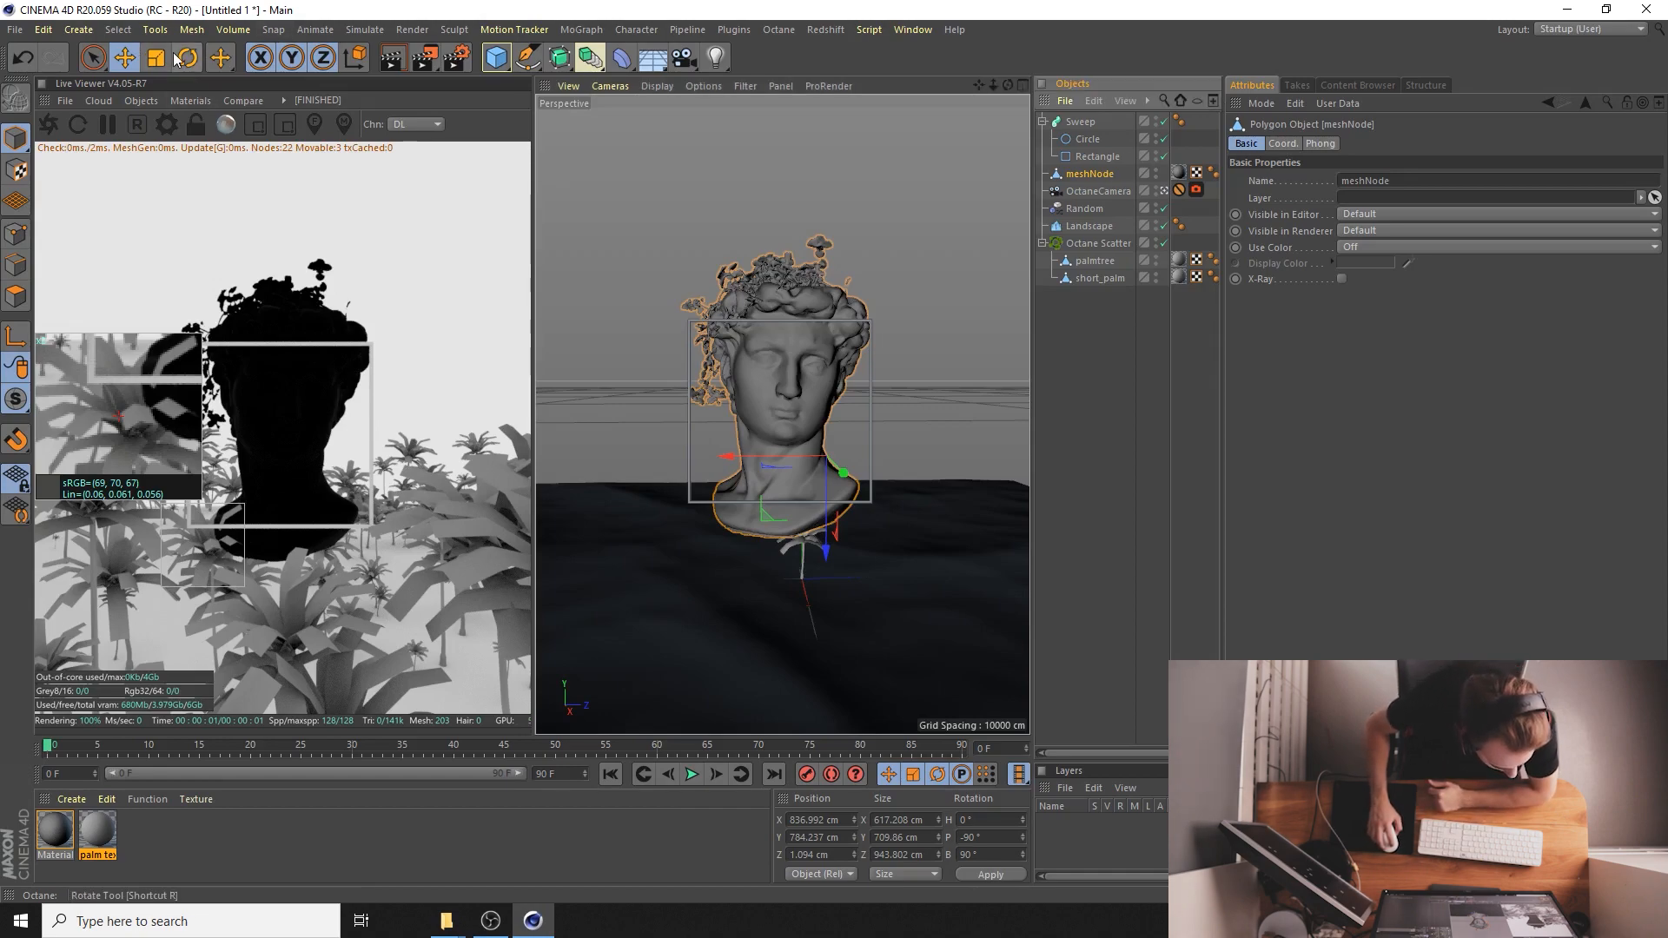
pyautogui.click(220, 58)
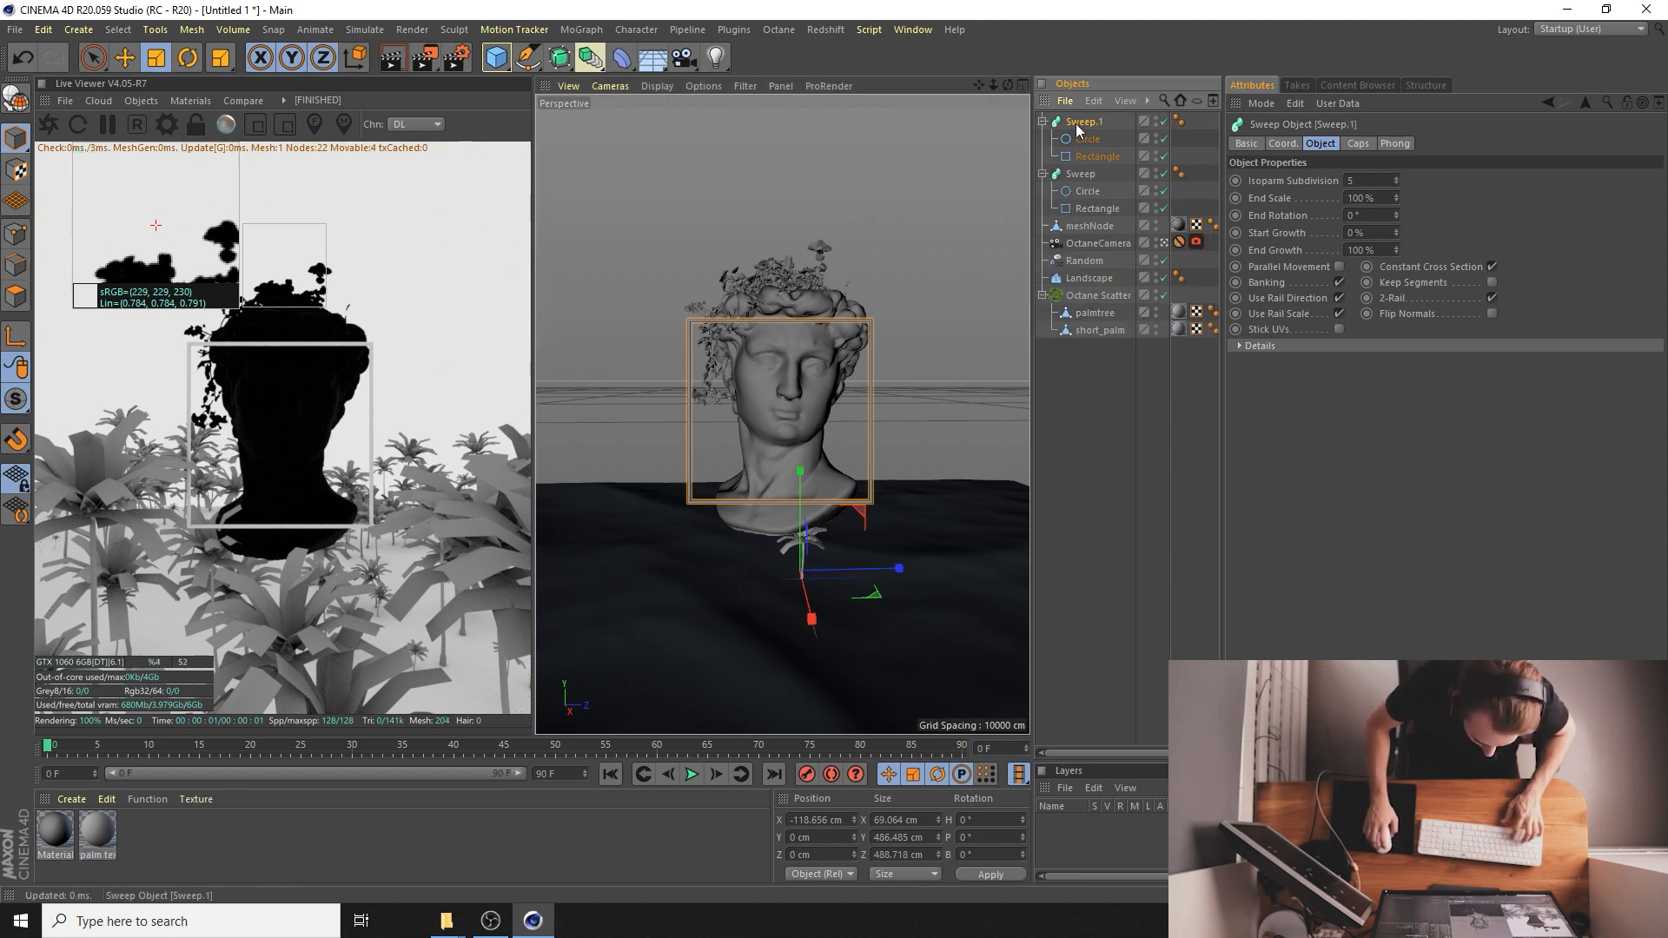
# - Duplicate the Sweep into Sweep.2 and Sweep.3, resizing and offsetting the copies to nest around the bust
pyautogui.click(1097, 156)
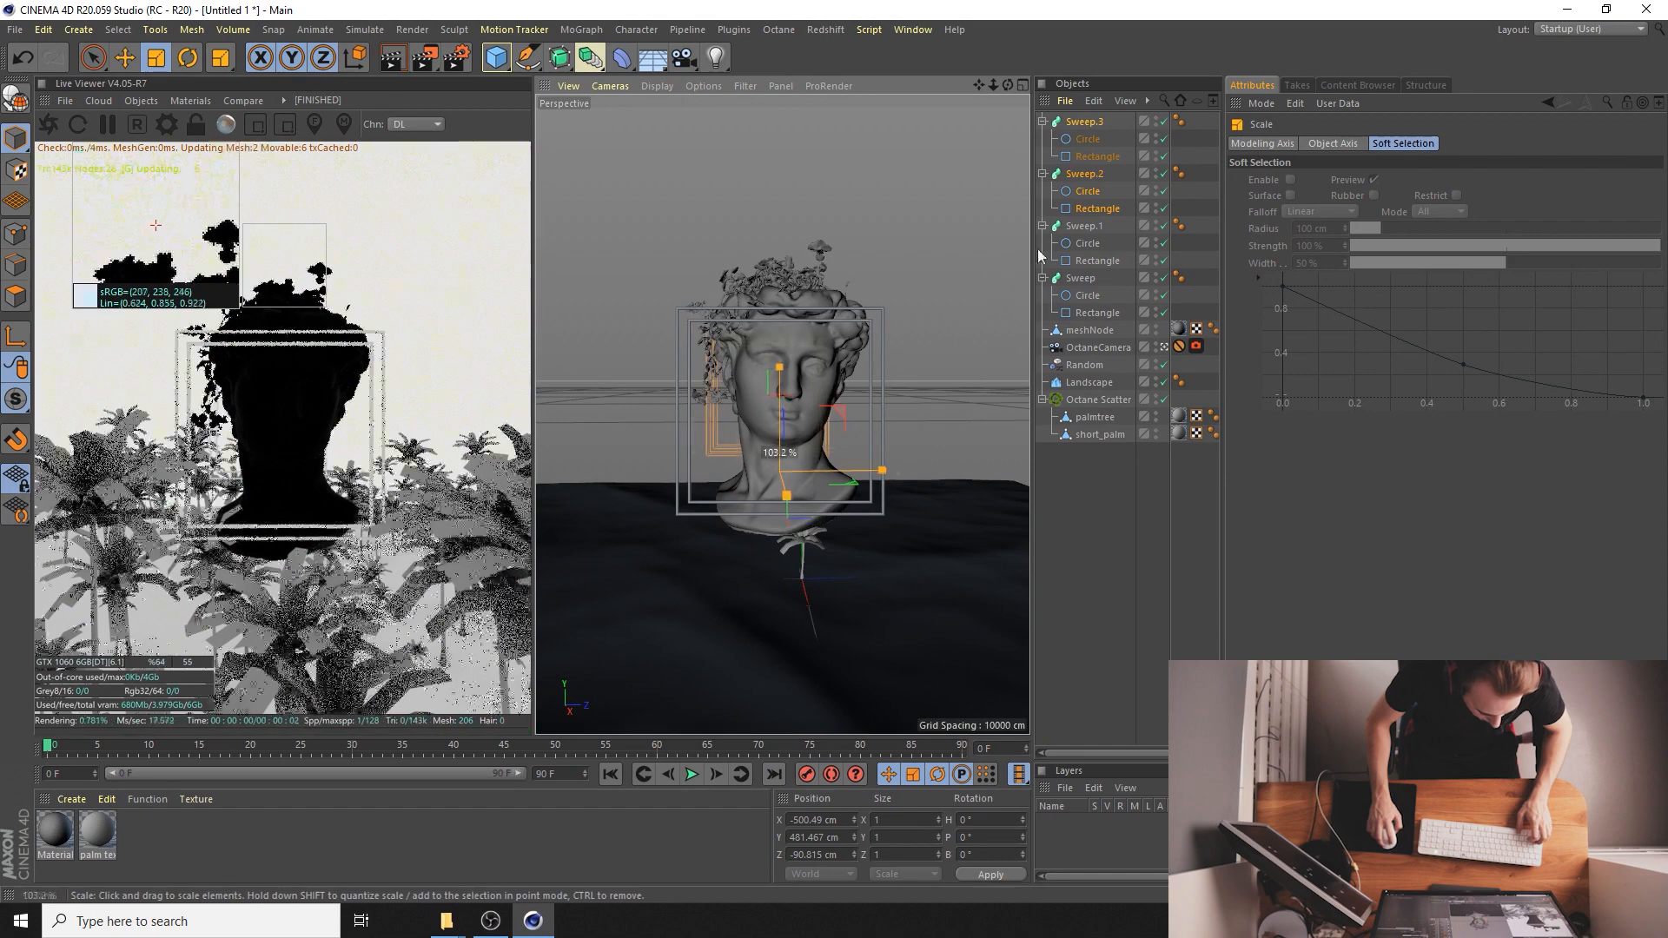
pyautogui.click(1097, 156)
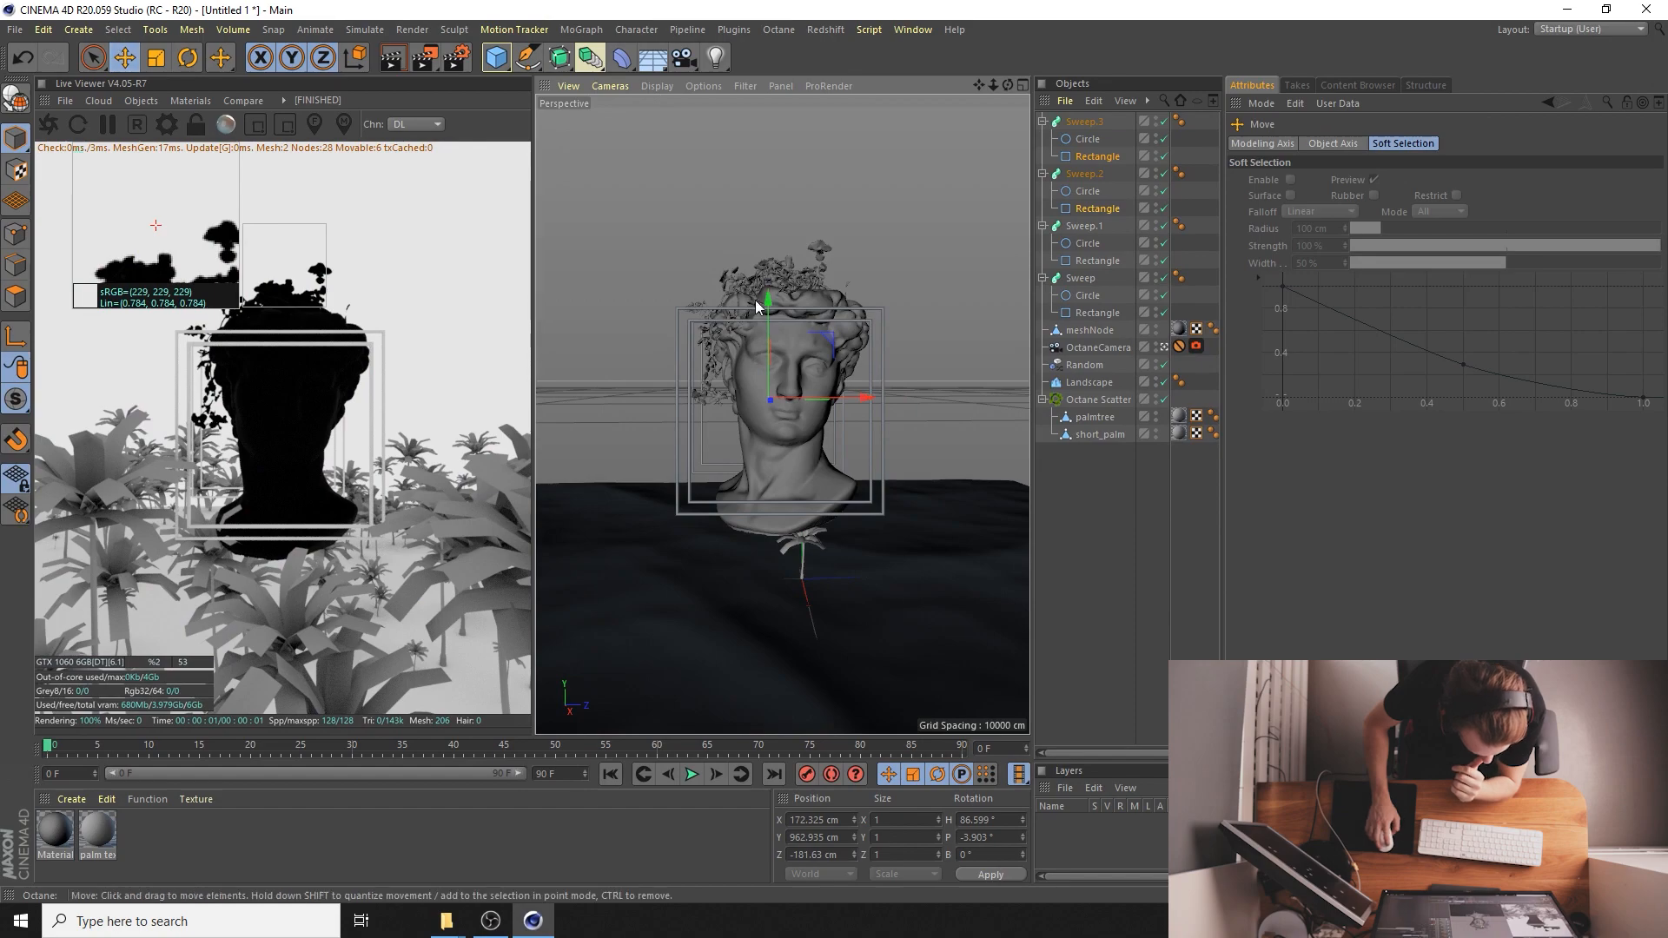
pyautogui.moveTo(860, 399); pyautogui.dragTo(874, 400)
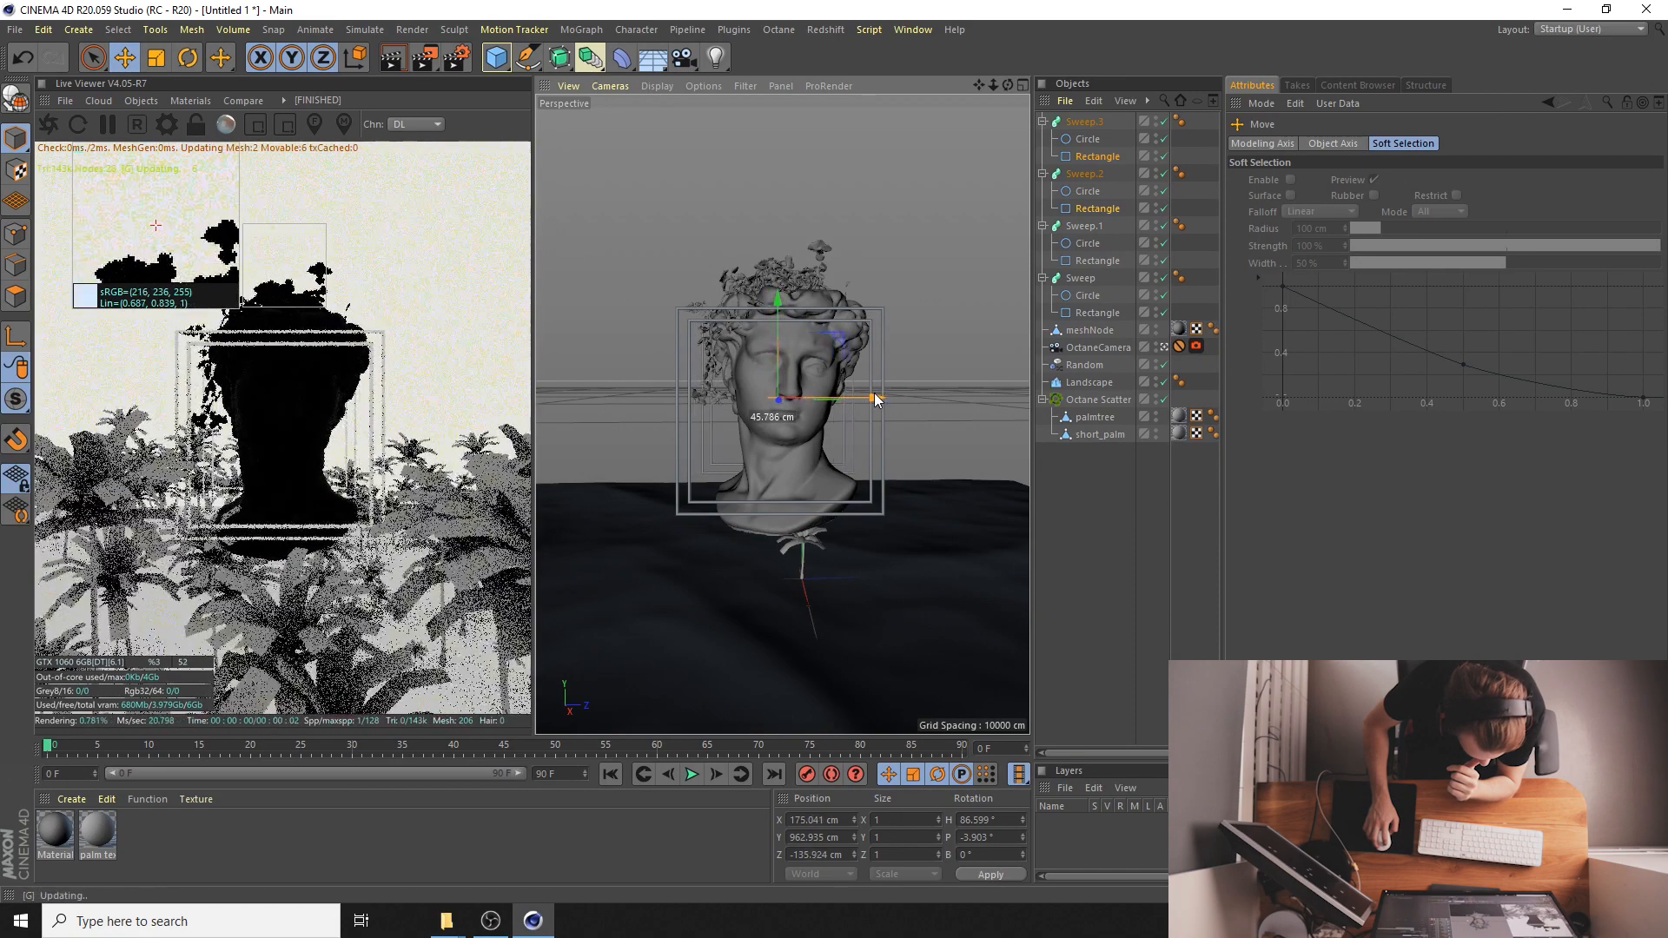